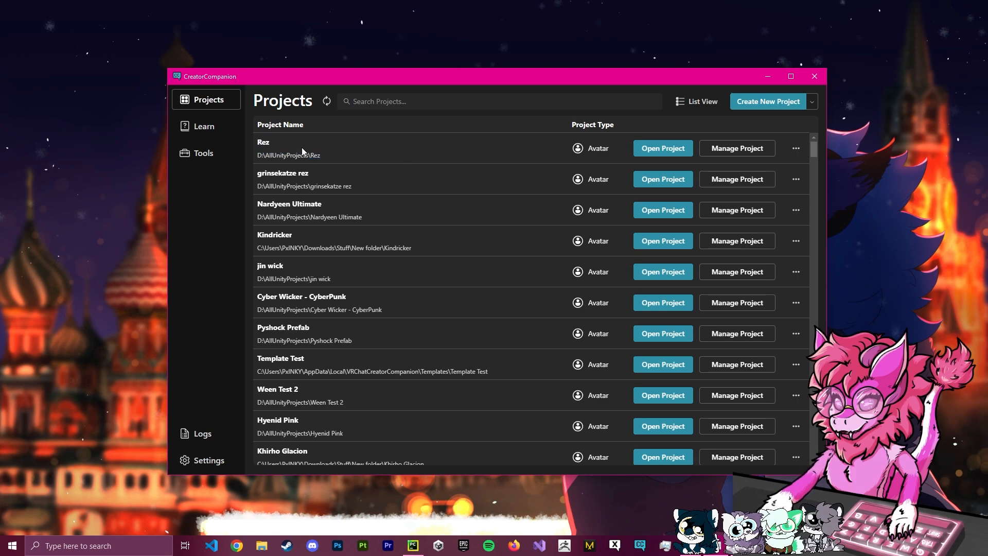
# Reveal Open Project Folder, Create Backup and Remove Project for the Rez project row.
pyautogui.doubleClick(288, 156)
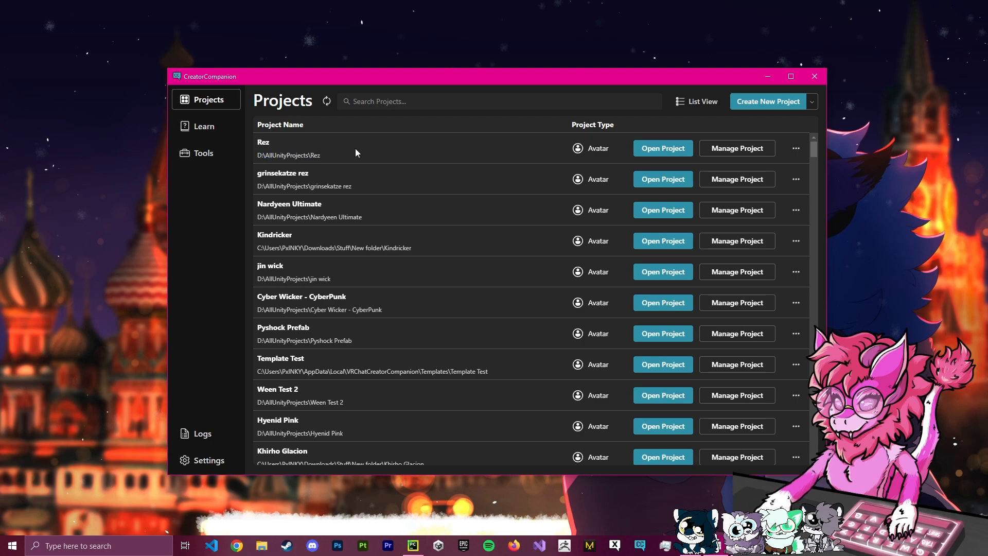
pyautogui.click(796, 148)
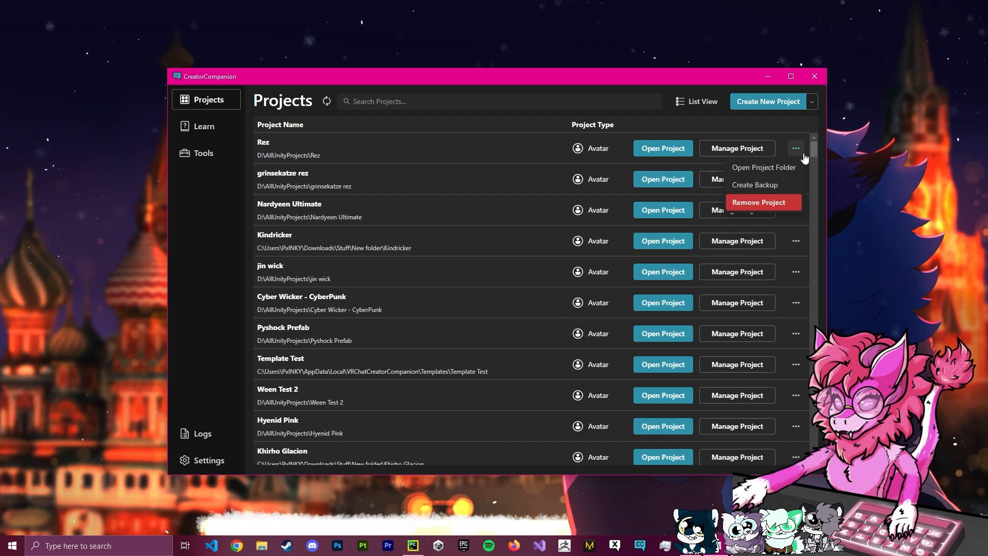
pyautogui.moveTo(769, 175)
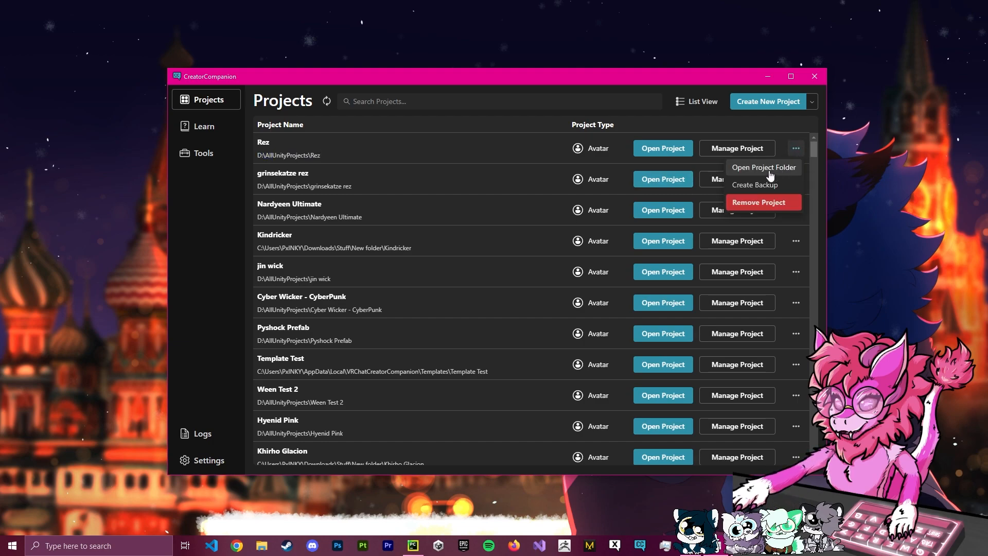
# Copy the Rez project folder and paste it as 'Rez - Copy' in AllUnityProjects.
pyautogui.click(763, 167)
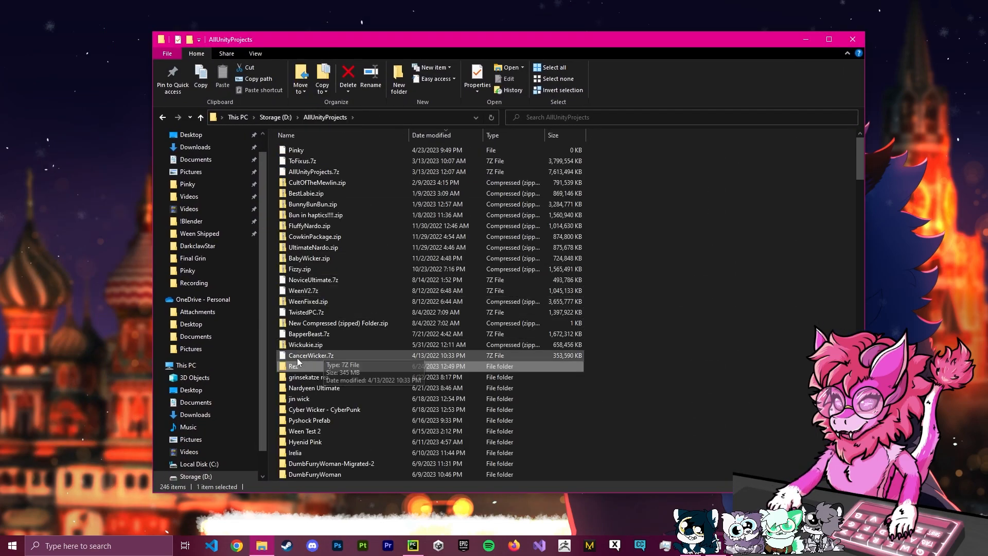
pyautogui.rightClick(299, 362)
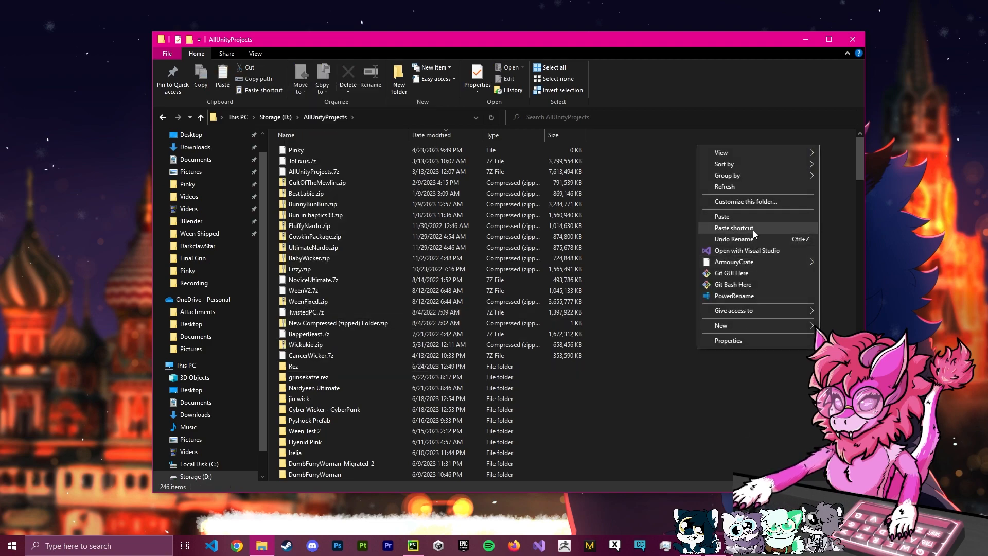
pyautogui.click(722, 216)
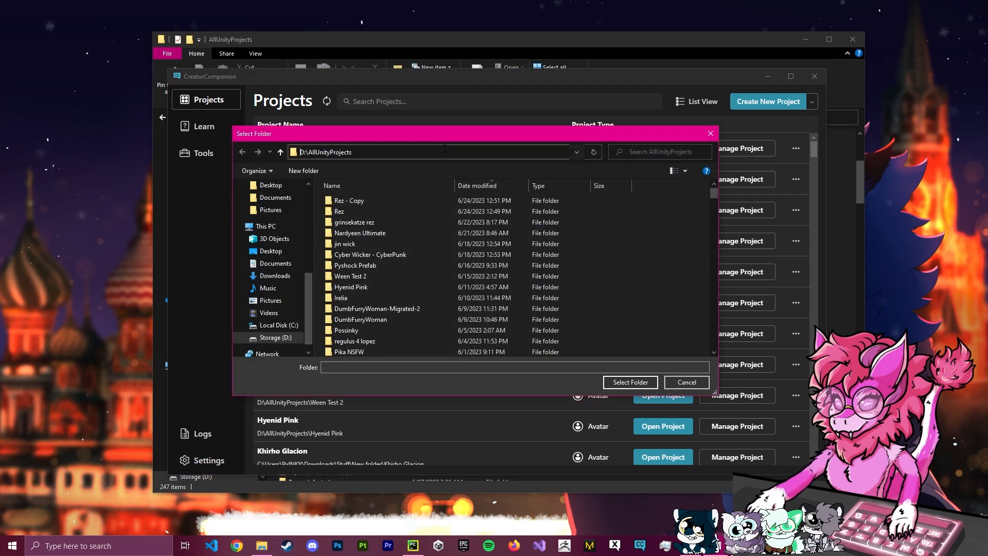
# Add 'Rez - Copy' as an existing project and launch it in Unity.
pyautogui.click(349, 201)
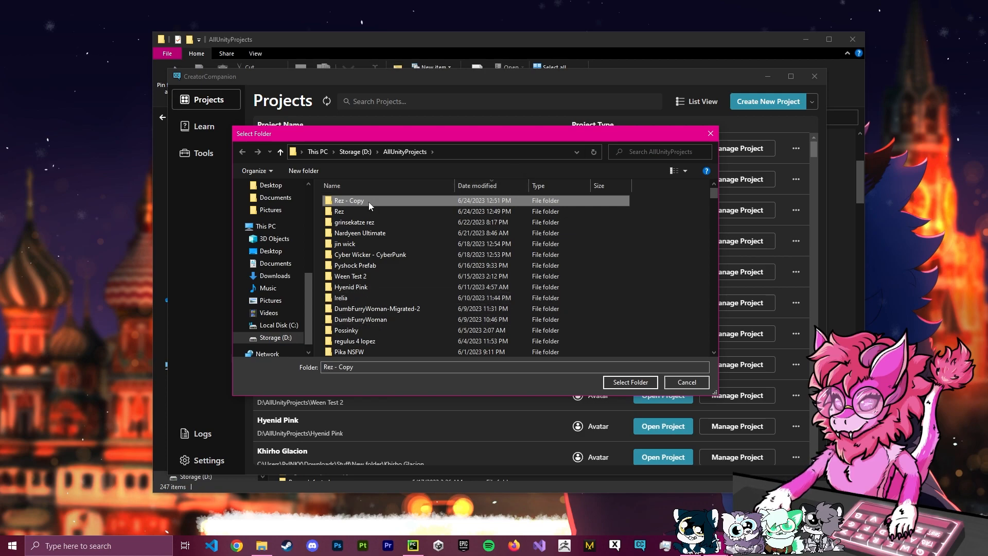
pyautogui.moveTo(344, 208)
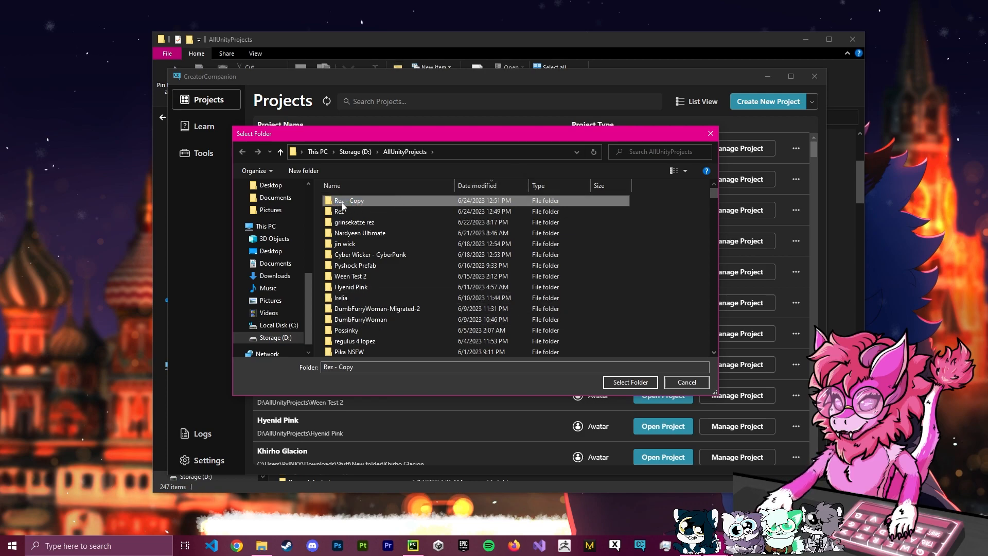
pyautogui.click(629, 382)
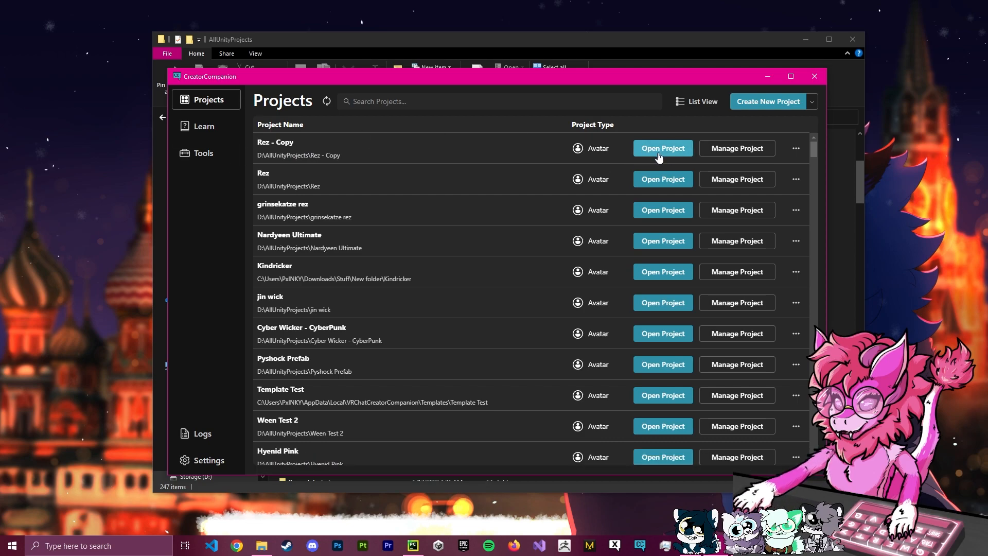
pyautogui.click(661, 148)
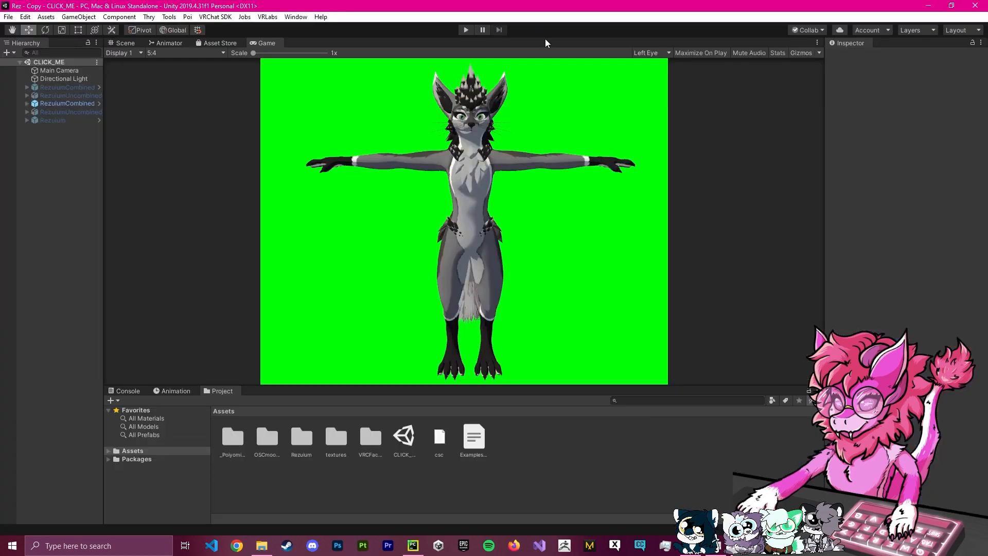
# Show the scene view and the VRChat SDK Builder with the avatar's performance warnings.
pyautogui.click(124, 43)
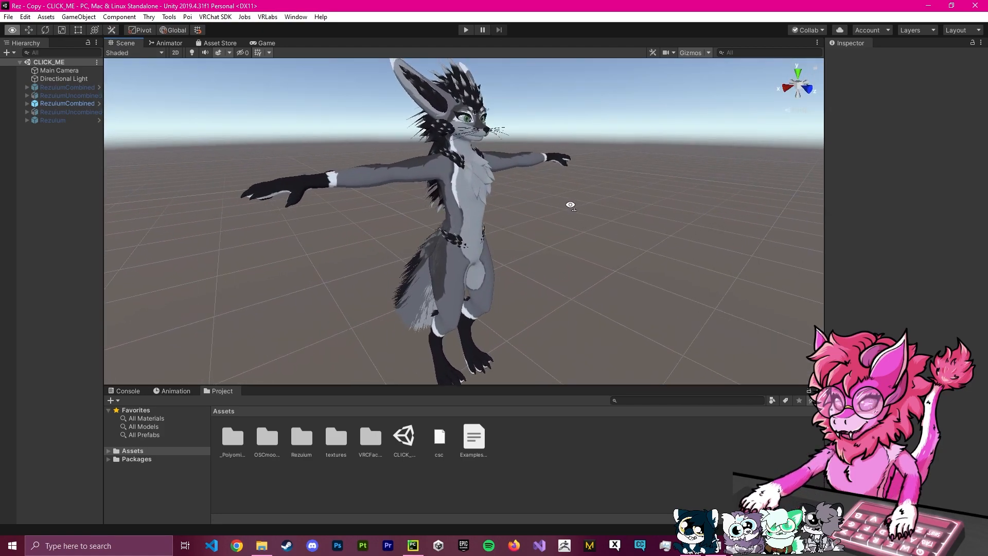
pyautogui.click(215, 17)
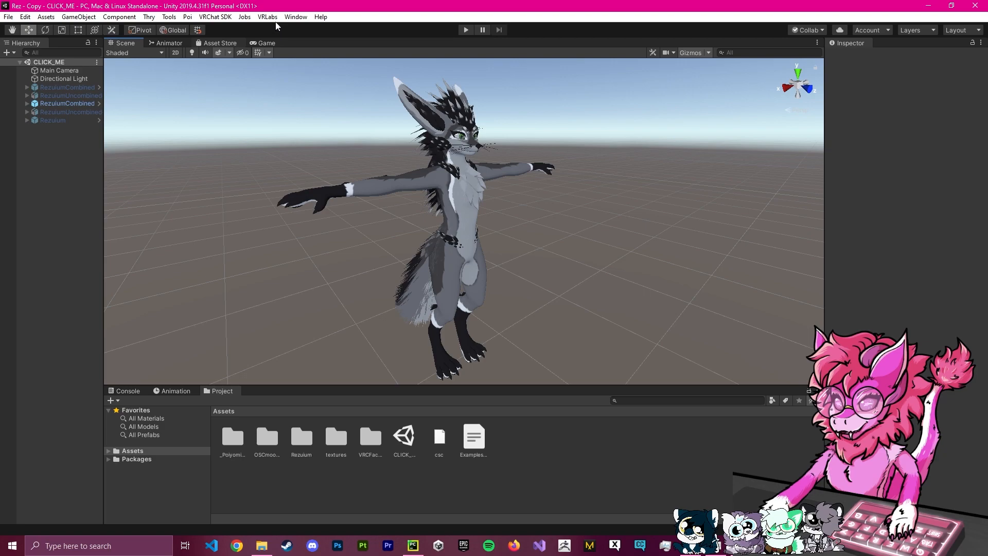
pyautogui.click(214, 16)
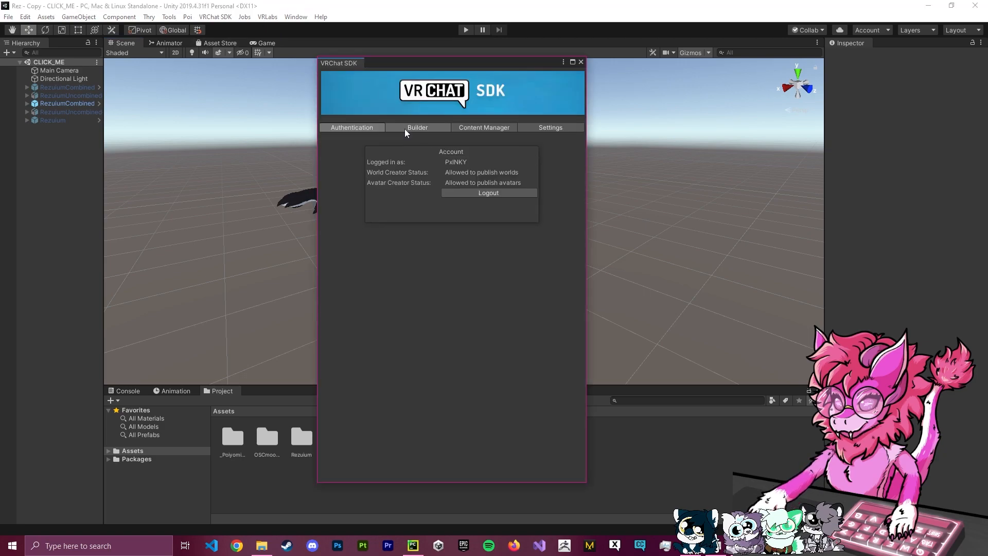
pyautogui.click(417, 128)
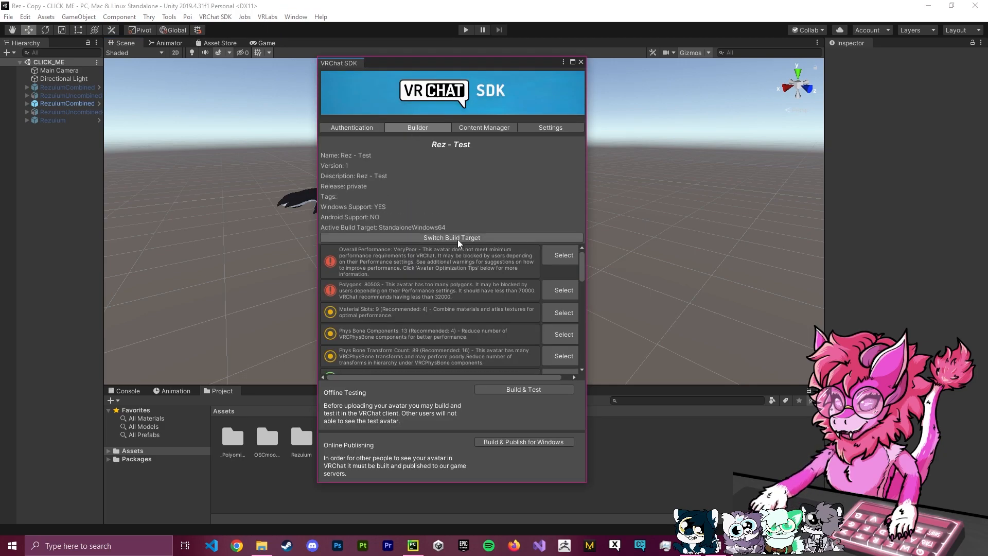
# Switch the build target from Windows to Android.
pyautogui.click(451, 238)
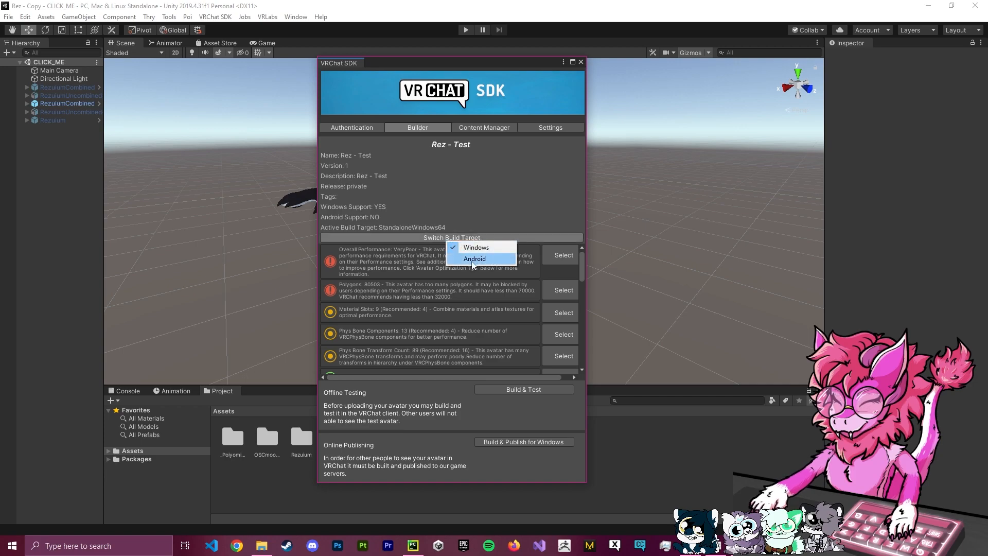
pyautogui.moveTo(476, 247)
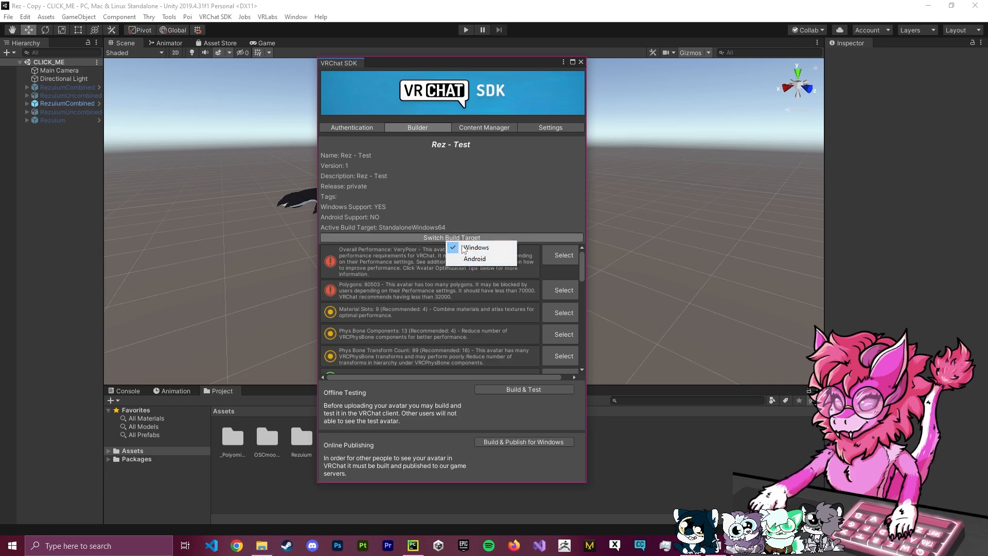
pyautogui.click(451, 238)
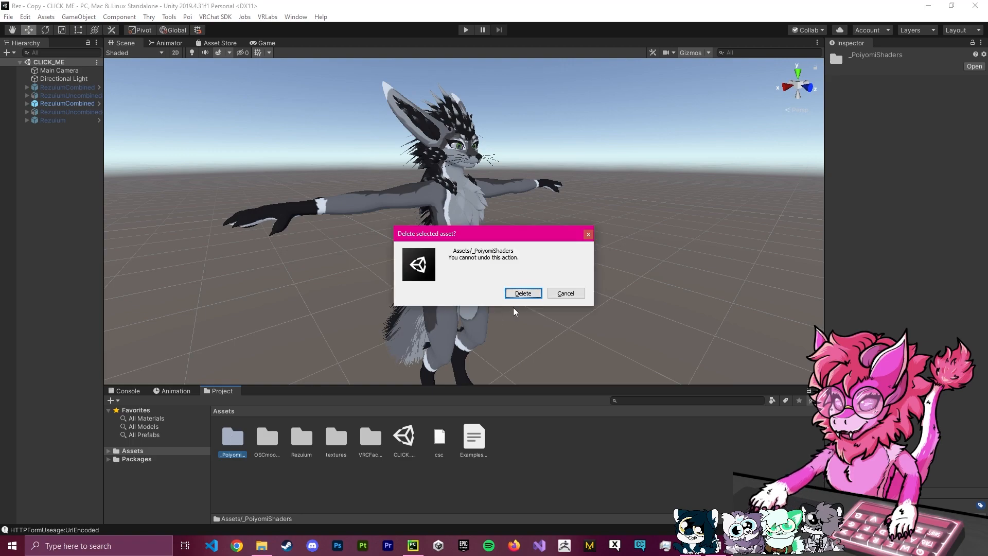
# Confirm deleting the _PoiyomiShaders folder and select the avatar model in the scene.
pyautogui.click(523, 294)
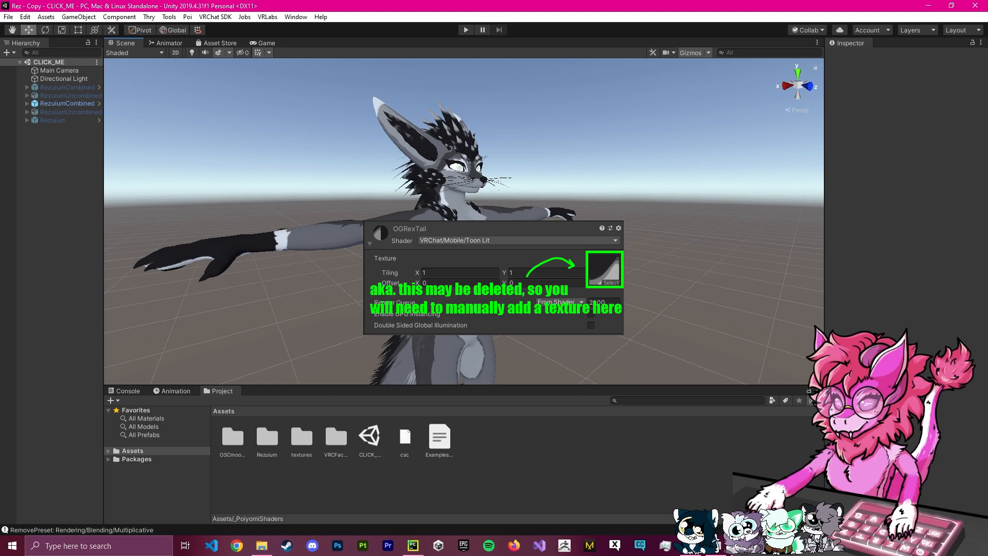
pyautogui.moveTo(271, 175)
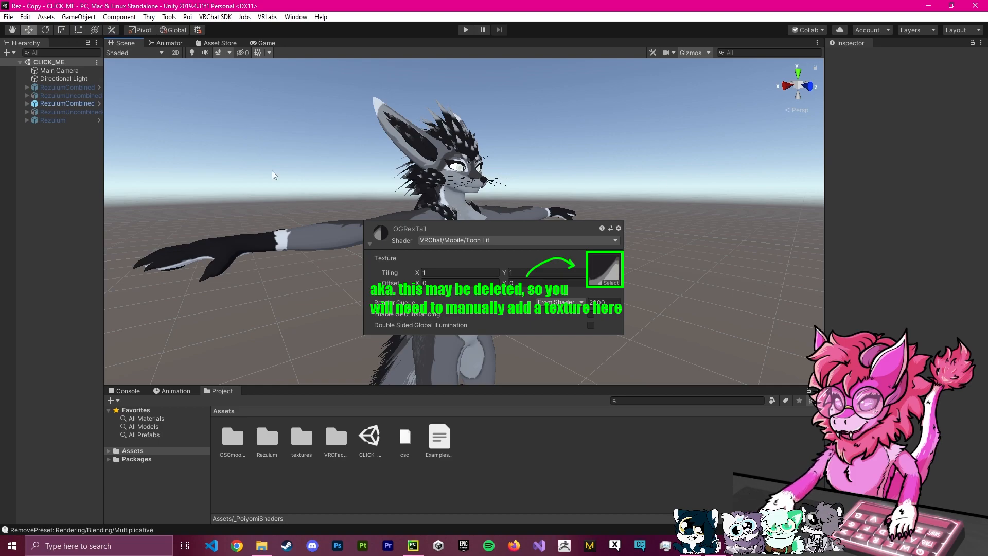
pyautogui.click(67, 103)
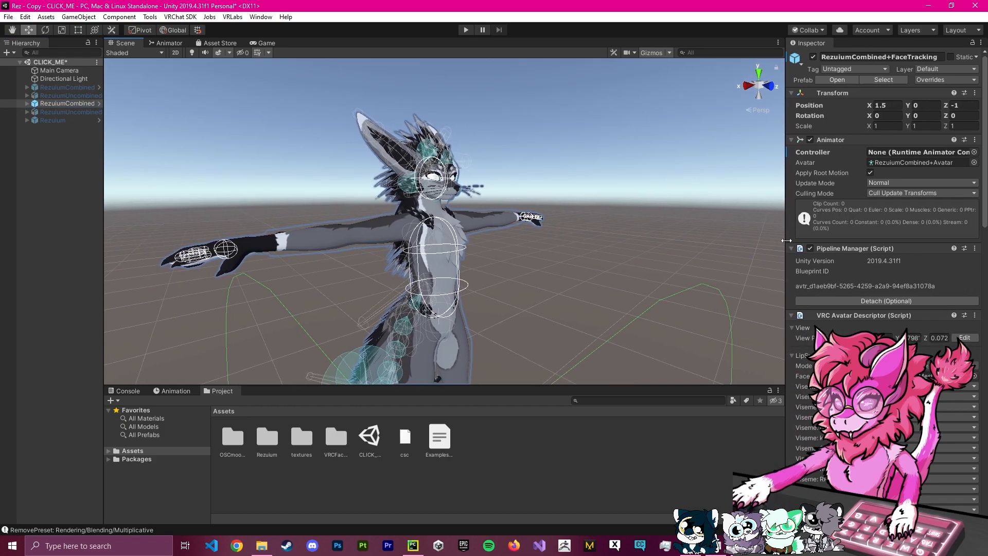
# Select the RezuiumCombined Body mesh and set its materials to VRChat/Mobile/Toon Lit.
pyautogui.click(68, 103)
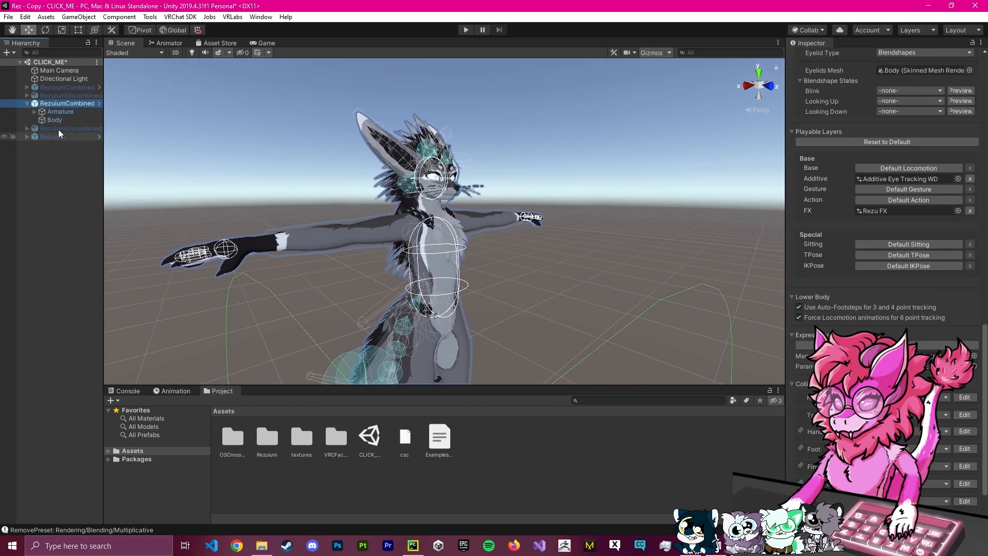
pyautogui.click(55, 119)
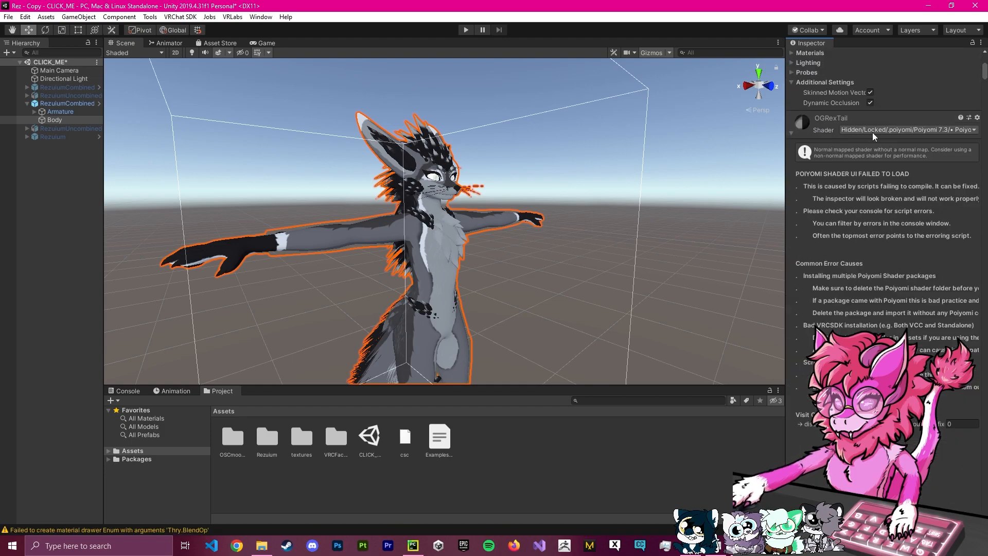
pyautogui.click(53, 119)
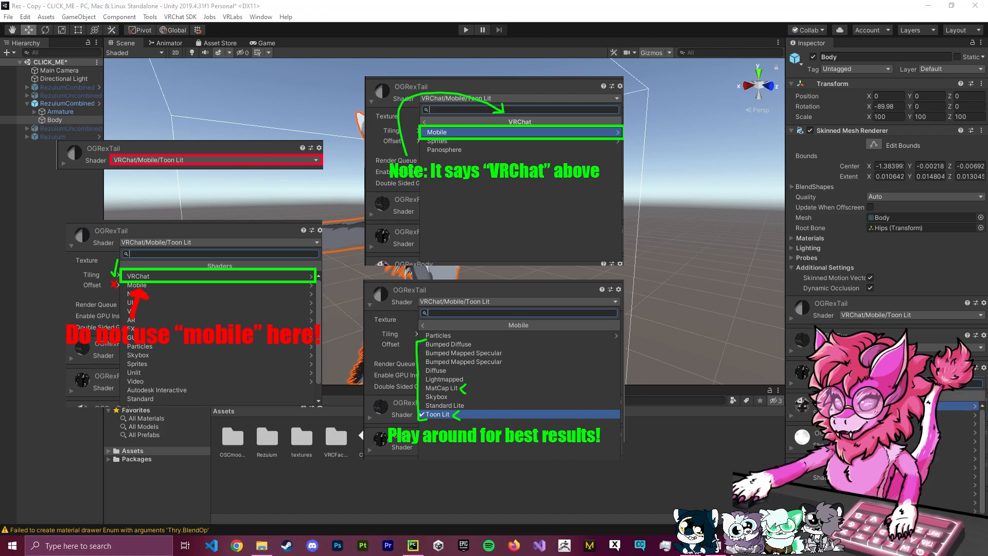
pyautogui.moveTo(647, 223)
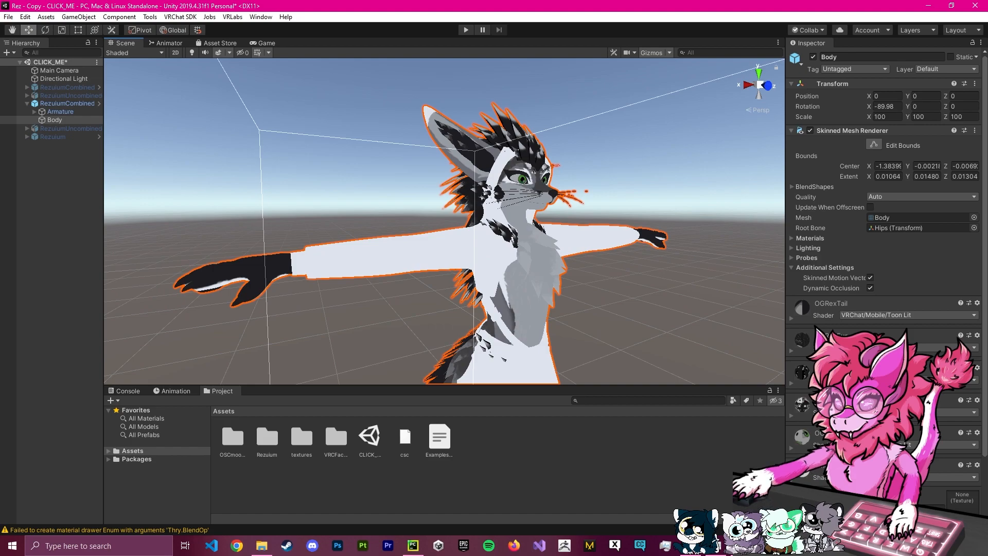
pyautogui.scroll(-3)
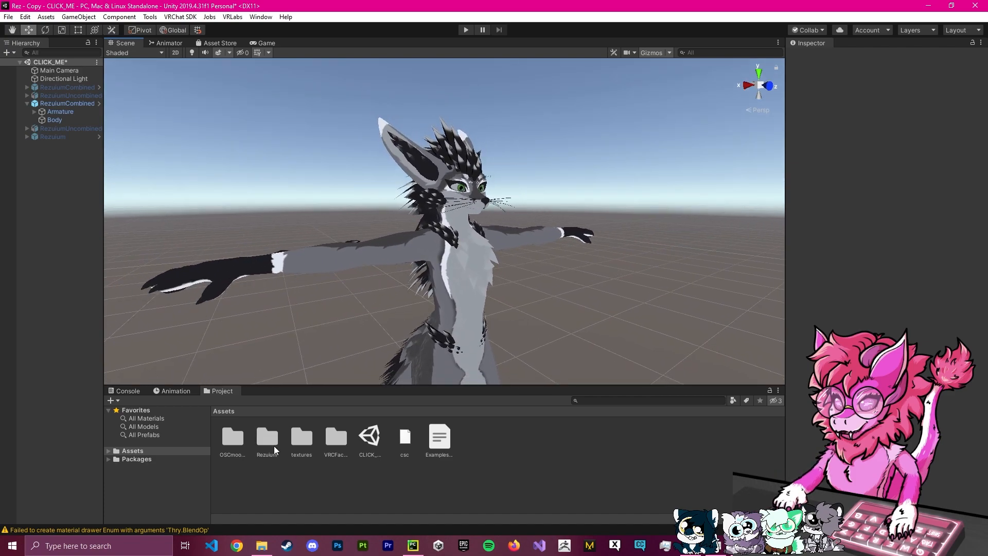
# In the Rezuium folder, review the Harness and Warmers materials' shader settings.
pyautogui.doubleClick(265, 439)
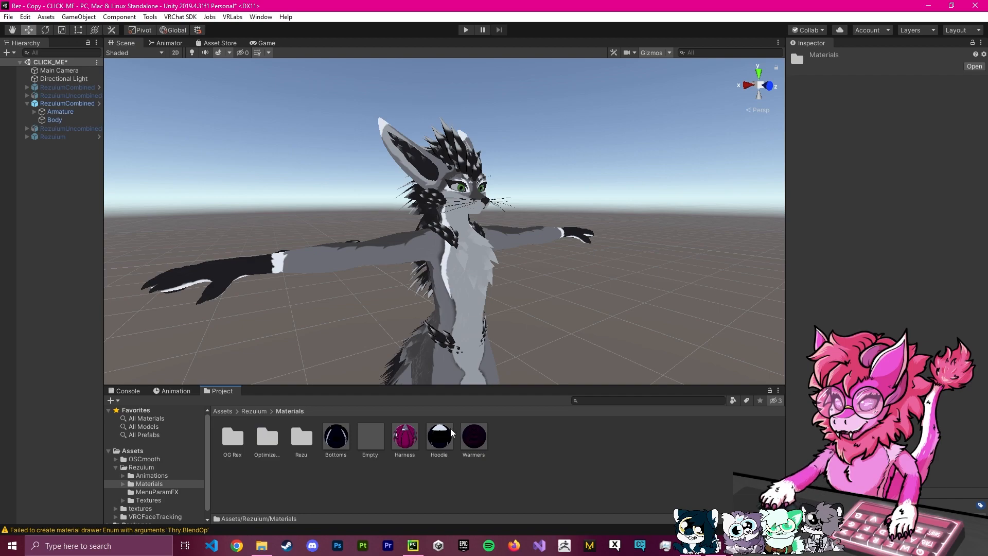
pyautogui.click(439, 437)
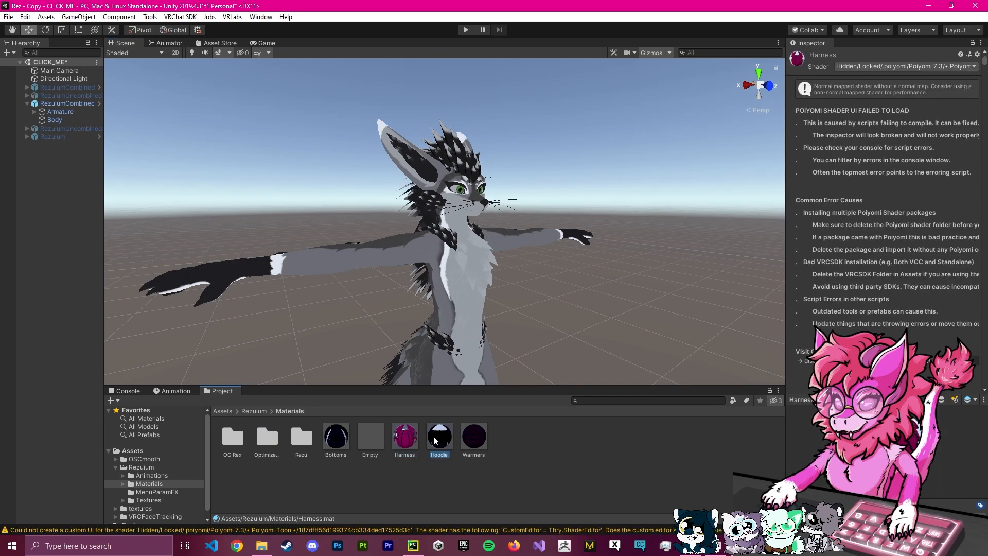
pyautogui.click(473, 436)
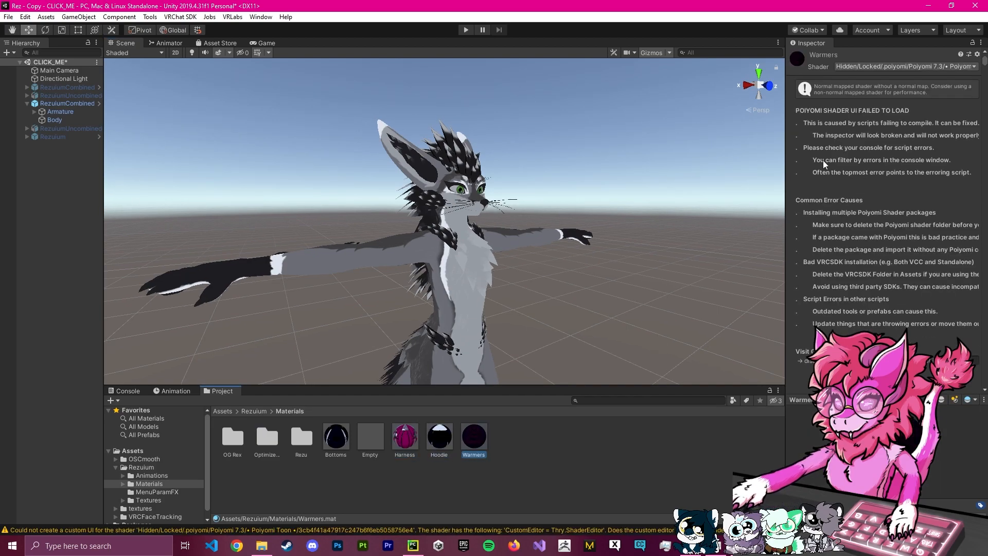
pyautogui.click(905, 65)
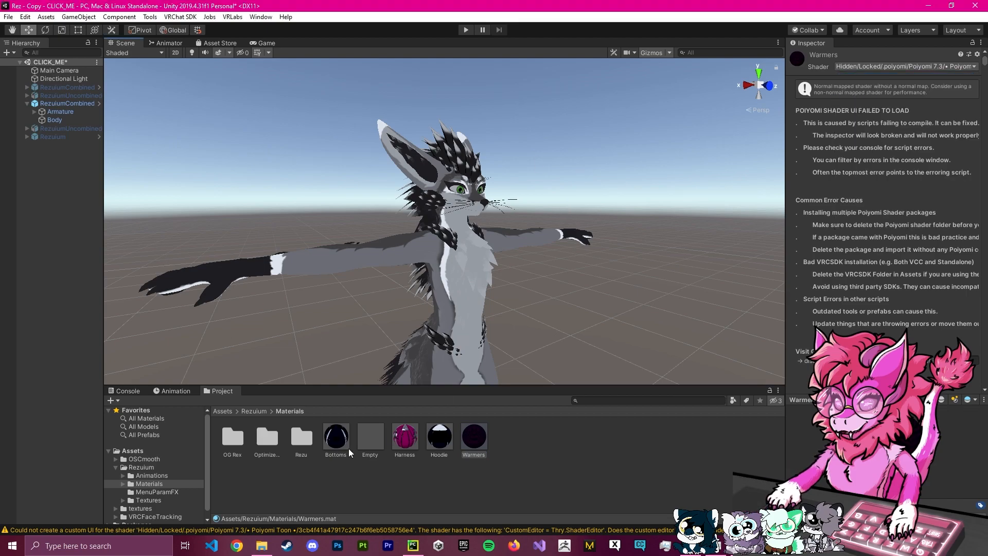
# Put the Hoodie and Harness materials on VRChat/Mobile/Toon Lit and check Bottoms.
pyautogui.click(438, 437)
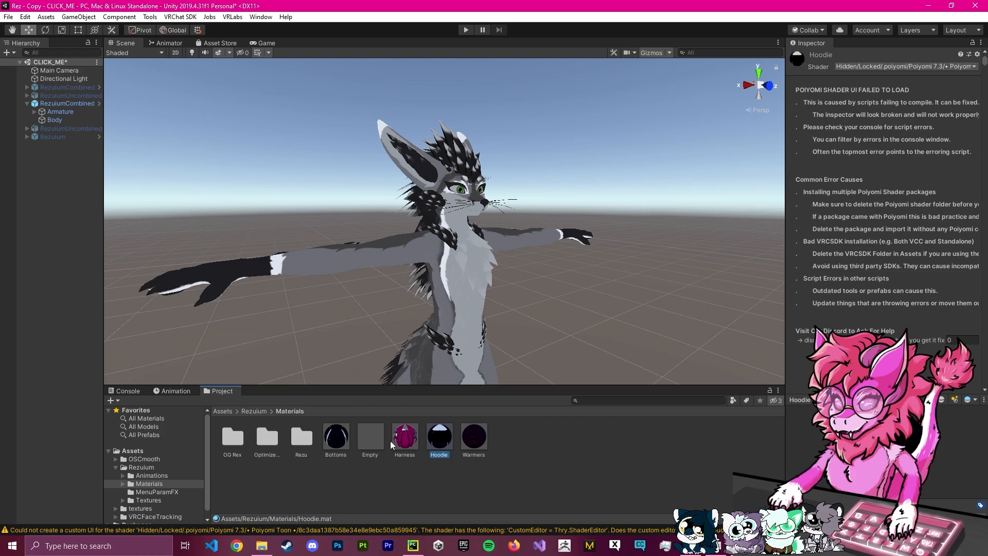
pyautogui.click(473, 436)
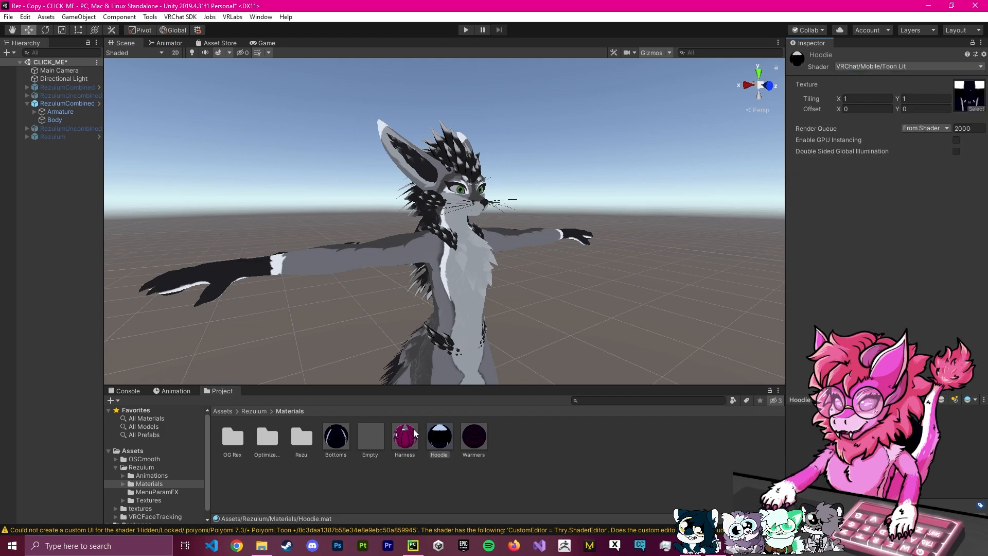
pyautogui.click(405, 436)
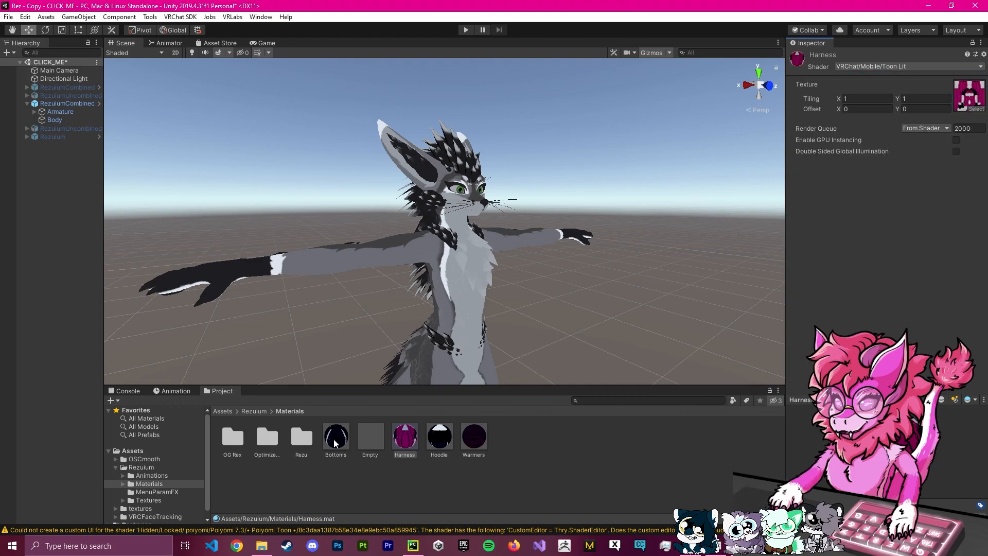
pyautogui.click(336, 436)
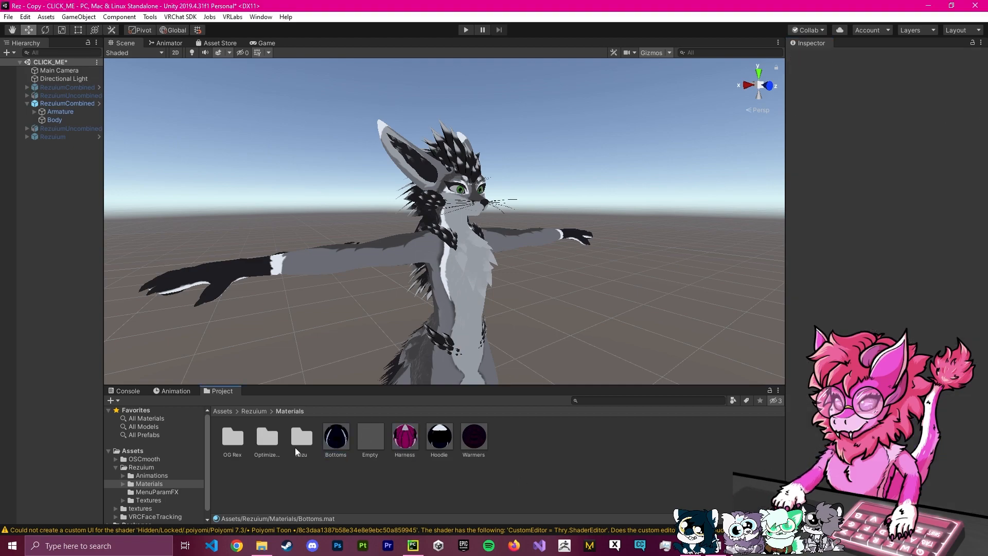
# Delete the OptimizedShaders folder and select the Rezu materials such as RezuiumTail.
pyautogui.click(265, 437)
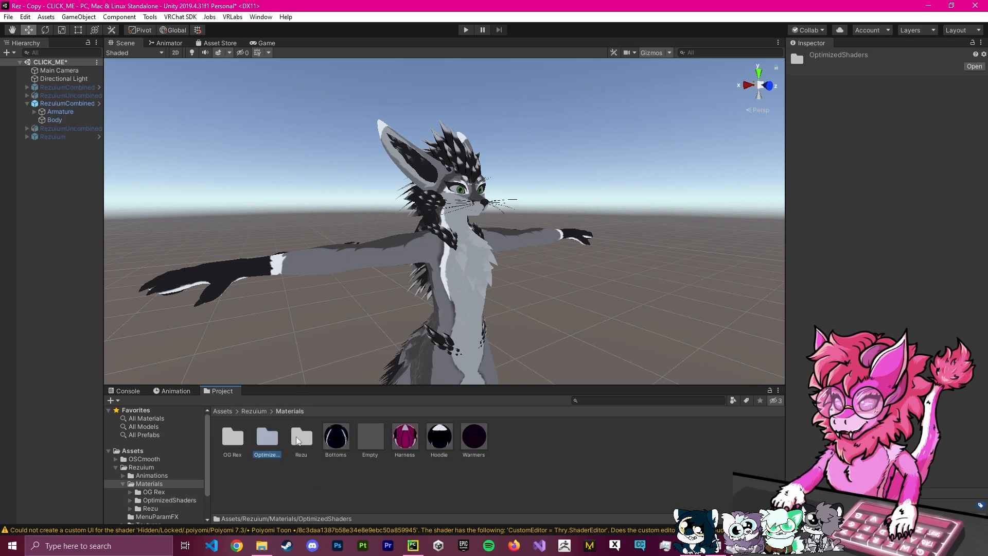
pyautogui.moveTo(264, 437)
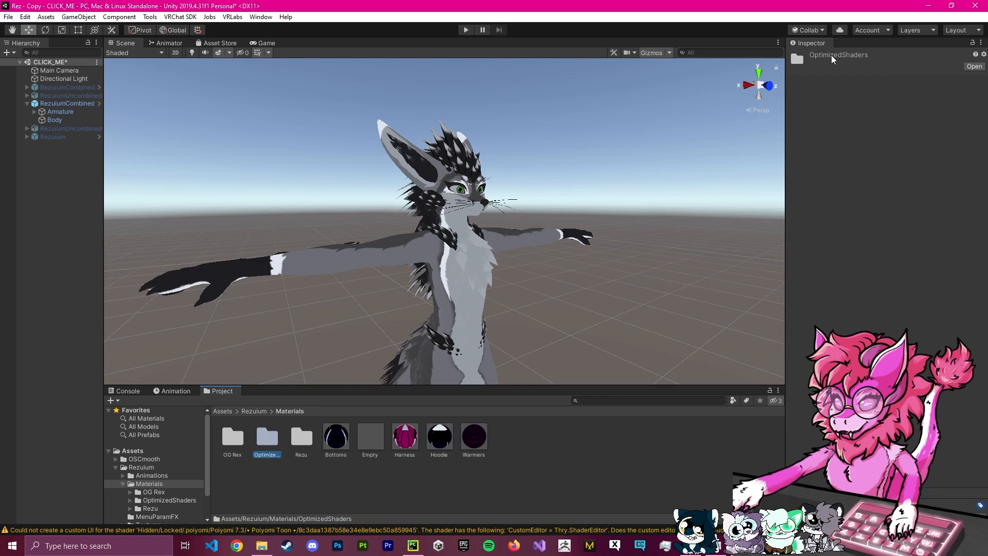
pyautogui.moveTo(869, 60)
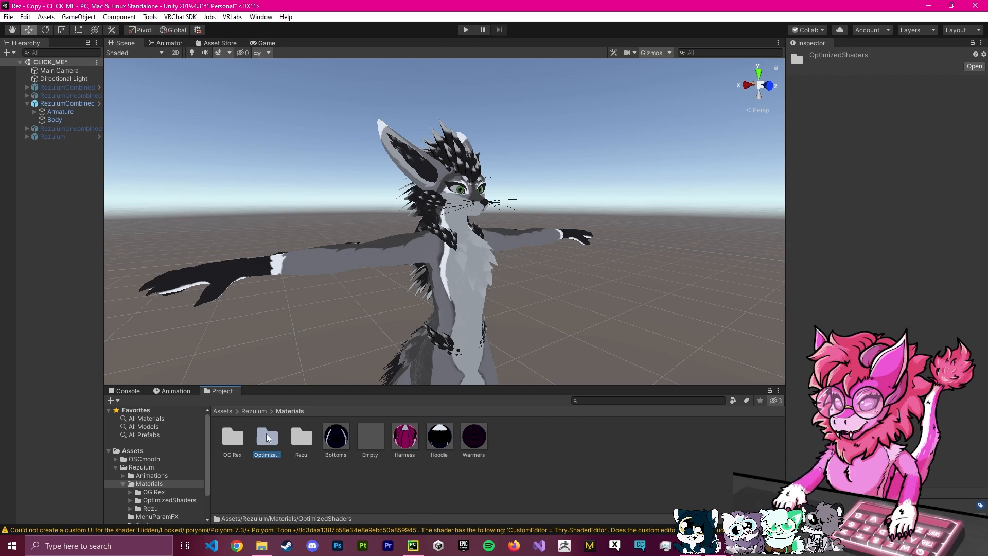
pyautogui.press('Delete')
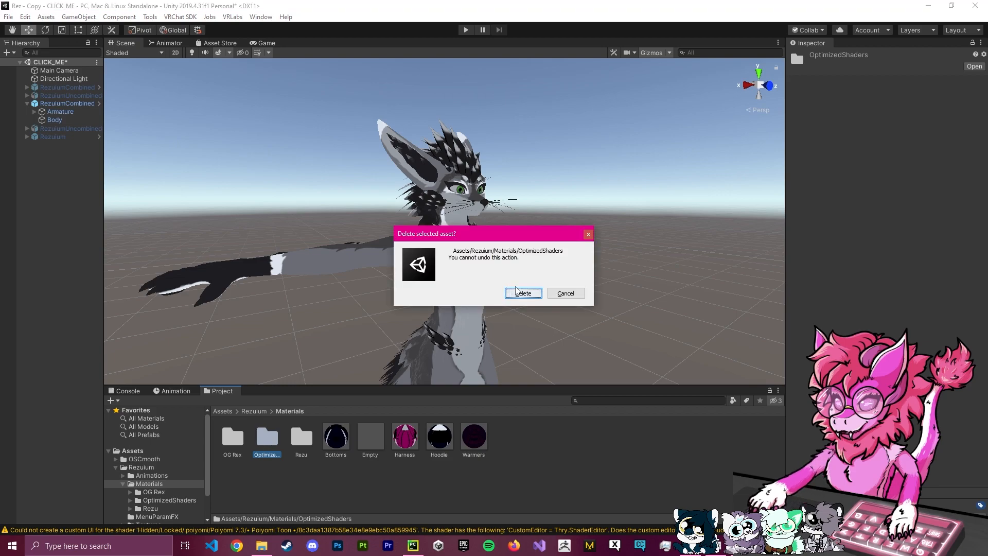
pyautogui.click(523, 293)
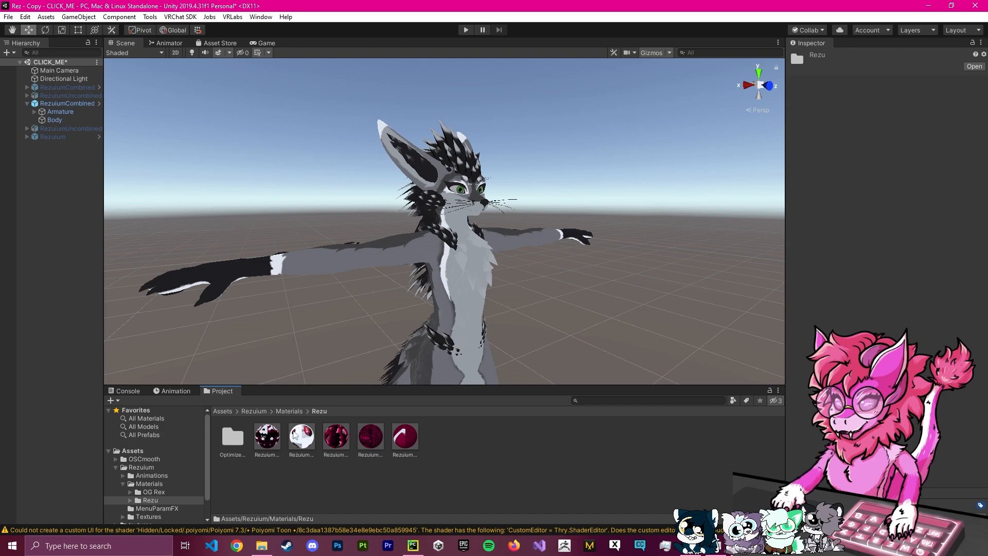
pyautogui.click(404, 437)
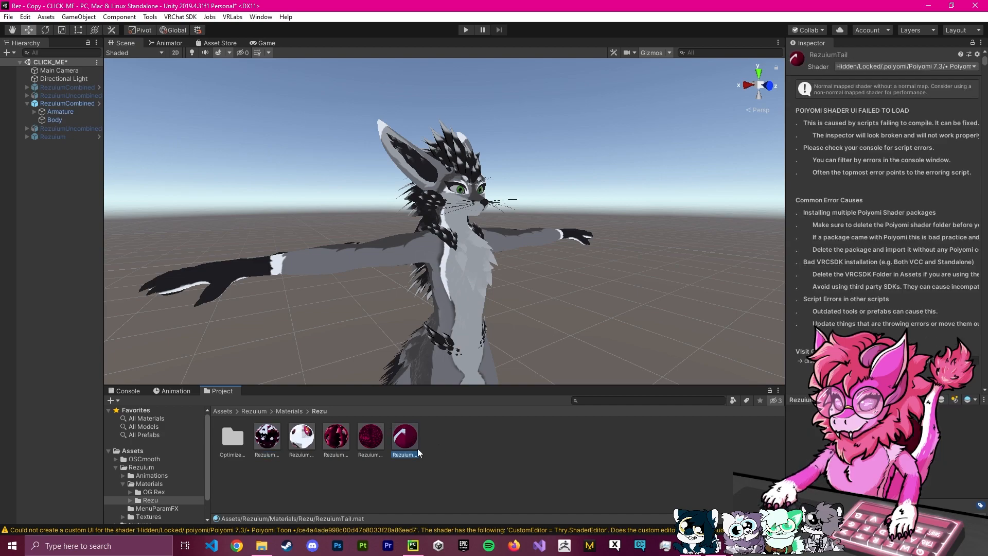
pyautogui.click(232, 439)
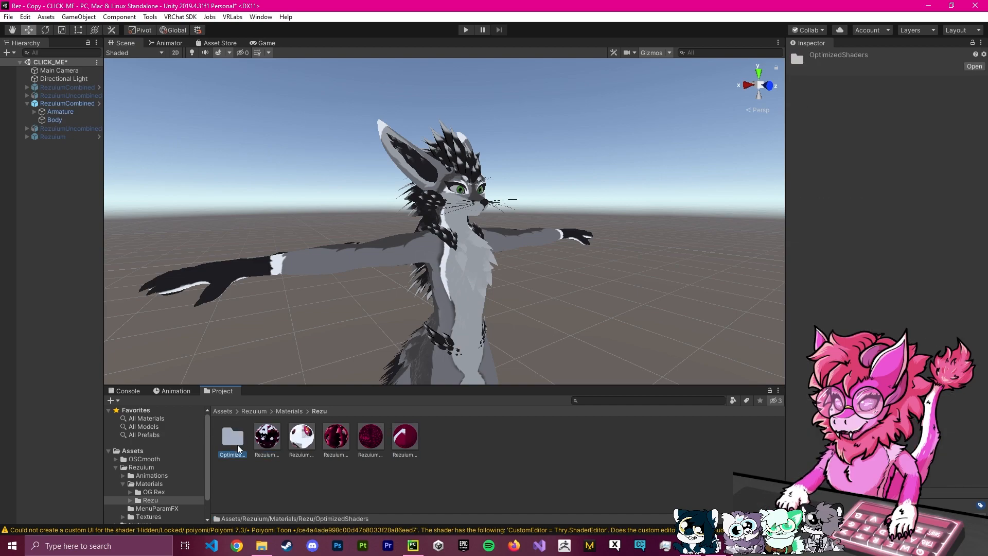
pyautogui.click(369, 437)
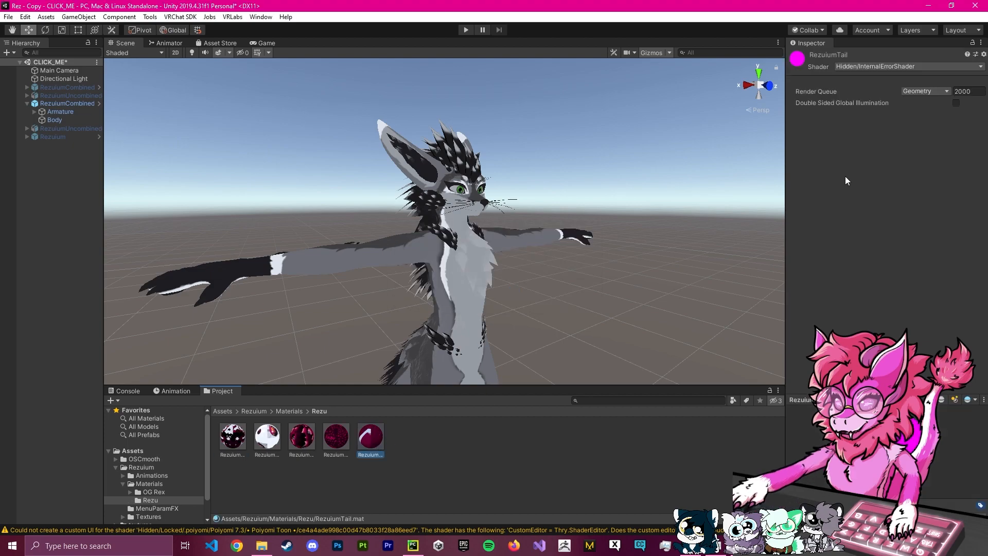
# Switch the RezuiumTail, RezuiumFur and RezuiumFeathers materials to VRChat/Mobile/Toon Lit.
pyautogui.click(908, 66)
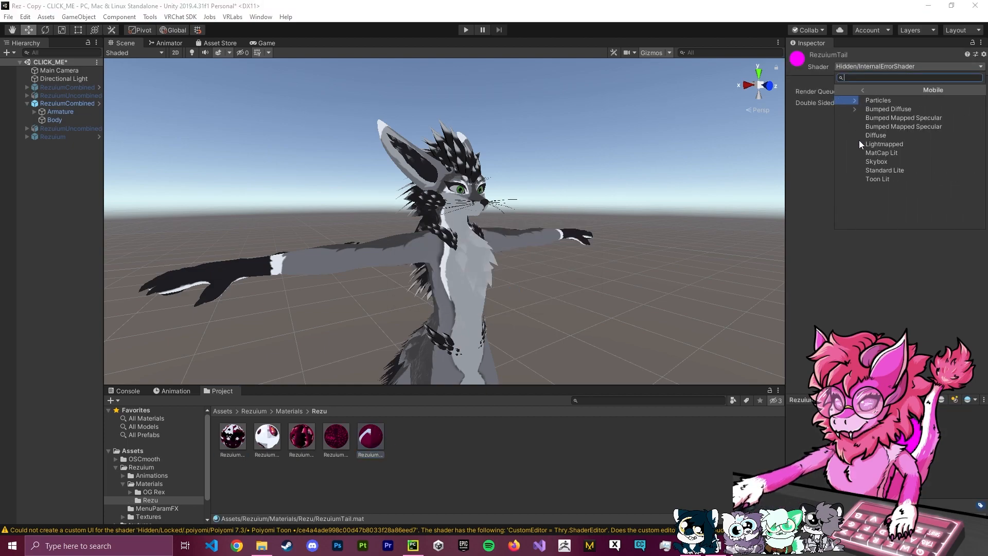
pyautogui.click(336, 437)
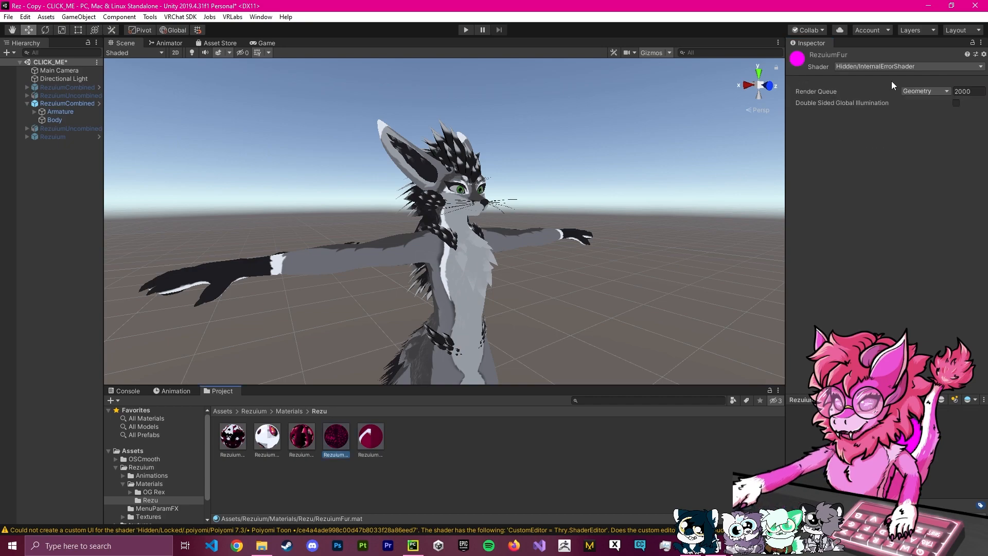
pyautogui.click(908, 66)
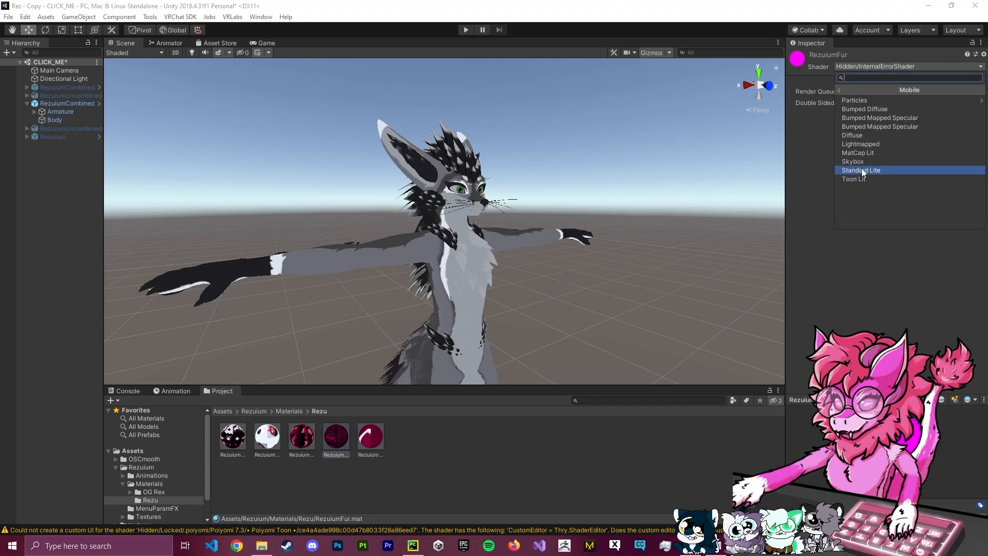
pyautogui.click(301, 437)
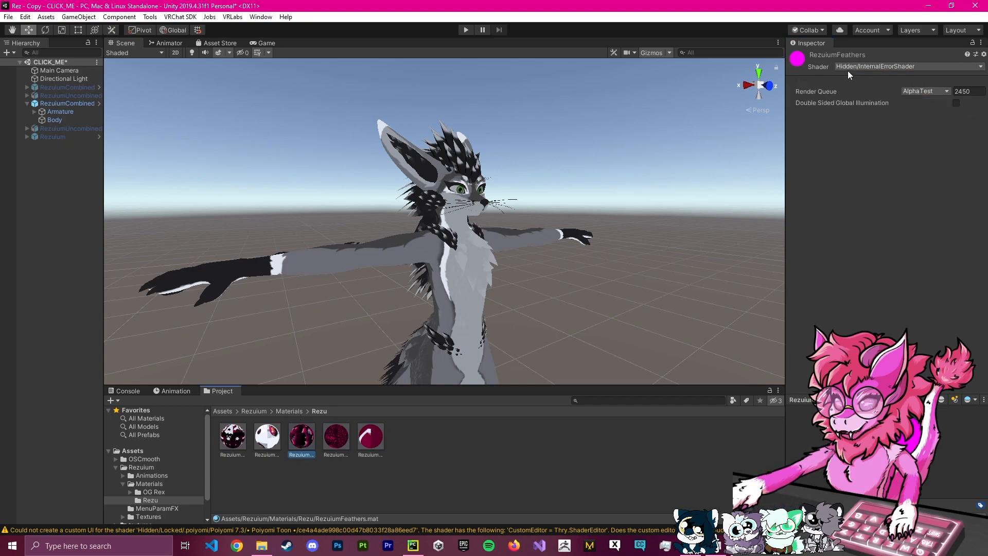
pyautogui.click(908, 66)
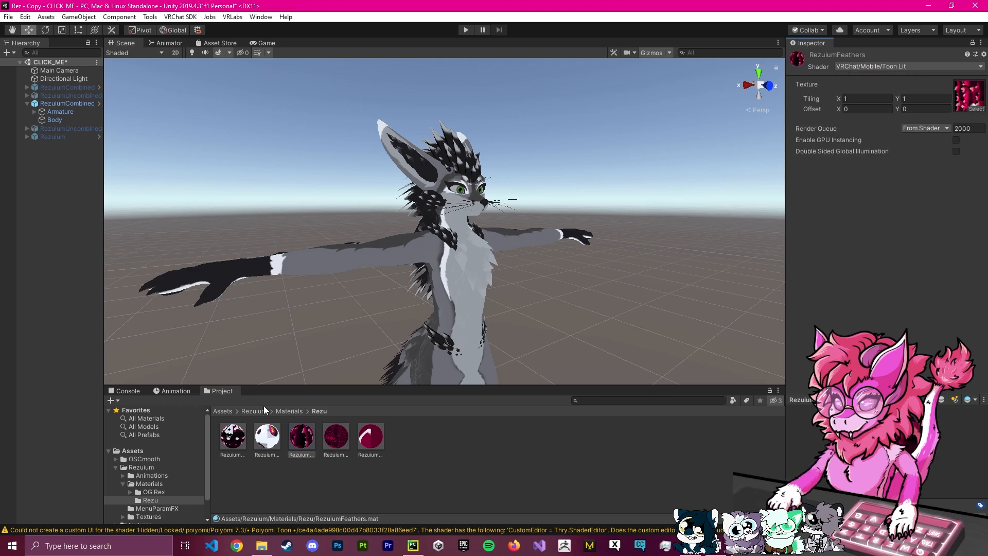
# Switch the RezuiumEyes and RezuiumBody materials to mobile Toon Lit, then browse the OG Rex materials.
pyautogui.click(905, 66)
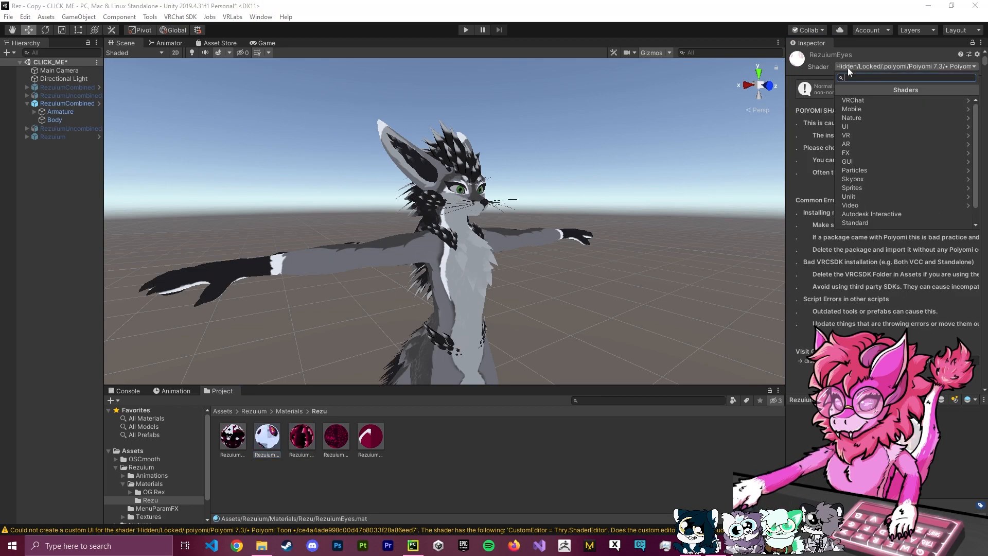
pyautogui.click(851, 109)
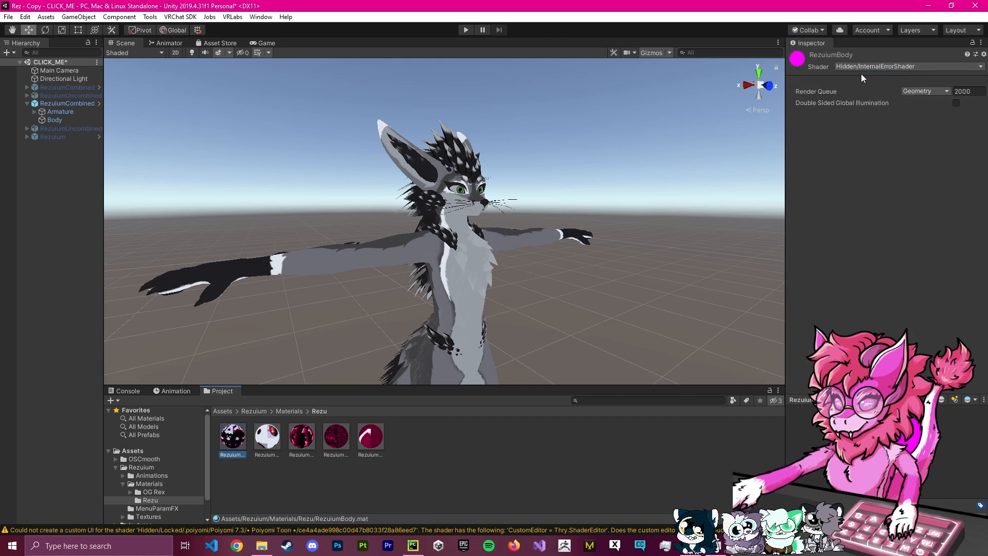
pyautogui.click(905, 66)
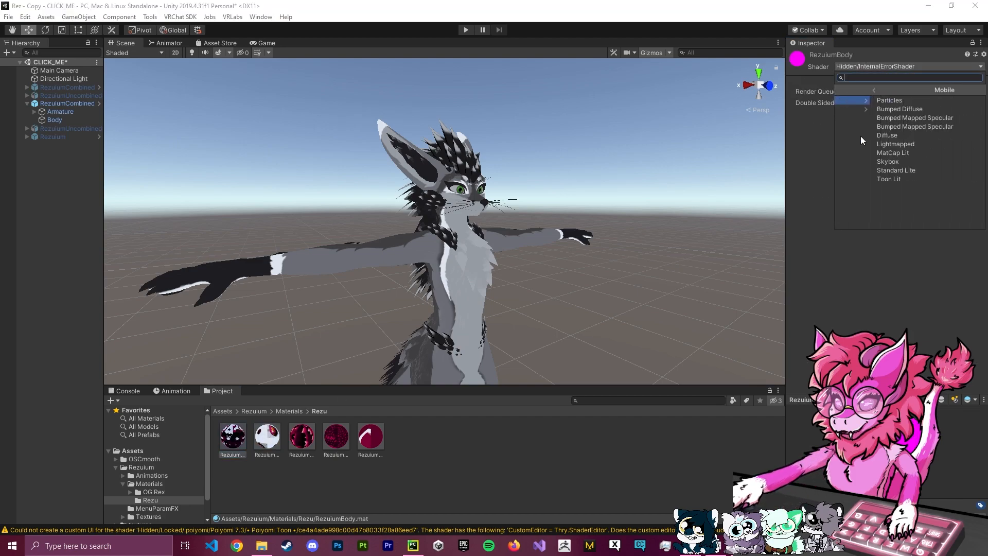
pyautogui.click(888, 178)
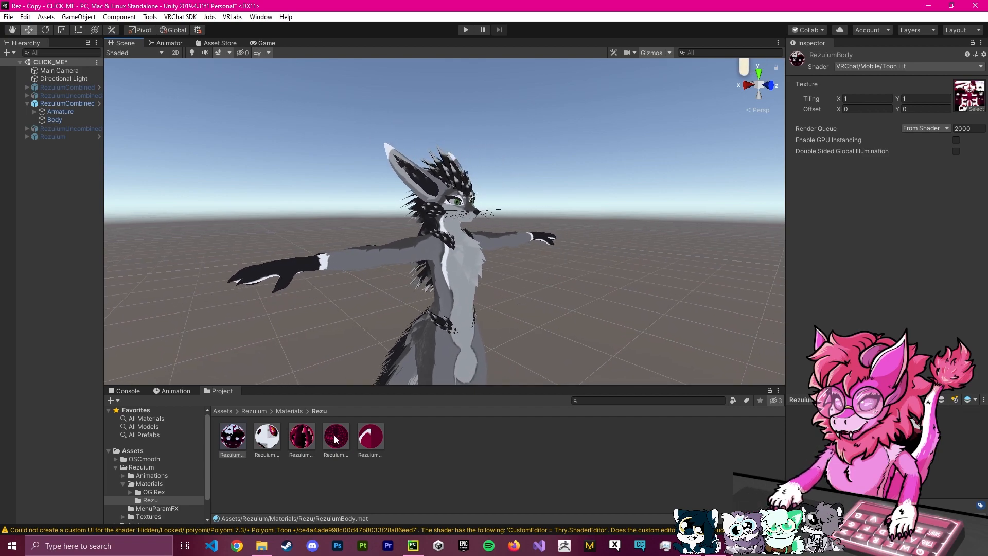
pyautogui.click(153, 492)
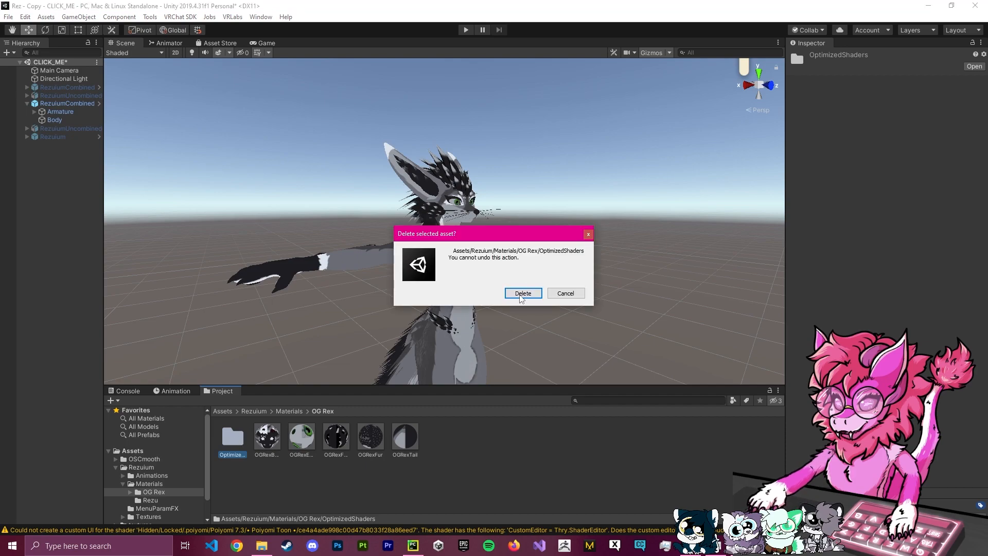
# Check the OGRexFur material and Textures folder, then return to the top-level Assets folder.
pyautogui.click(523, 293)
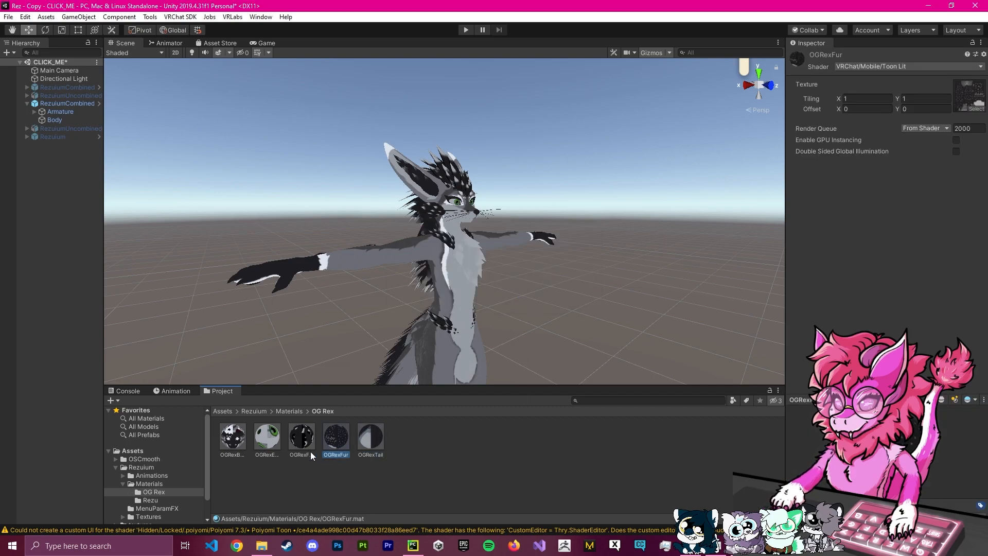
pyautogui.click(232, 439)
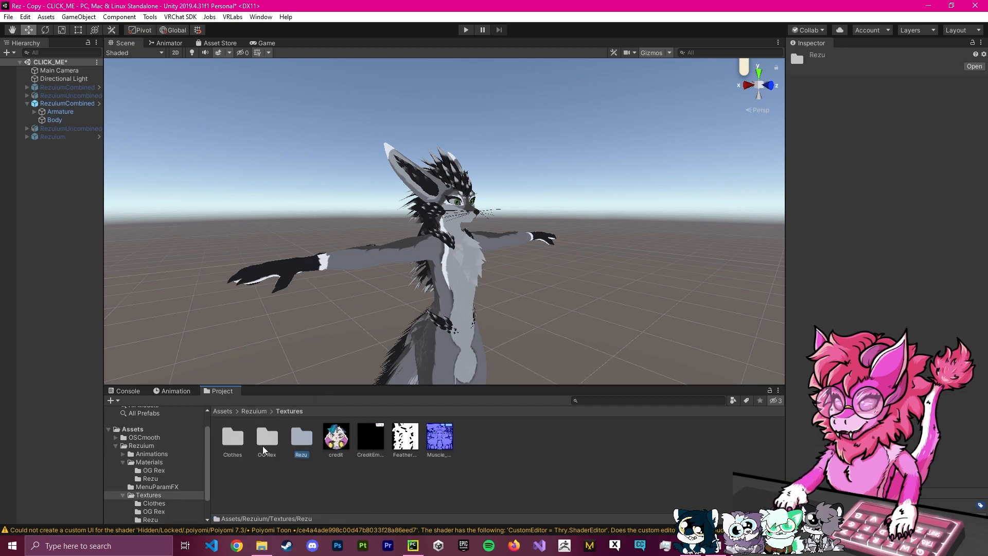
pyautogui.click(231, 437)
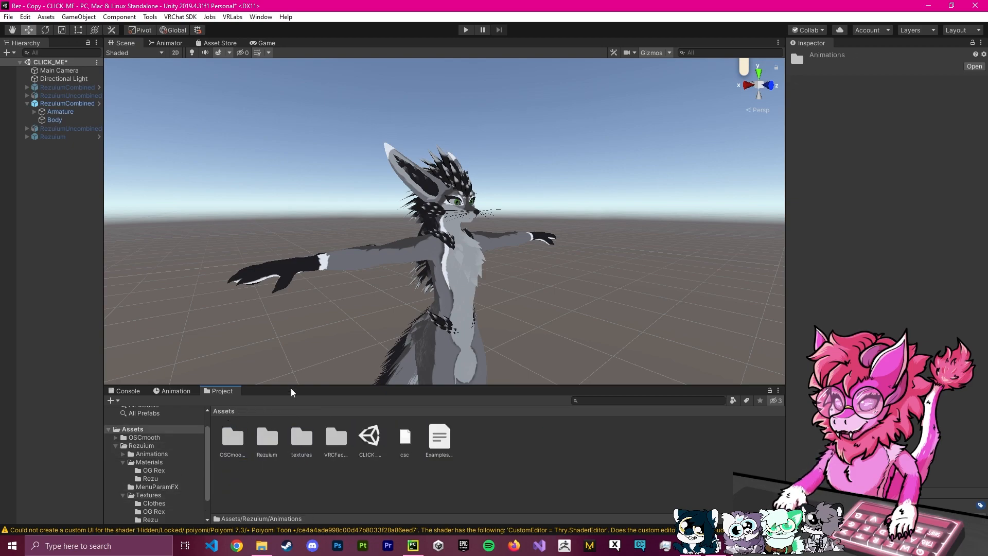
# Review the Rez - Test performance warnings in the SDK Builder and list the Windows/Android targets.
pyautogui.click(180, 16)
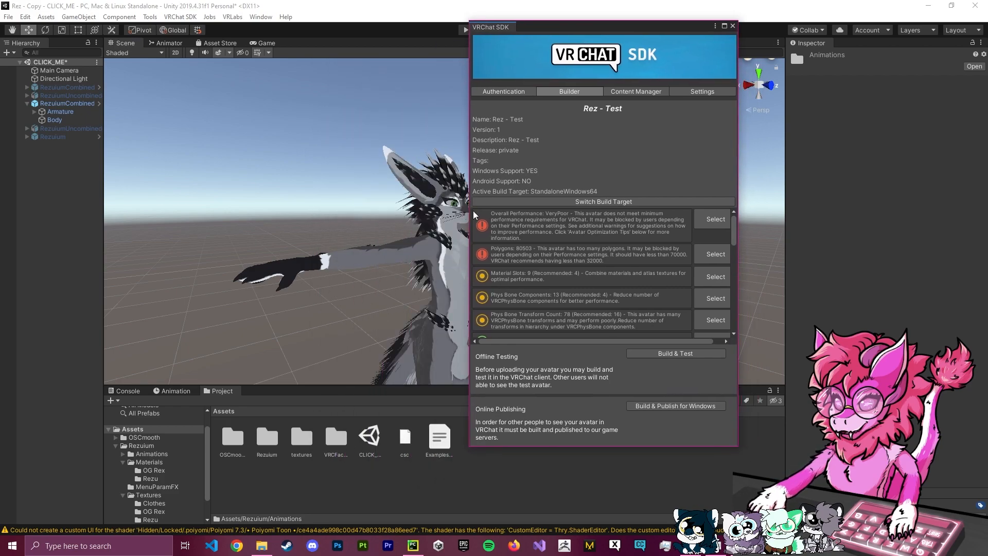
pyautogui.moveTo(475, 260)
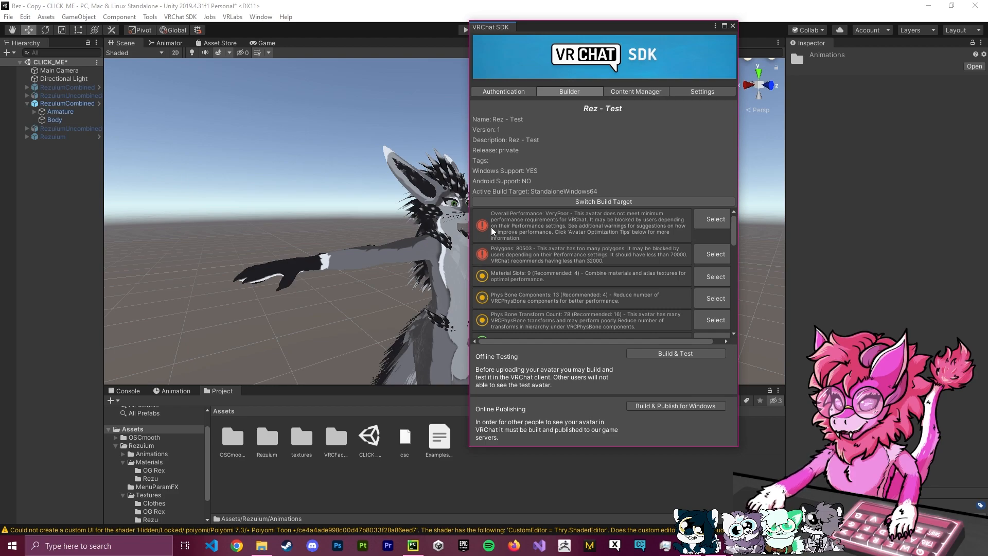
pyautogui.moveTo(496, 256)
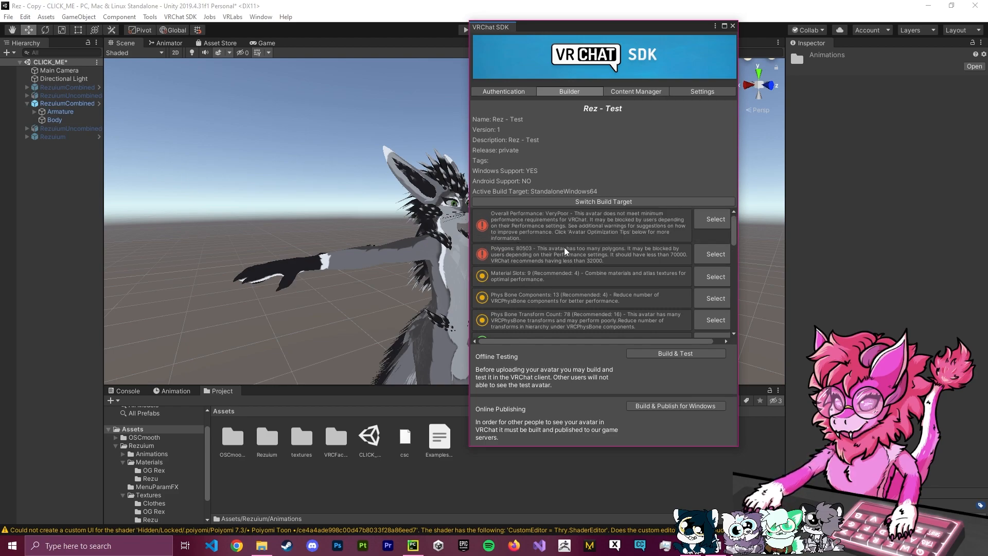
pyautogui.moveTo(528, 211)
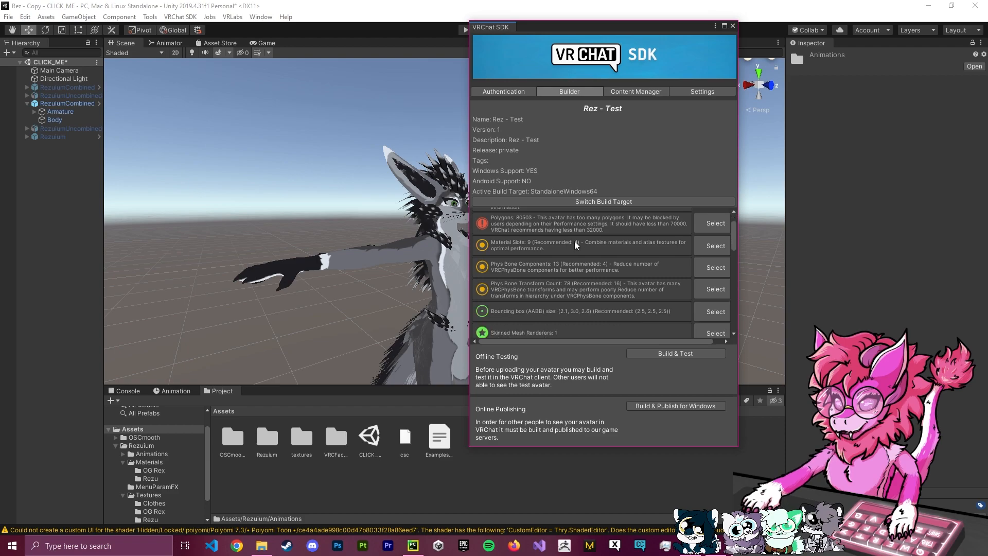
pyautogui.scroll(-3)
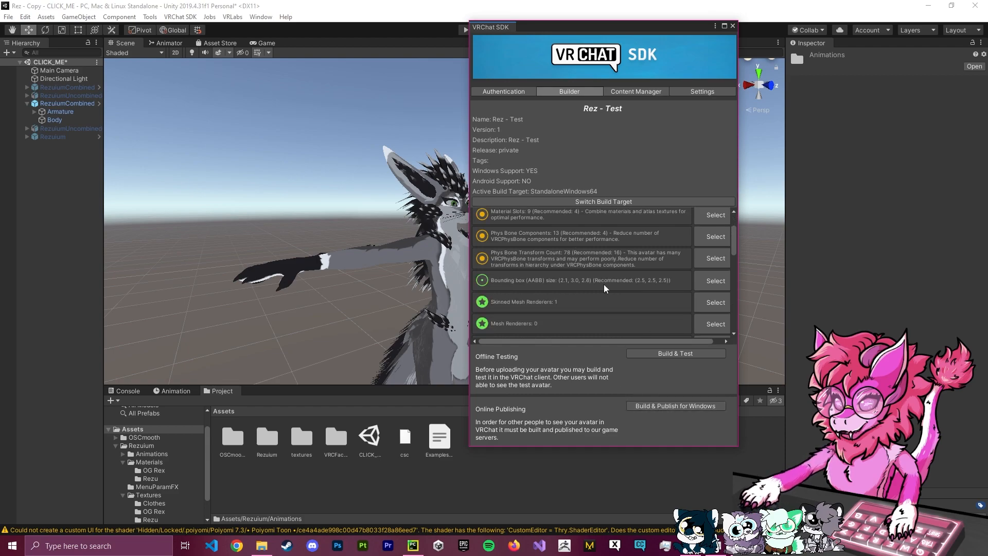
pyautogui.click(603, 201)
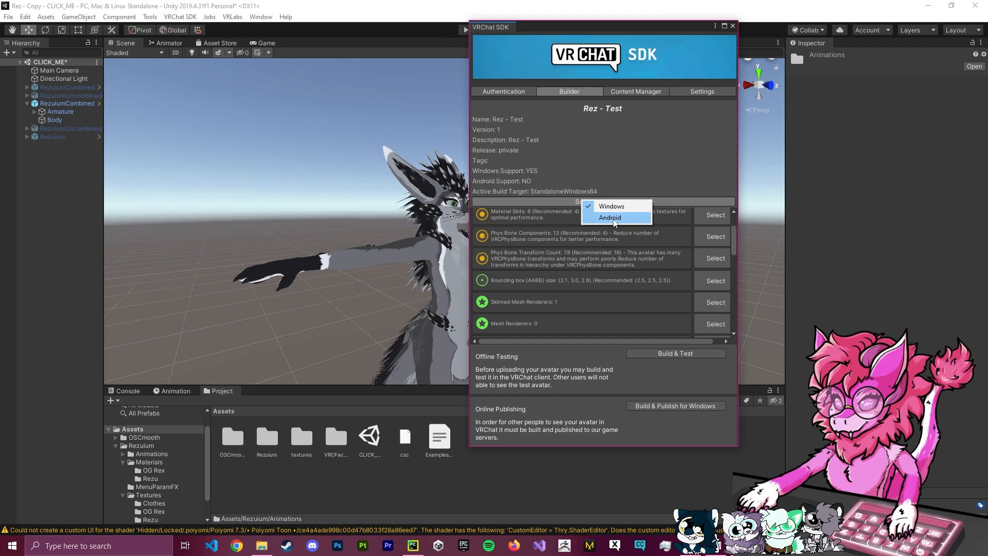
# Choose Android as the build platform and confirm the target switch.
pyautogui.click(609, 217)
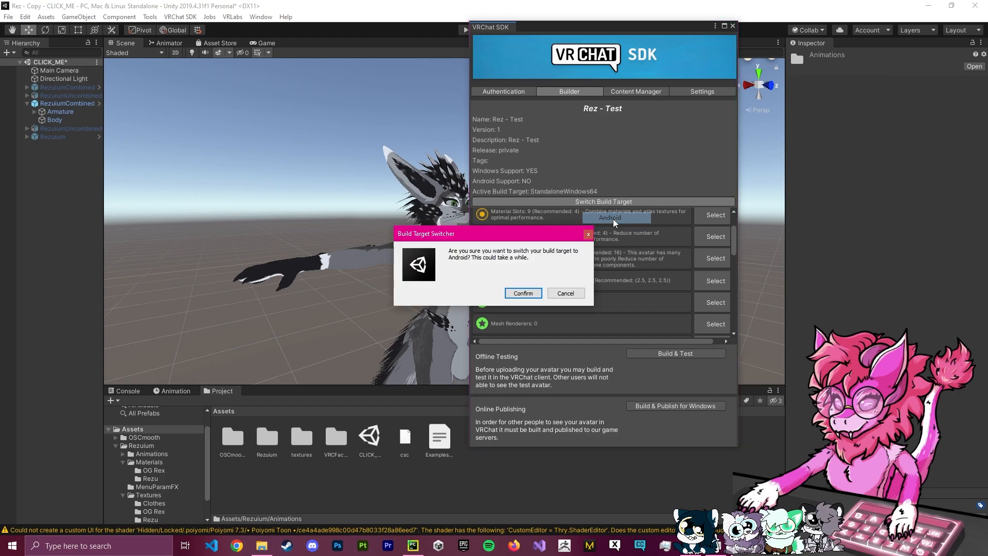
pyautogui.click(523, 293)
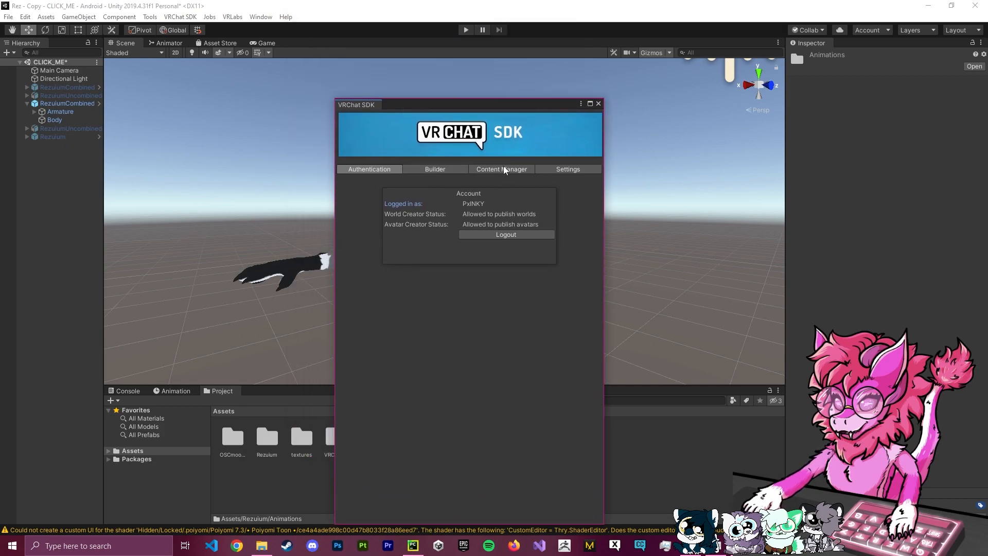
# Auto-fix the Android texture format warning to ASTC in the Builder checks and close the SDK panel.
pyautogui.click(435, 169)
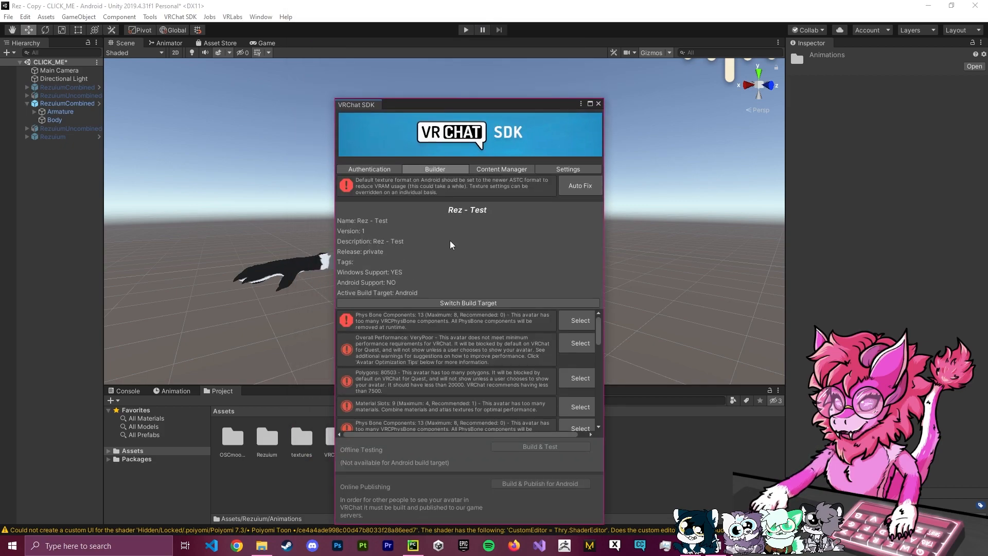
pyautogui.moveTo(343, 330)
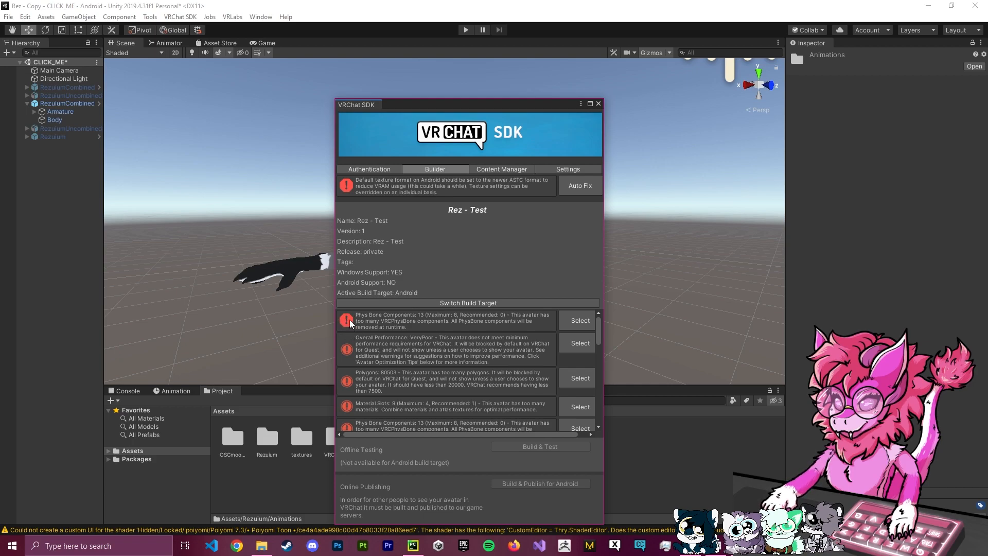
pyautogui.moveTo(193, 338)
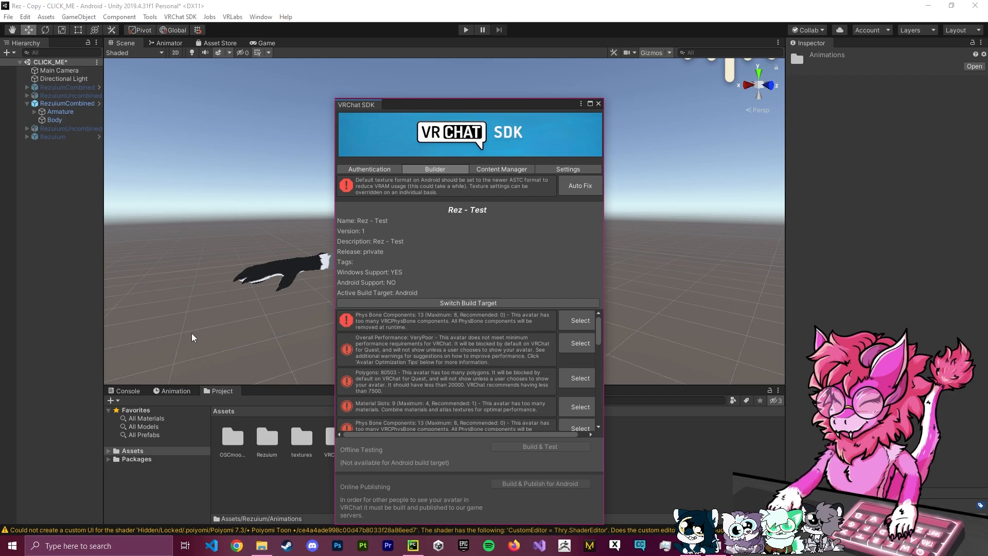
pyautogui.moveTo(357, 104); pyautogui.dragTo(367, 68)
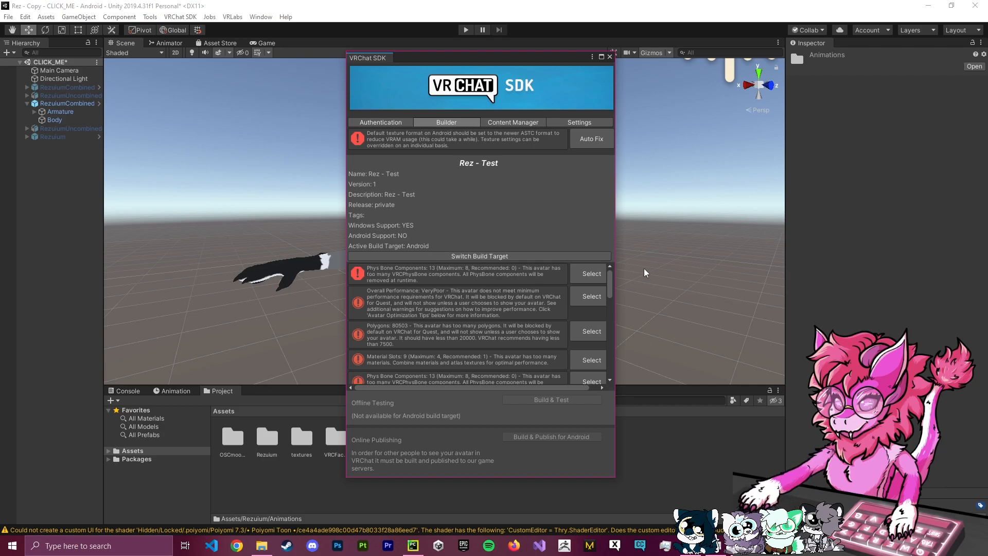
pyautogui.moveTo(460, 61)
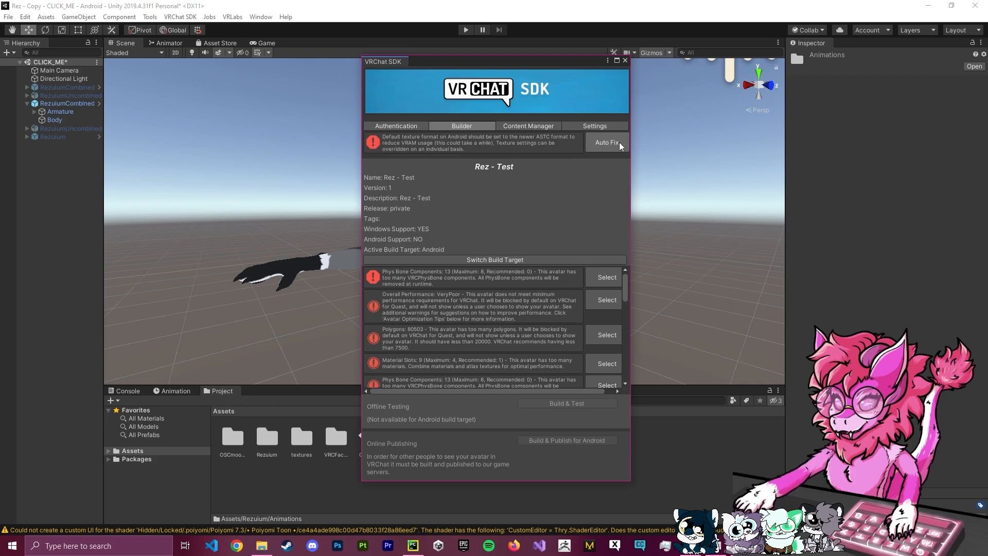
pyautogui.click(605, 142)
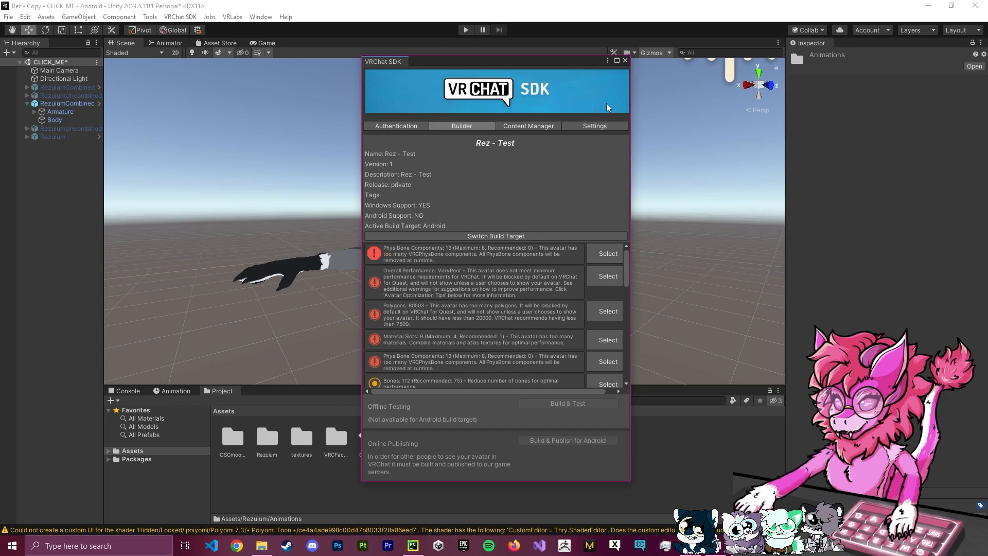
pyautogui.click(625, 60)
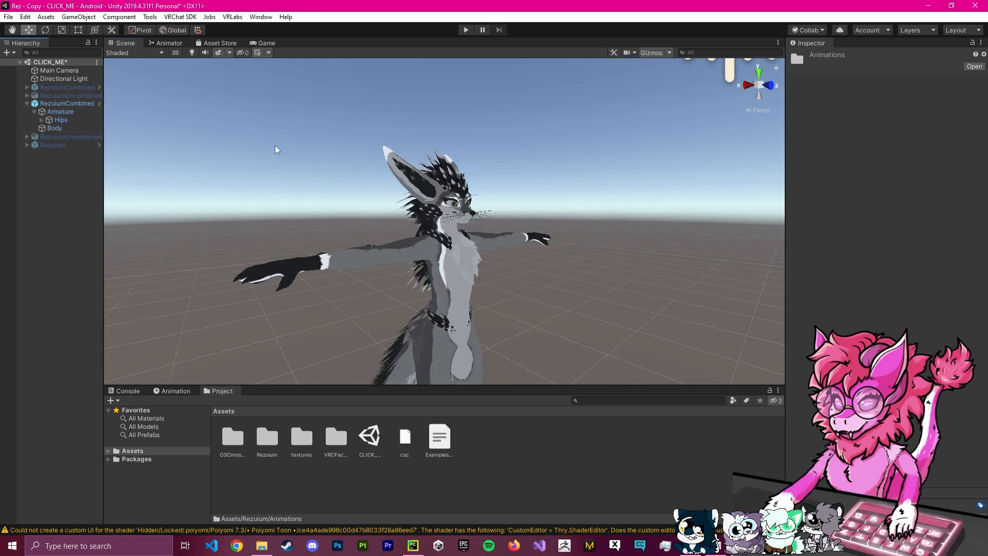
# Expand Hips and inspect the VRC Phys Bone components on Body, Armature and Hips.
pyautogui.click(68, 103)
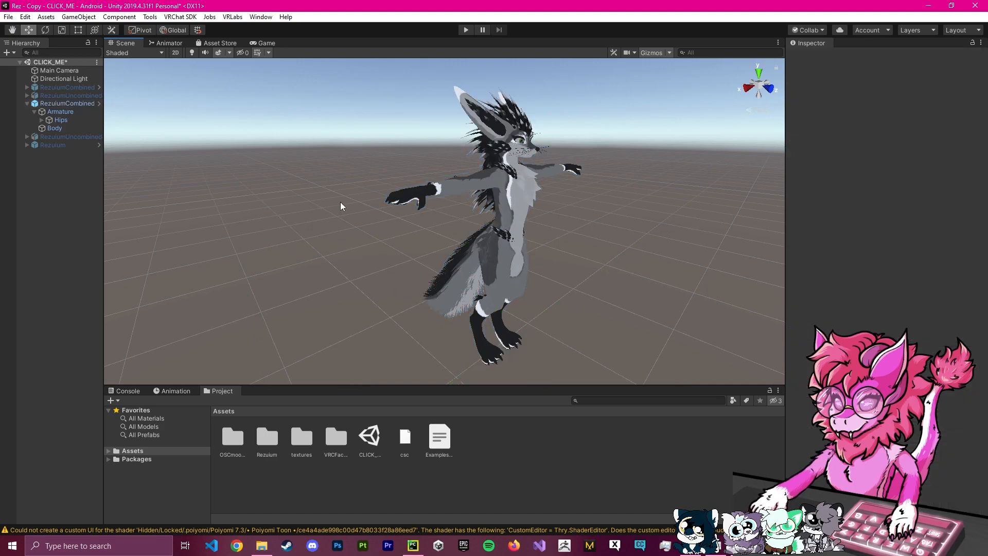
pyautogui.click(46, 119)
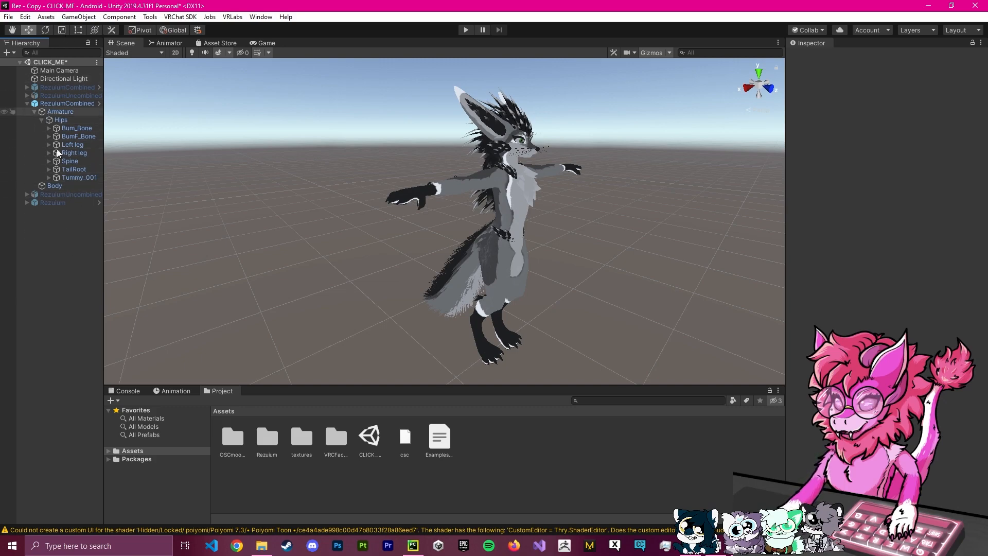
pyautogui.click(55, 185)
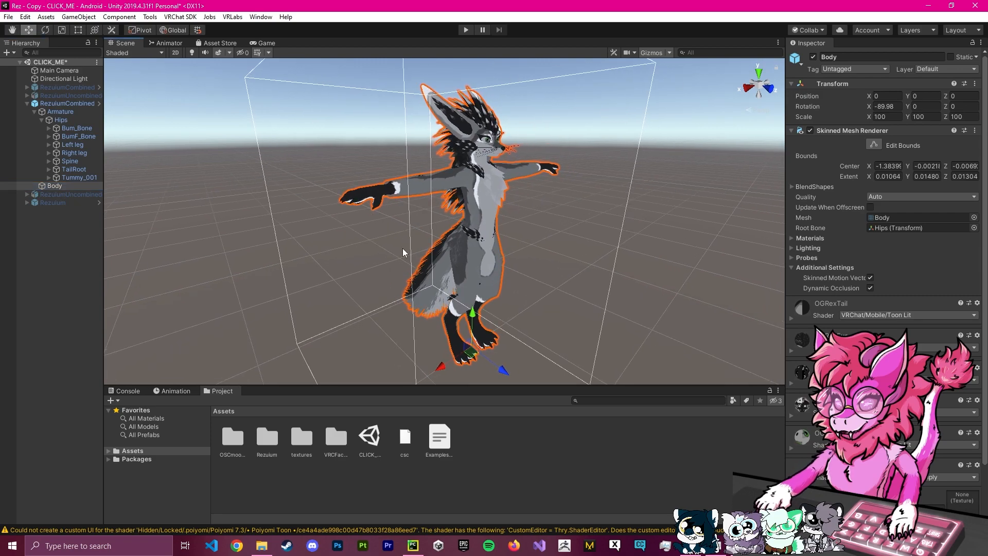
pyautogui.click(59, 111)
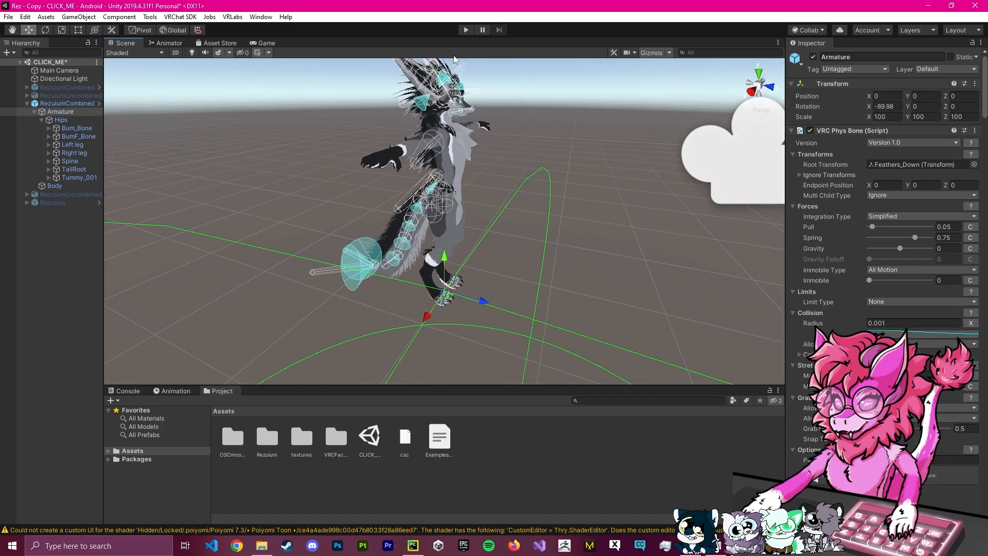
pyautogui.click(61, 120)
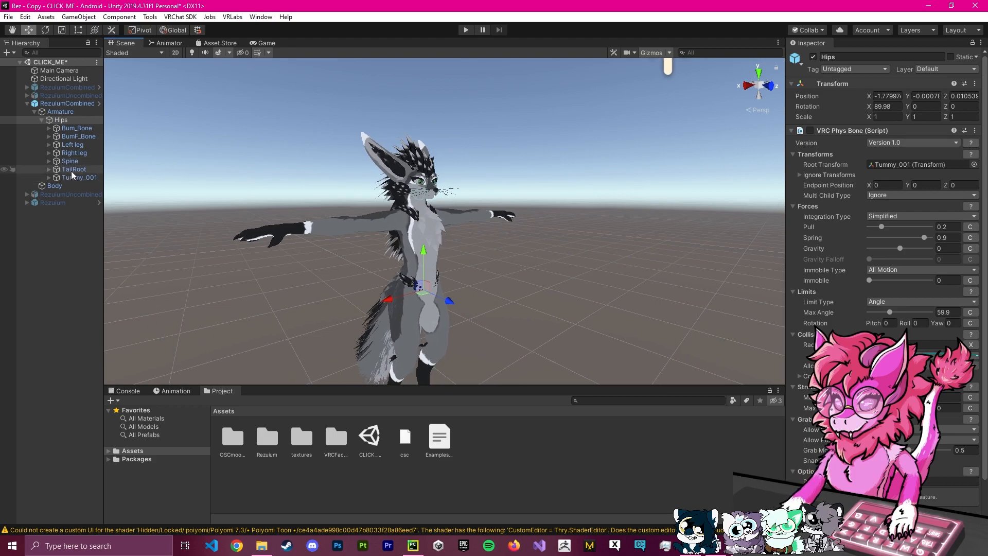
pyautogui.click(73, 169)
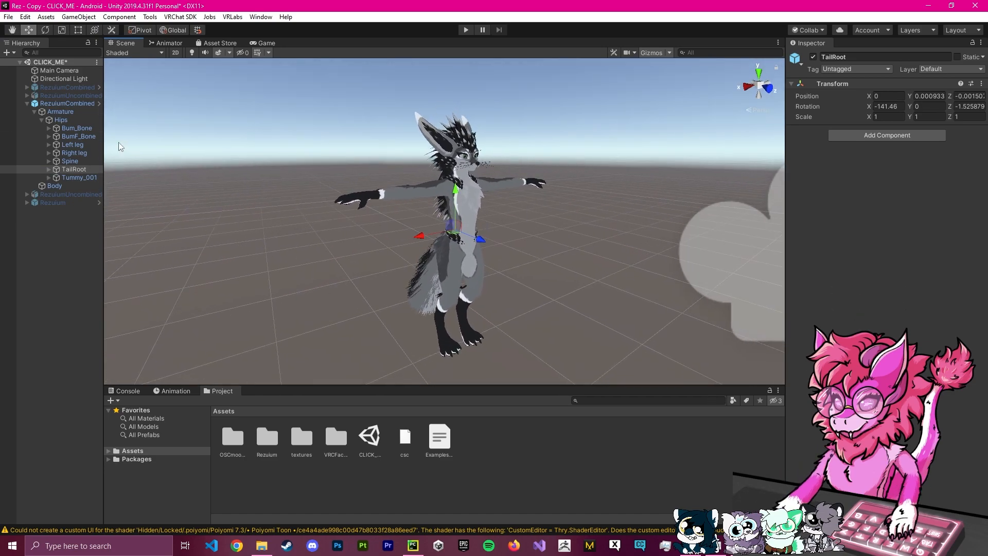
pyautogui.click(60, 111)
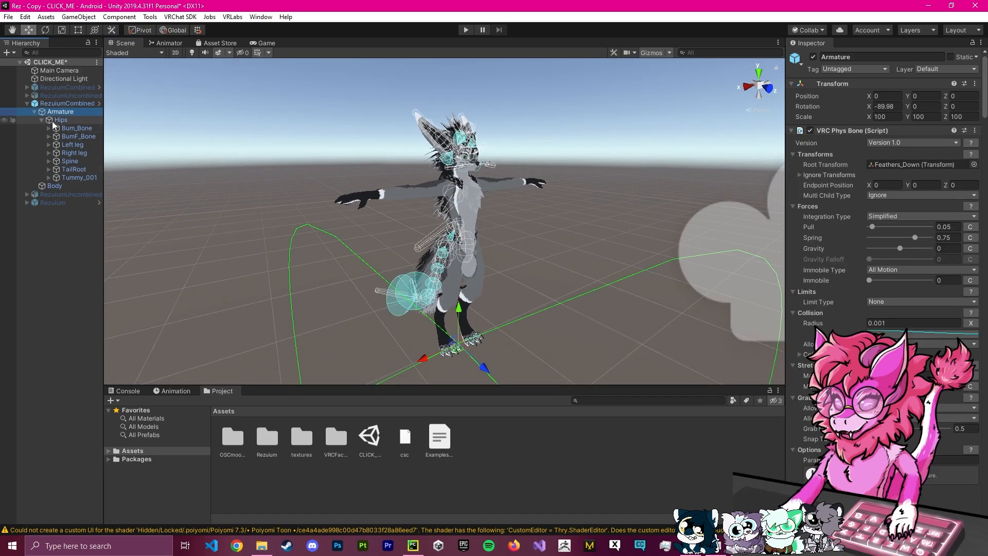
pyautogui.click(80, 136)
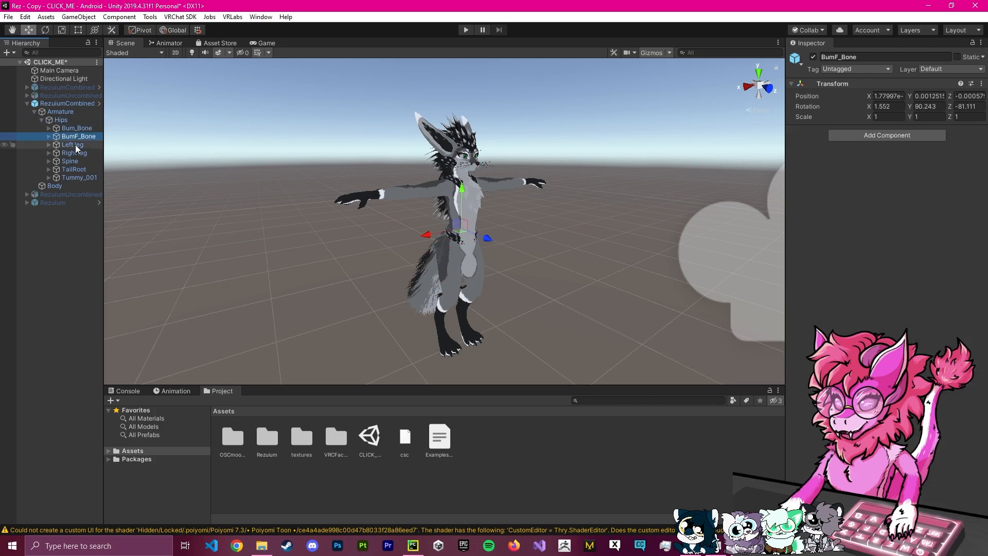
pyautogui.click(72, 144)
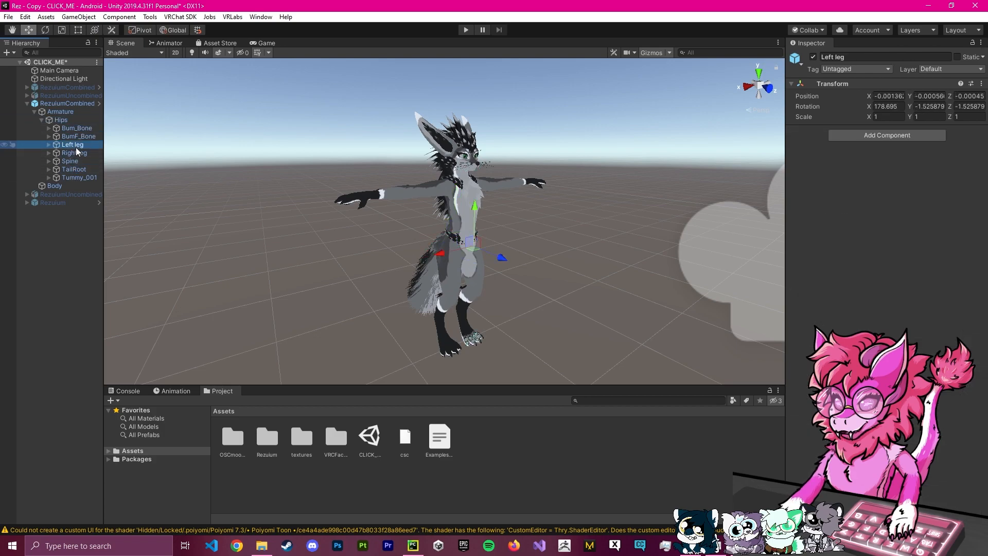
pyautogui.scroll(-3)
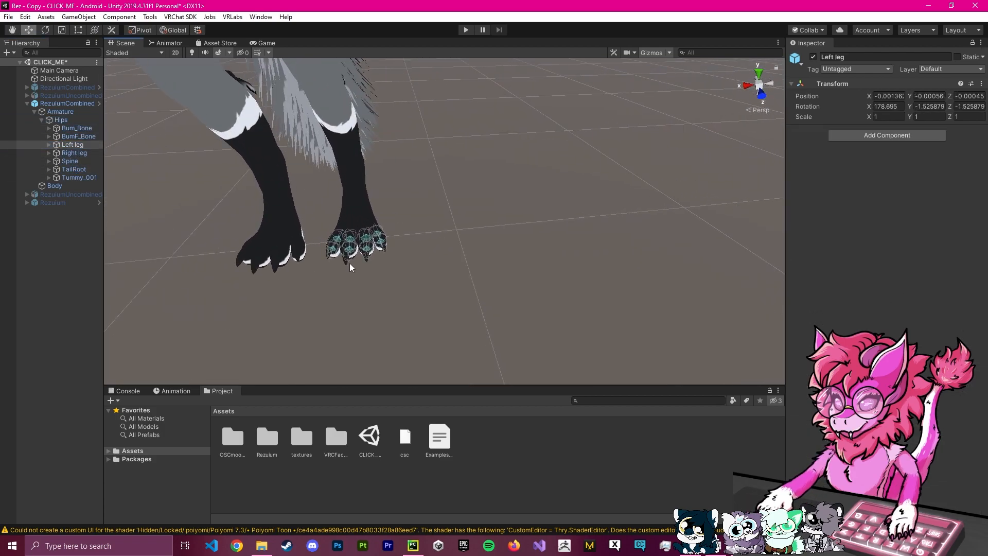
pyautogui.click(74, 153)
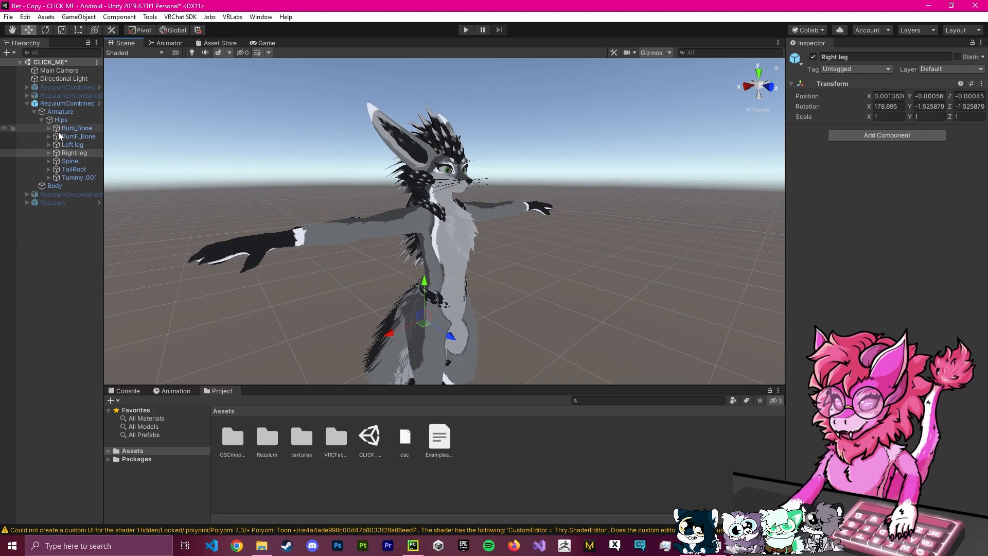
pyautogui.click(60, 111)
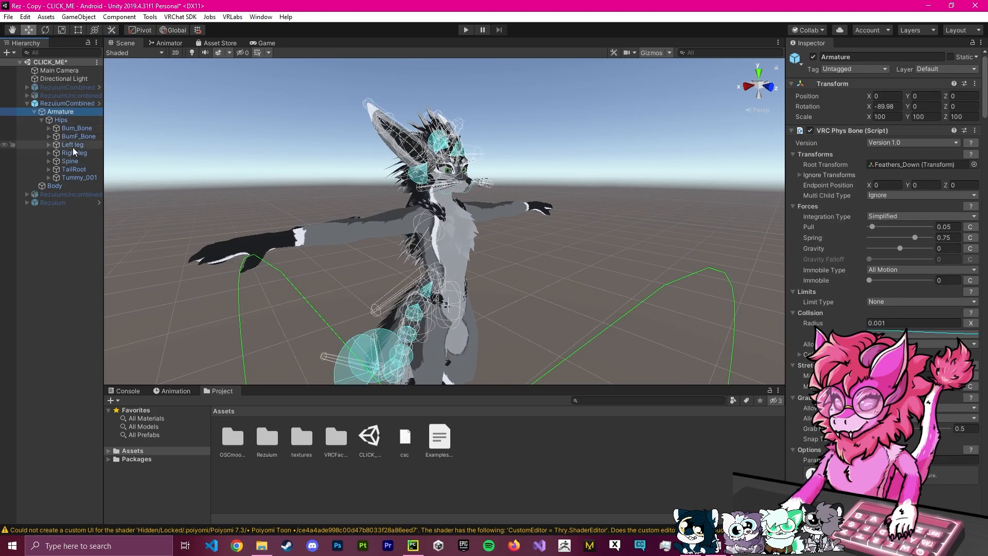
pyautogui.click(72, 144)
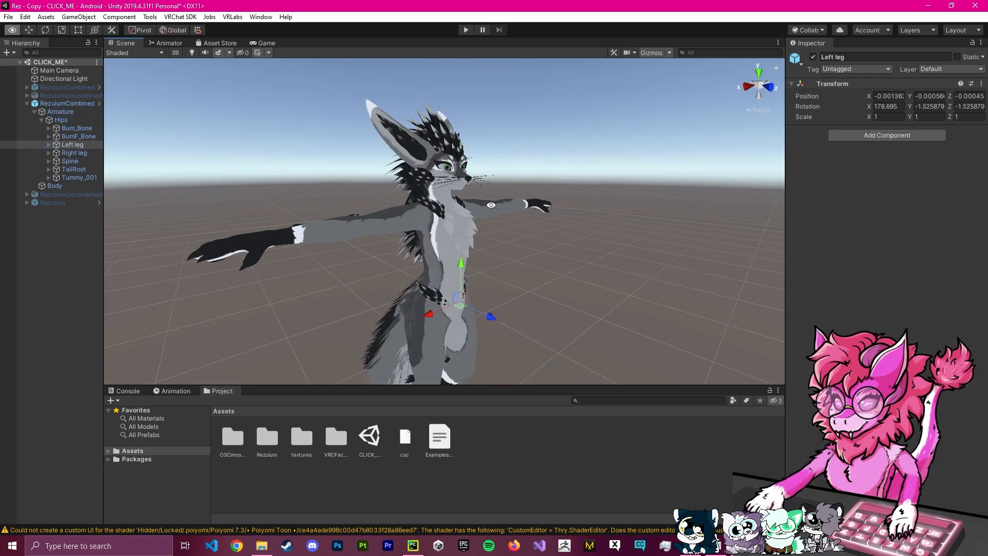
pyautogui.click(49, 144)
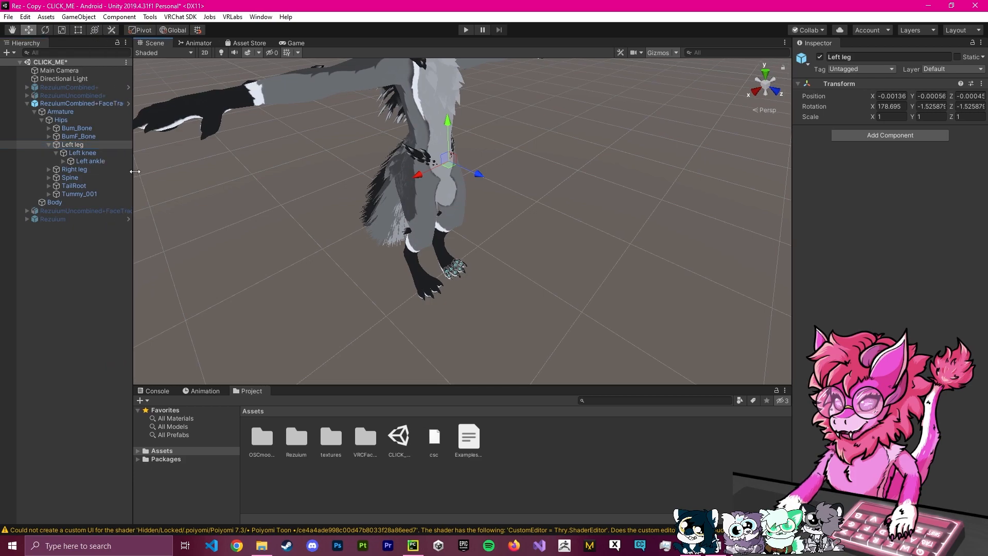
# Remove the VRC Phys Bone component from the Left ankle bone.
pyautogui.click(92, 169)
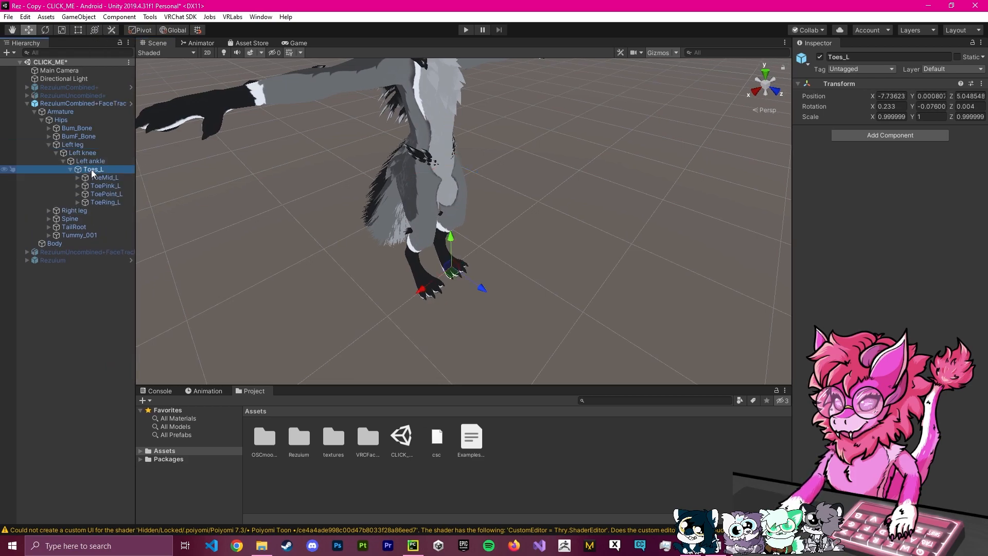
pyautogui.click(90, 161)
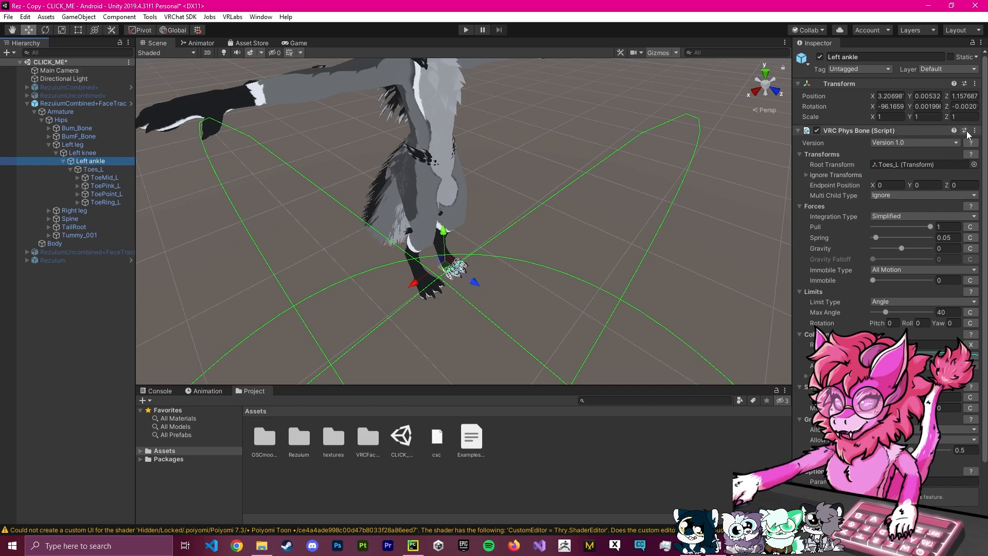
pyautogui.click(974, 131)
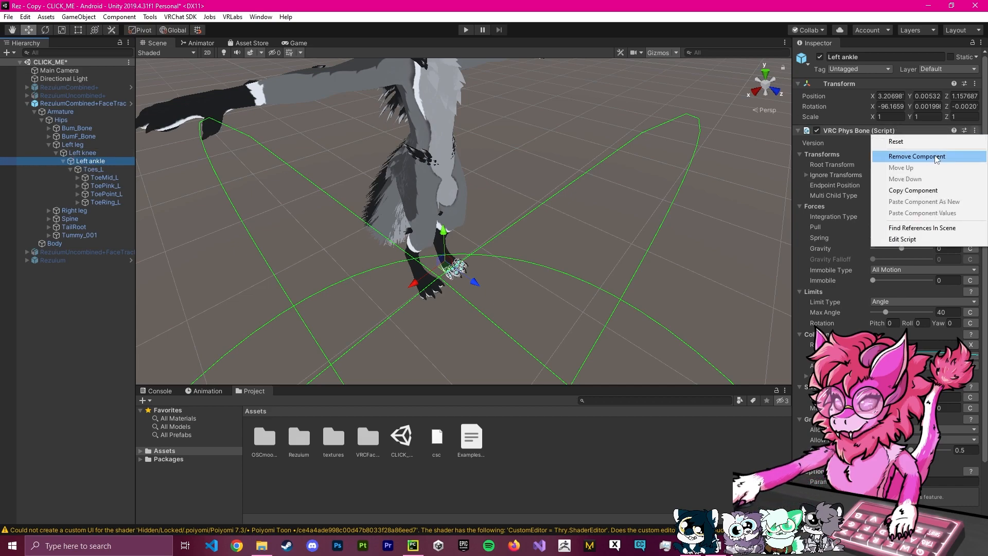
pyautogui.click(917, 156)
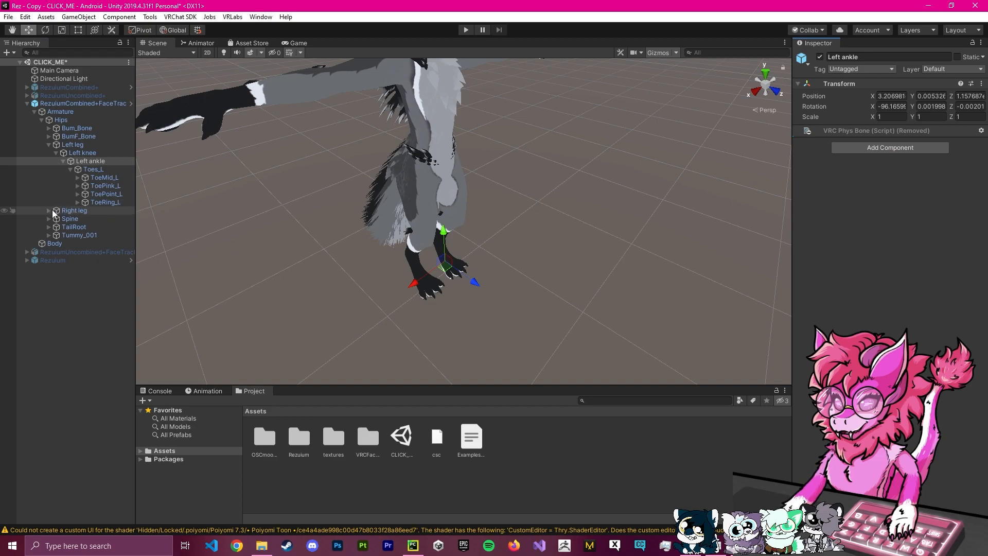
# Remove the PhysBone from the Right ankle and reopen the VRChat SDK builder.
pyautogui.click(83, 218)
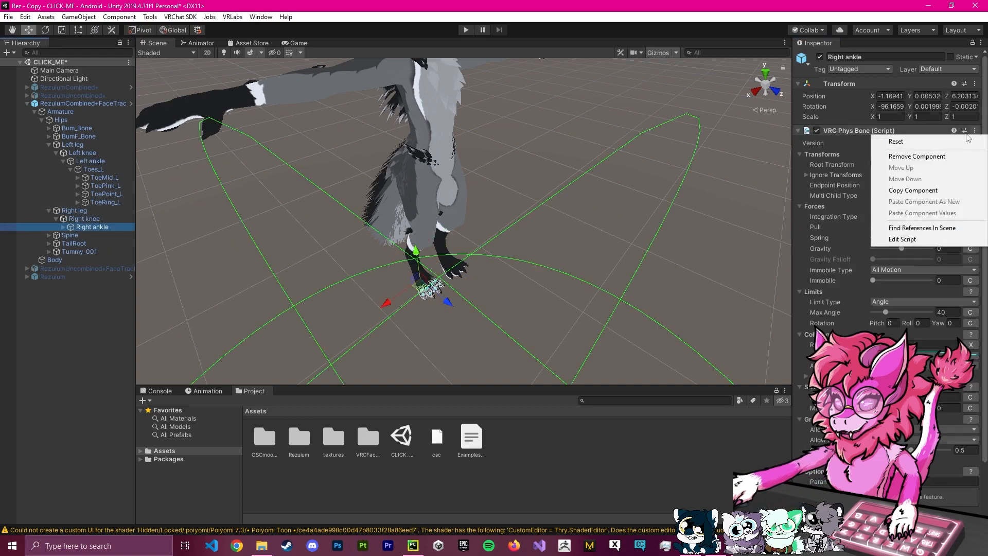
pyautogui.click(918, 156)
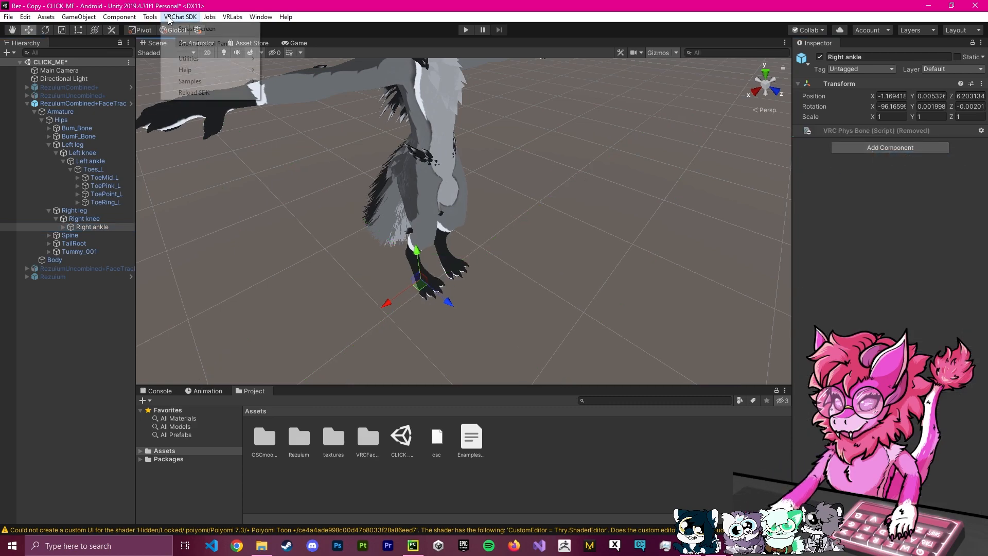
pyautogui.click(181, 17)
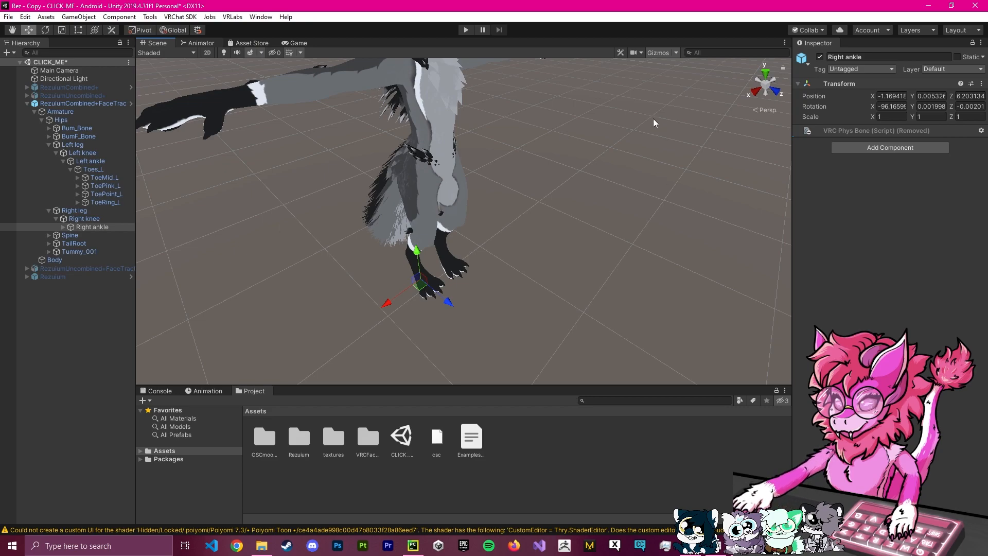
pyautogui.click(179, 16)
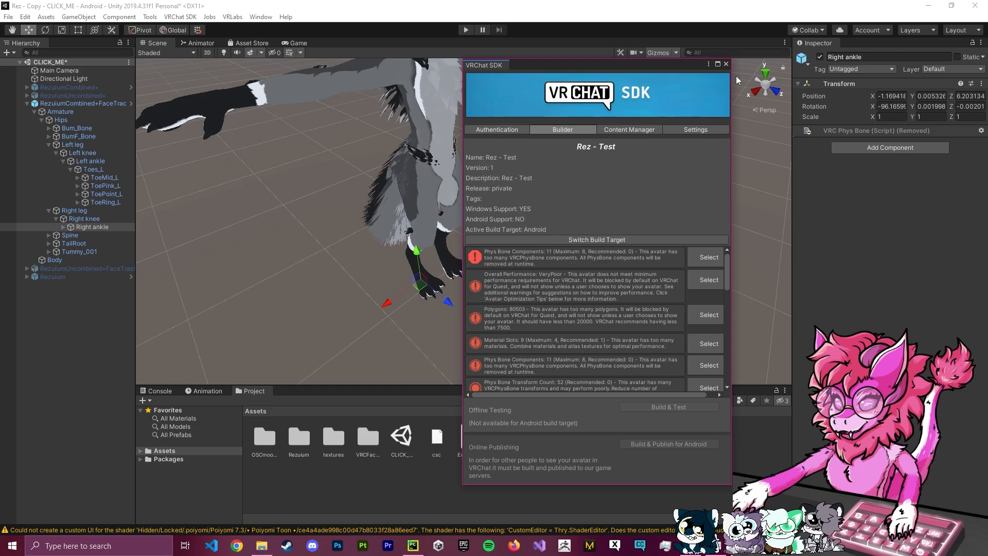
pyautogui.click(725, 64)
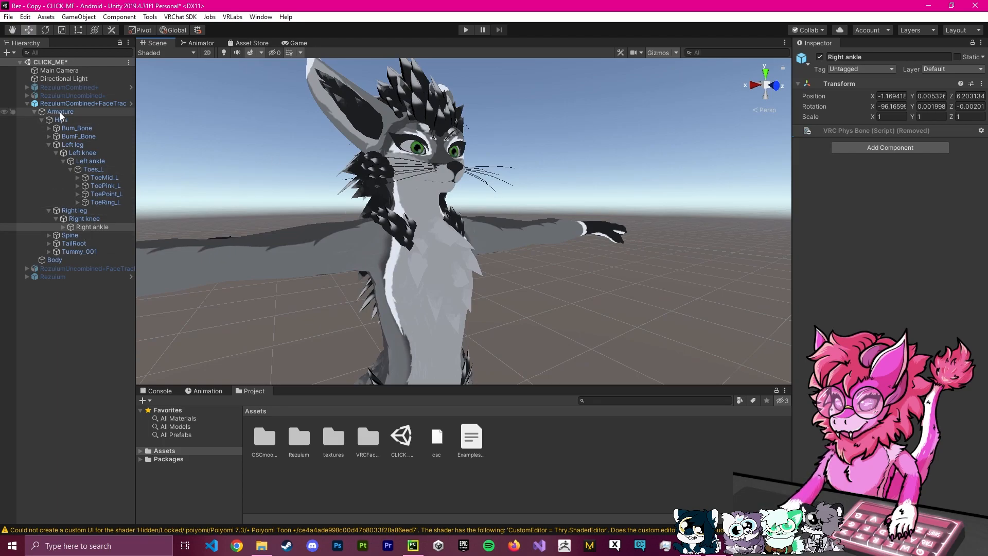
# Remove the Brow_Wisk VRC Phys Bone component from the Armature's Inspector list.
pyautogui.click(60, 111)
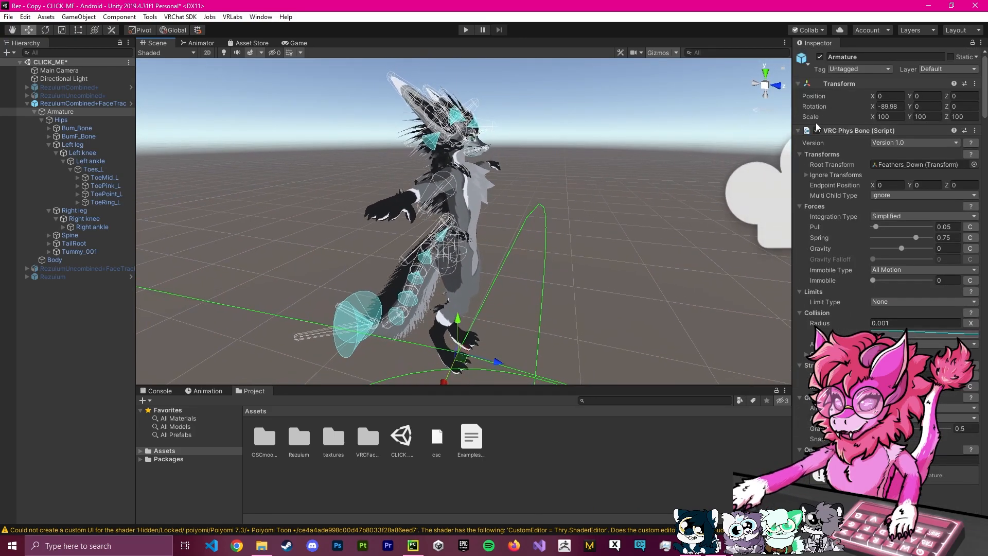
pyautogui.click(808, 130)
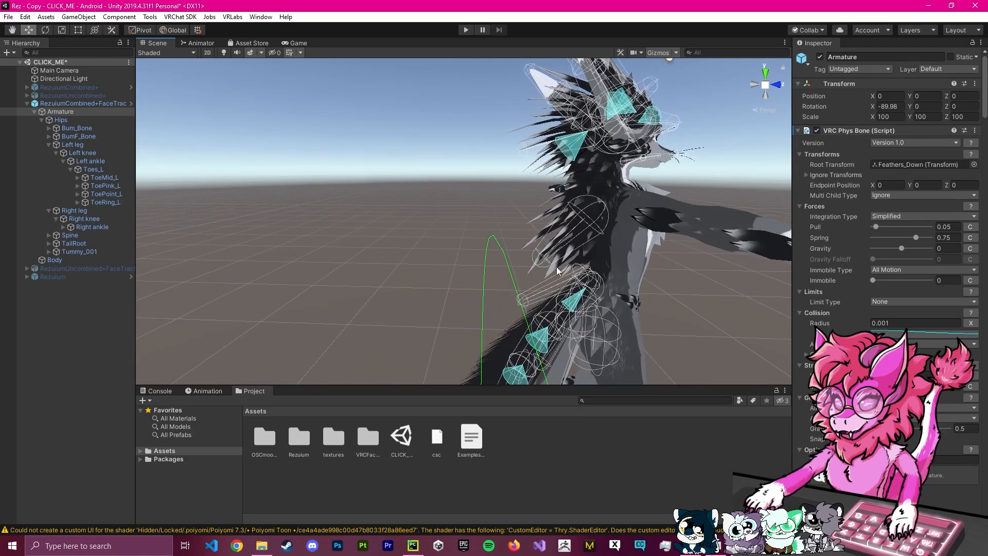
pyautogui.click(964, 131)
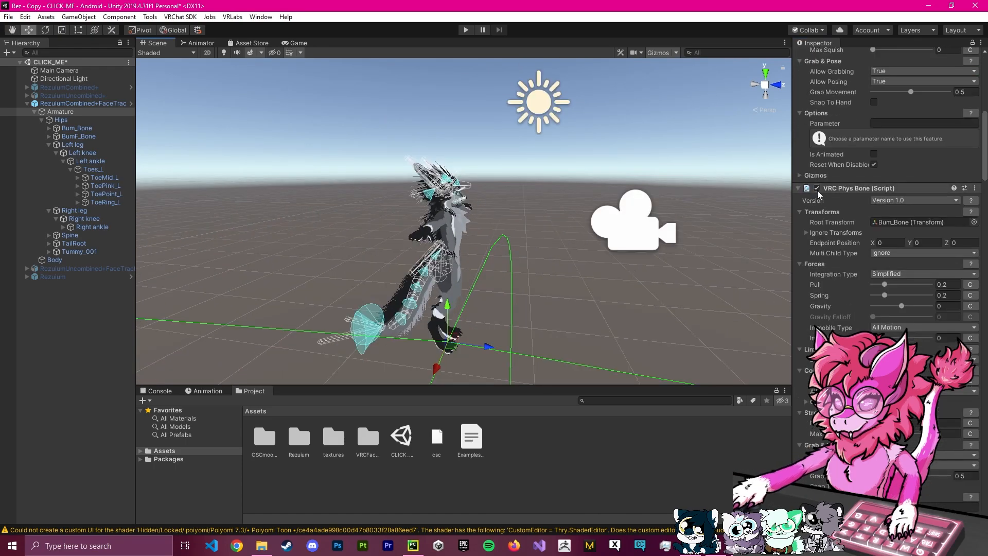
pyautogui.click(975, 188)
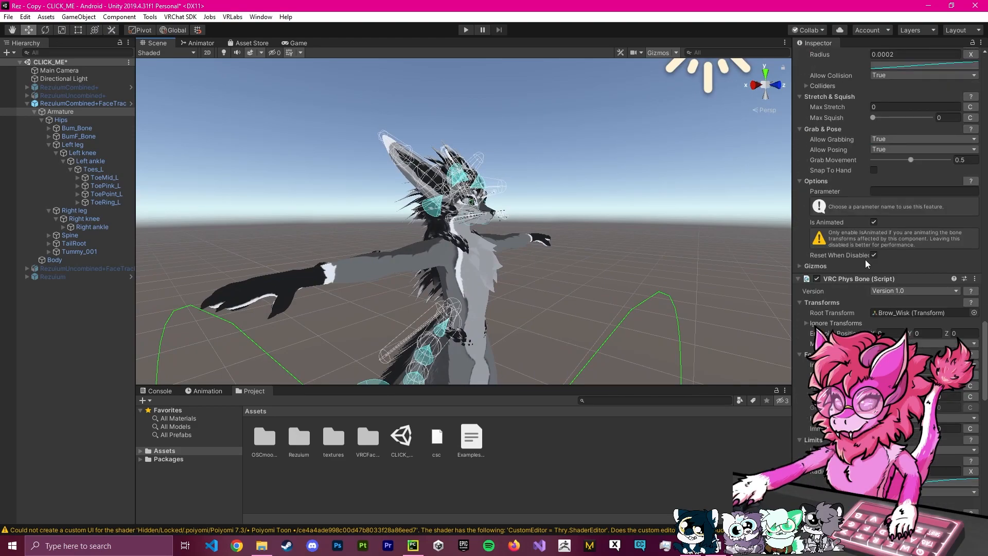
pyautogui.scroll(-3)
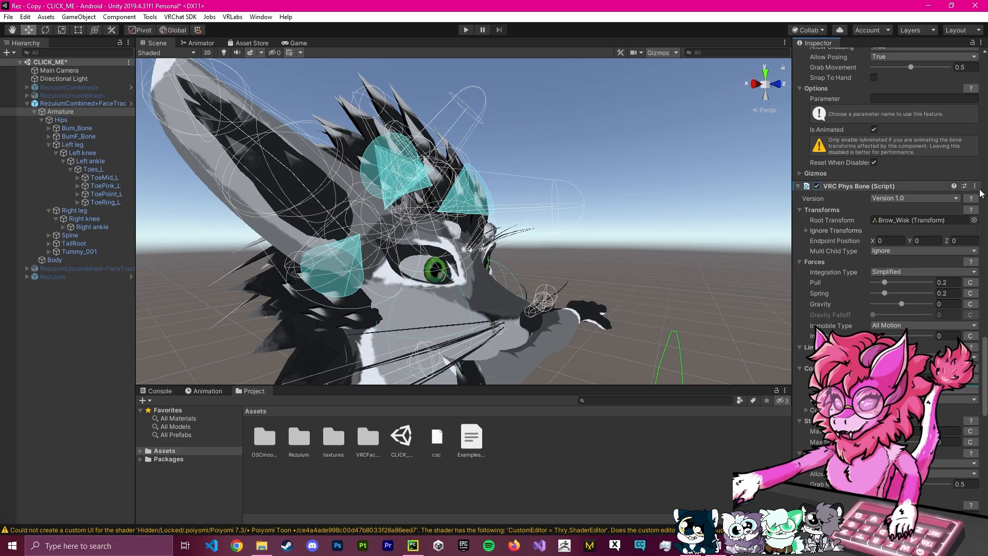
pyautogui.click(975, 186)
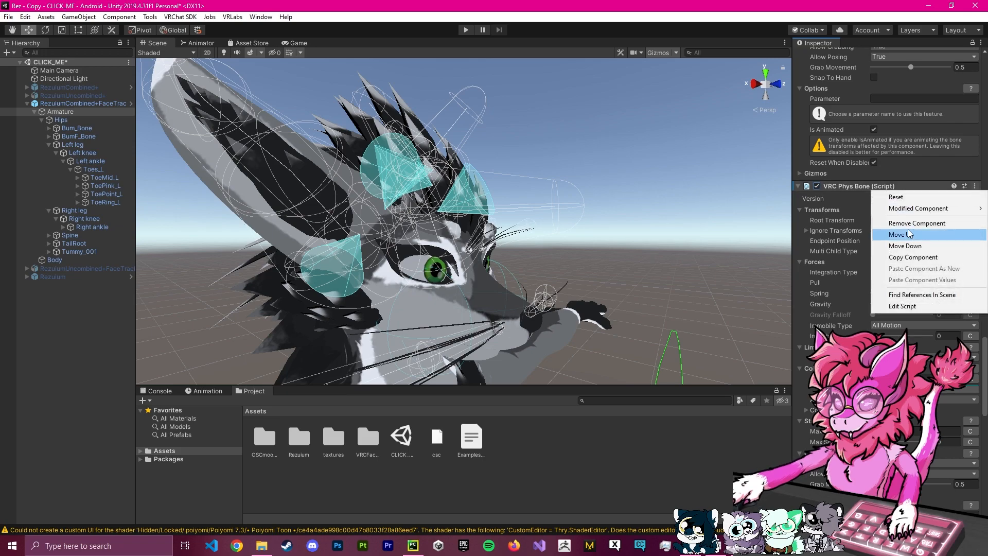
pyautogui.click(917, 224)
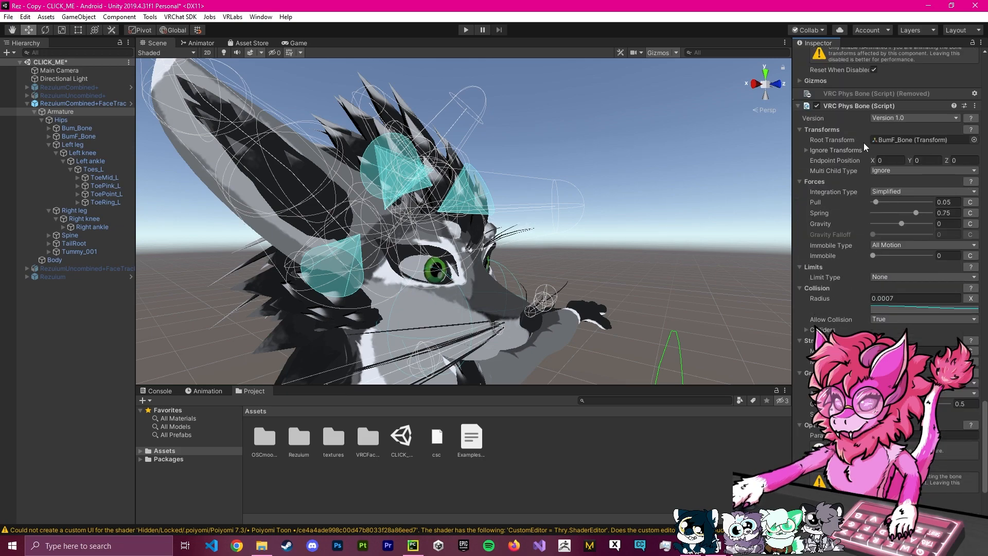
pyautogui.scroll(-3)
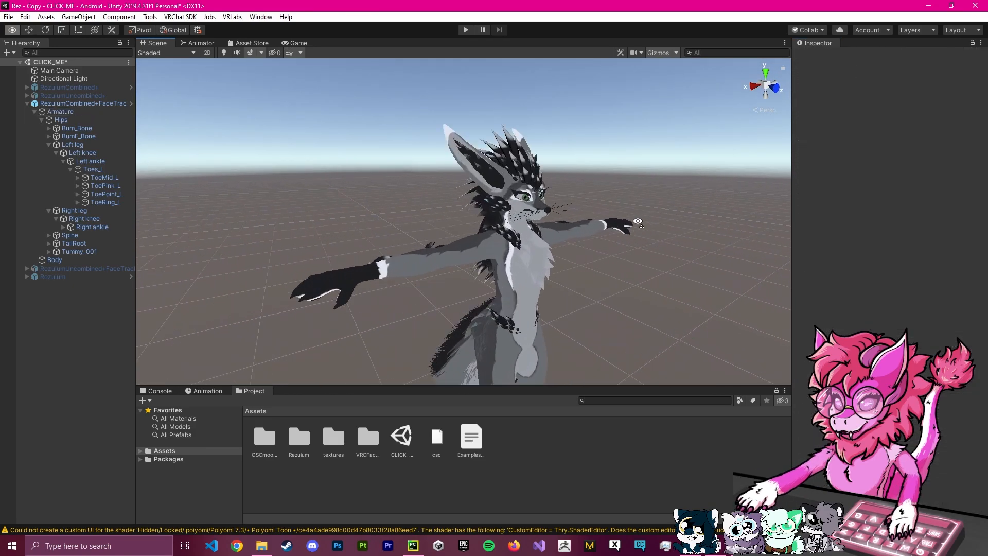
# Build & Publish the Rez - Test avatar for Android from the SDK Builder.
pyautogui.click(179, 17)
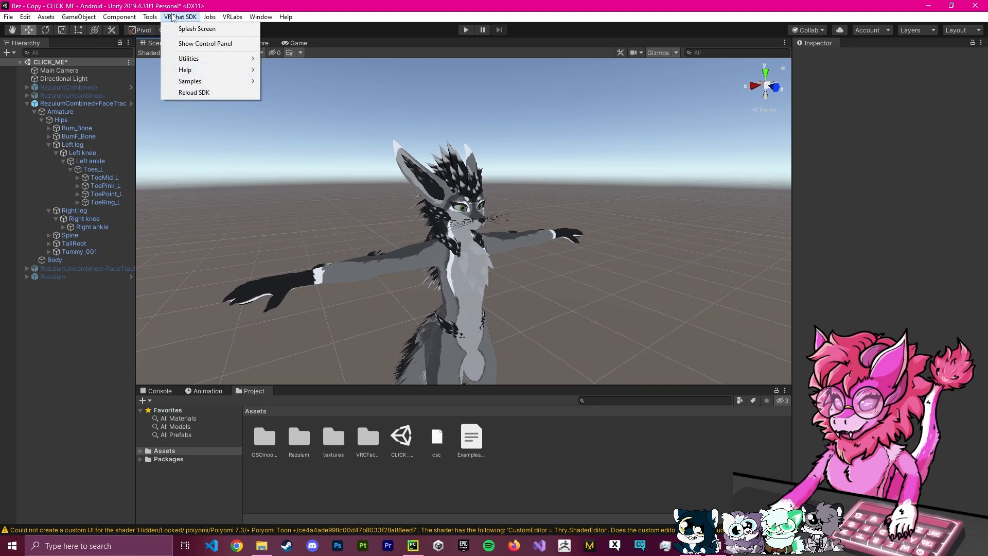
pyautogui.click(180, 17)
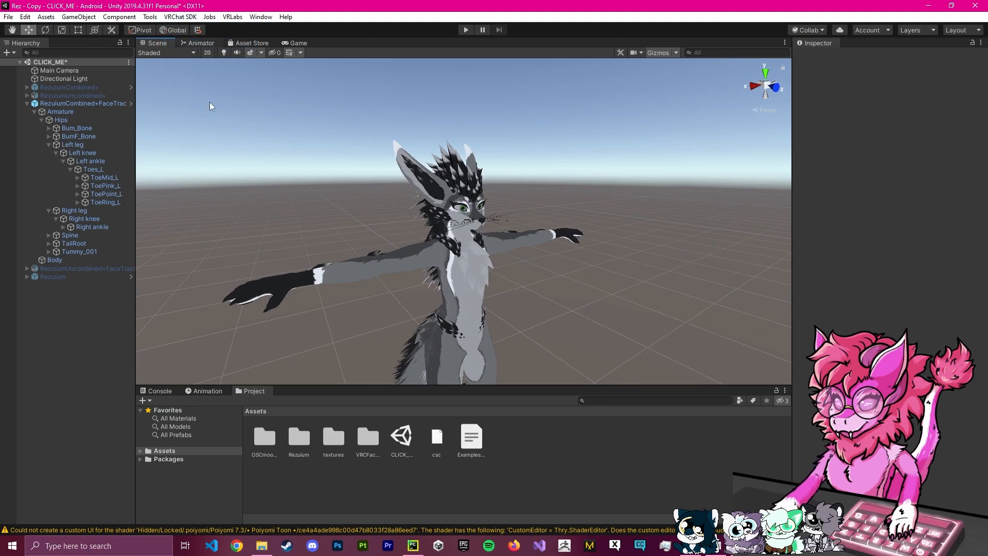
pyautogui.moveTo(599, 105)
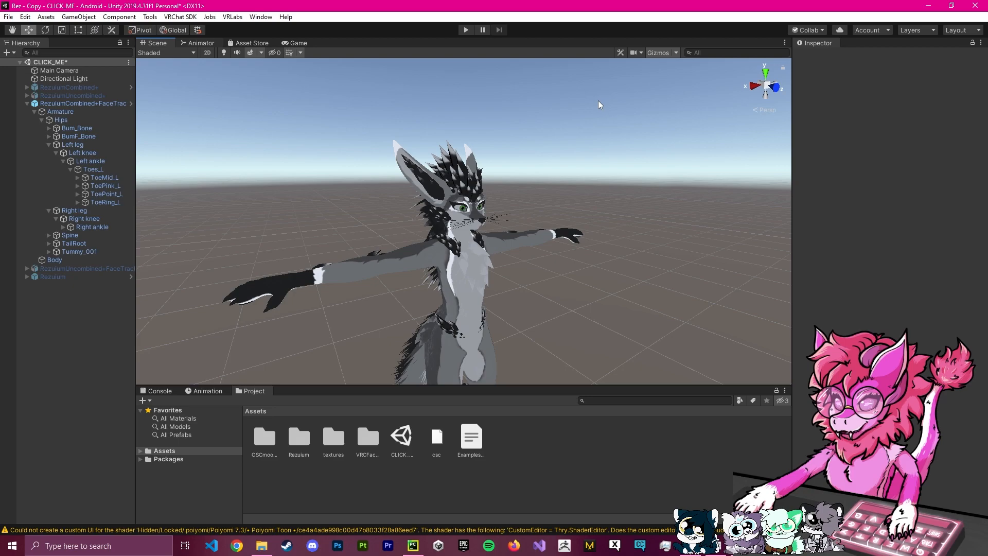
pyautogui.moveTo(657, 148)
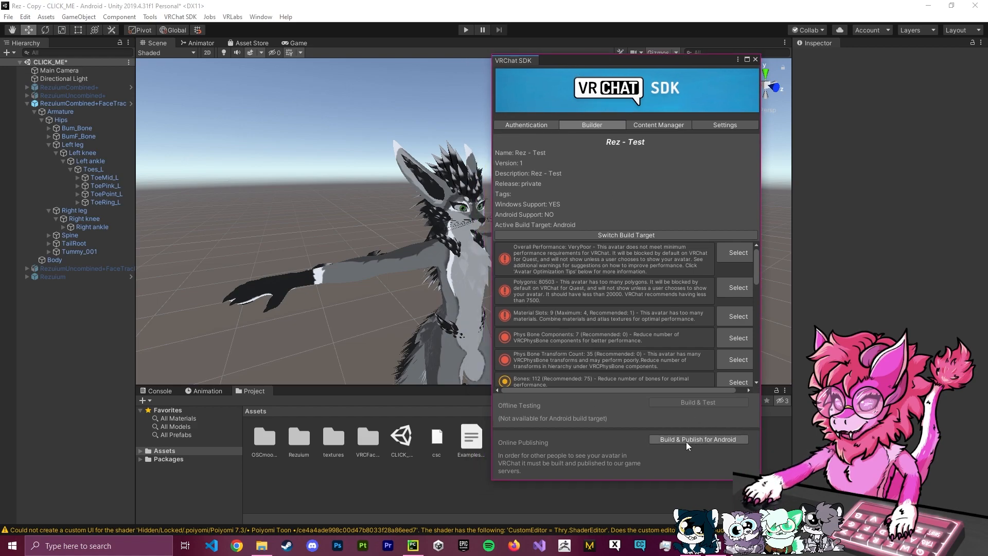
pyautogui.click(698, 440)
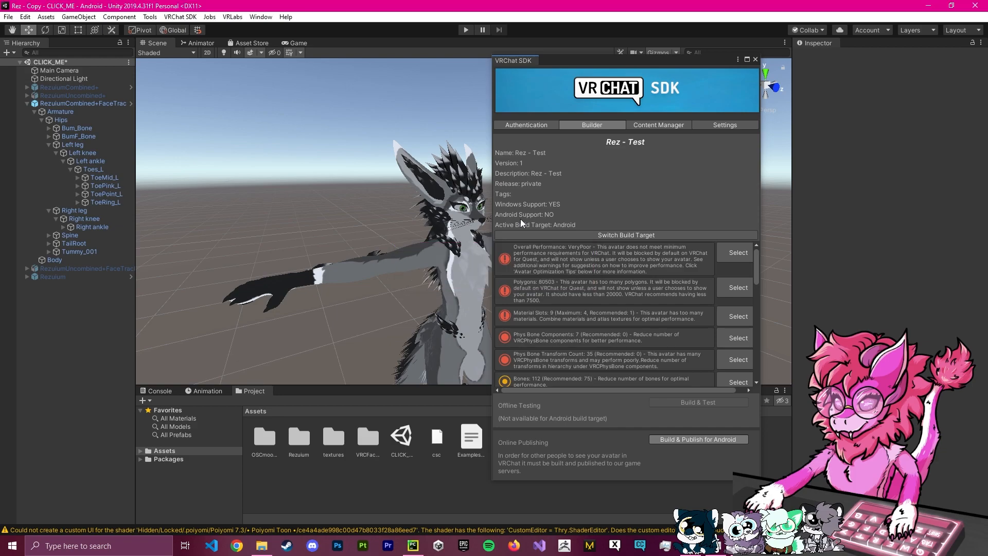
pyautogui.click(465, 30)
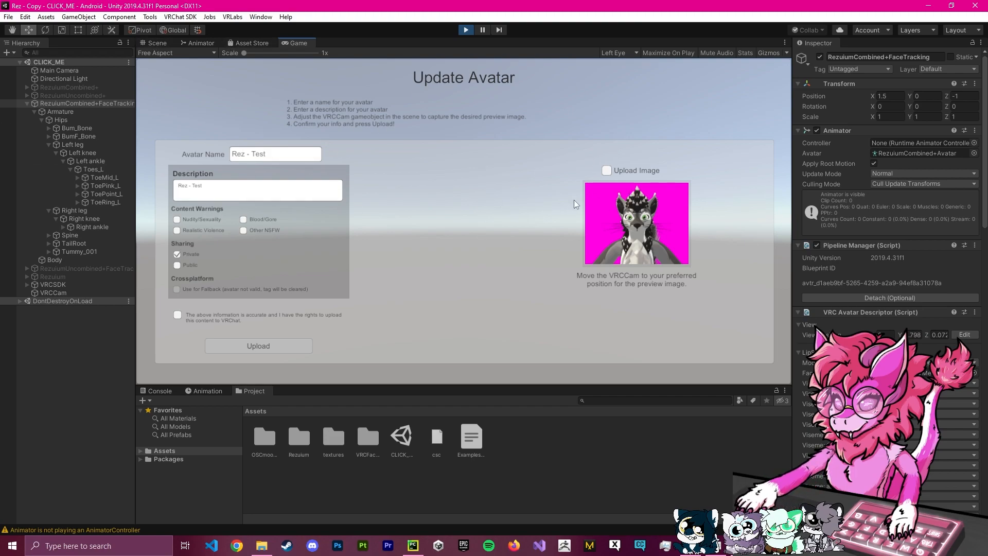
# Confirm content rights and upload the Rez - Test avatar update to VRChat.
pyautogui.tripleClick(275, 154)
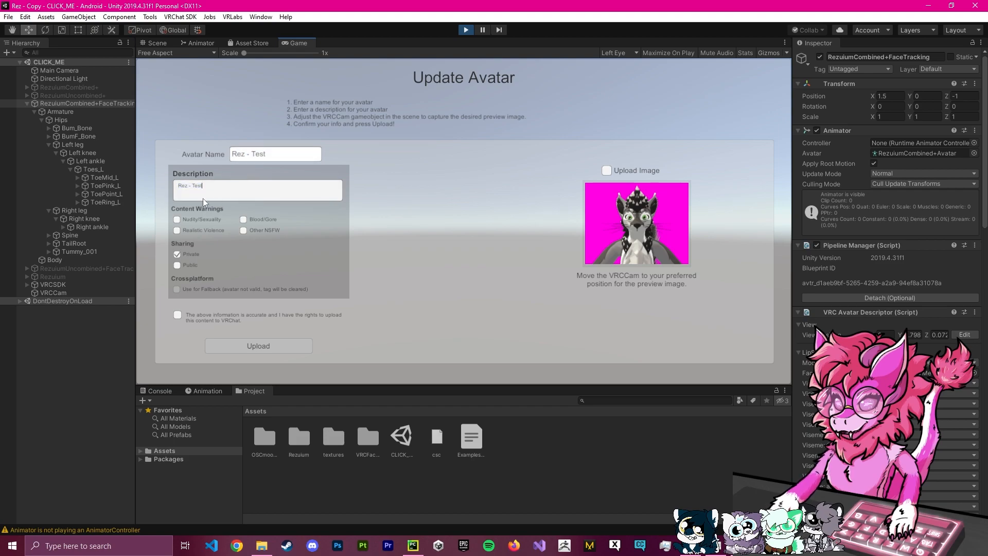
pyautogui.click(177, 315)
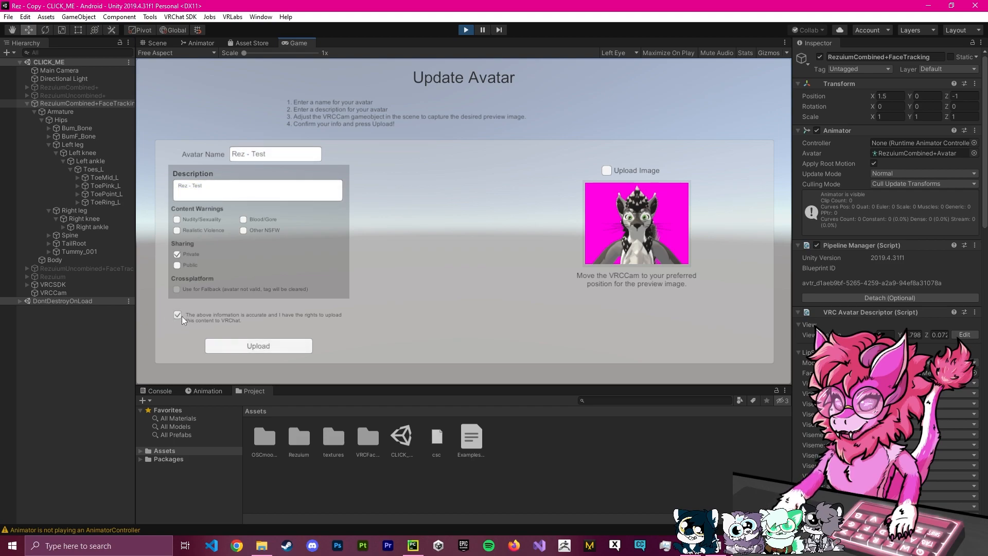
pyautogui.moveTo(224, 117)
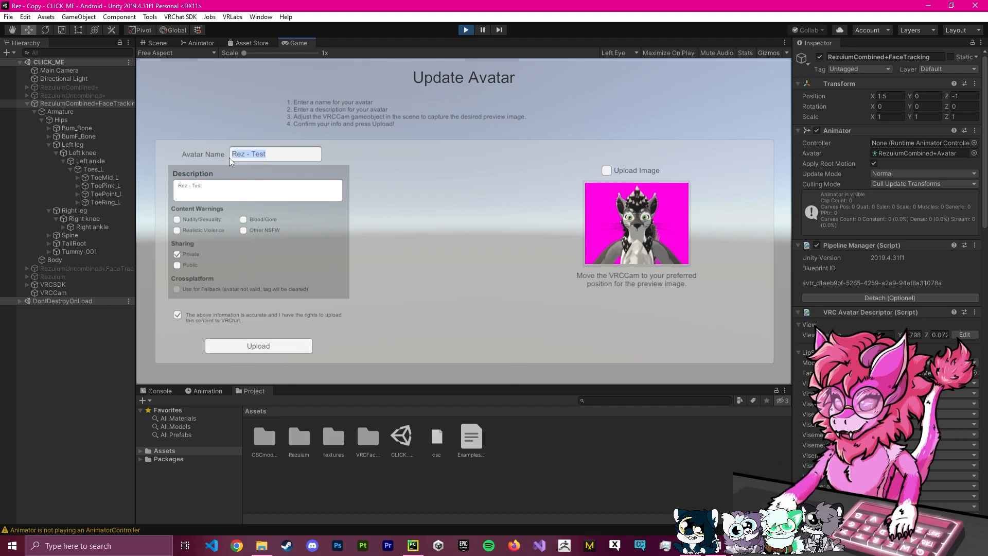
pyautogui.click(246, 154)
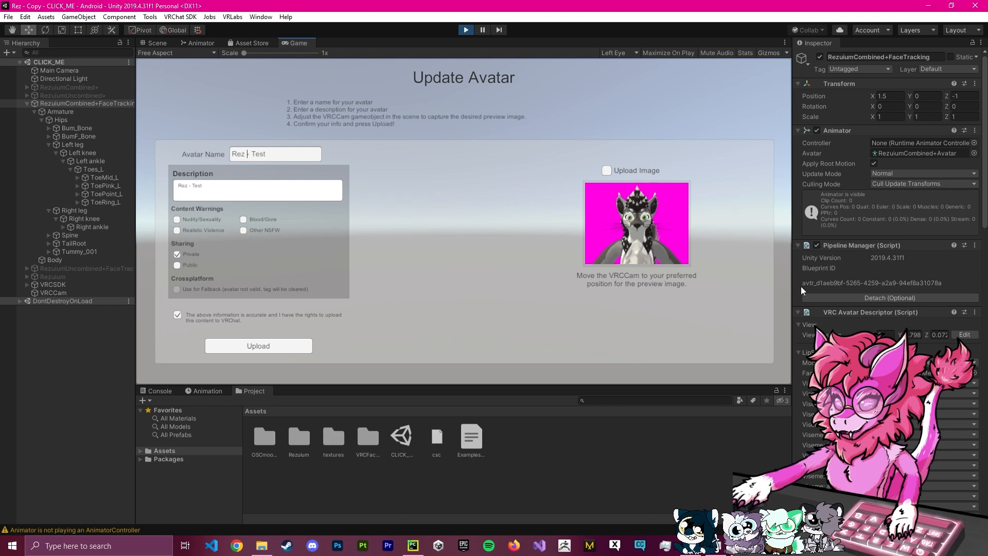
pyautogui.tripleClick(871, 282)
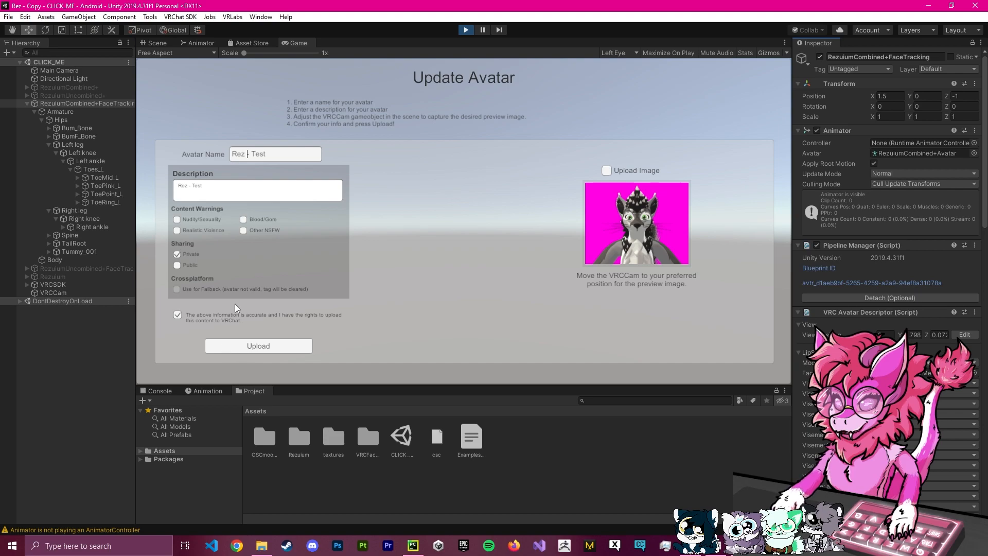
pyautogui.moveTo(226, 346)
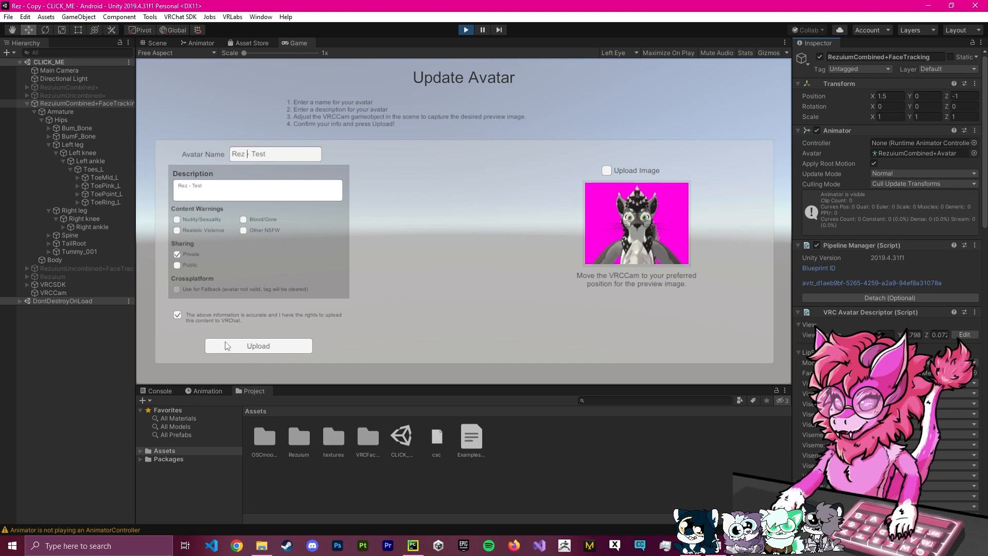
pyautogui.click(257, 346)
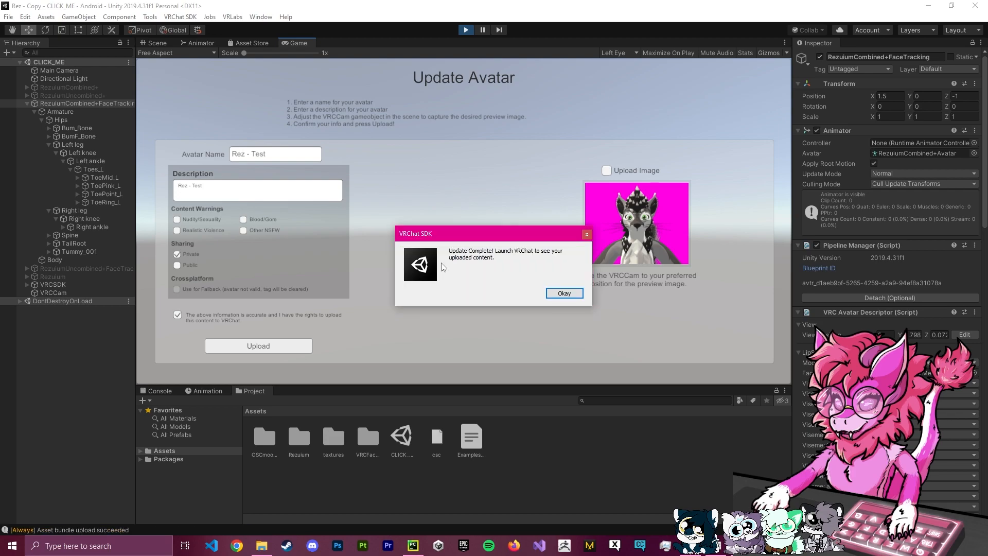
pyautogui.moveTo(506, 215)
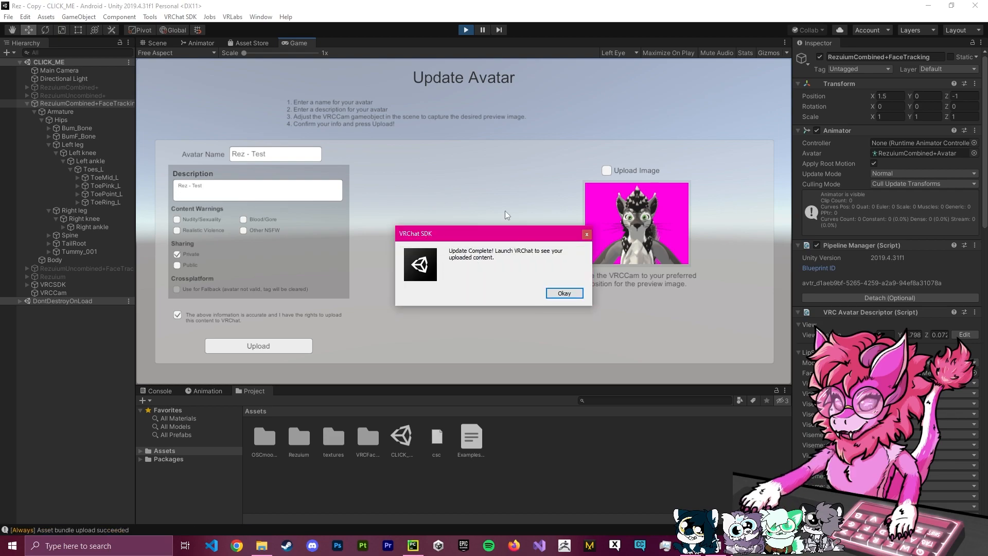
# Dismiss the Update Complete notice so Unity exits play mode.
pyautogui.click(563, 293)
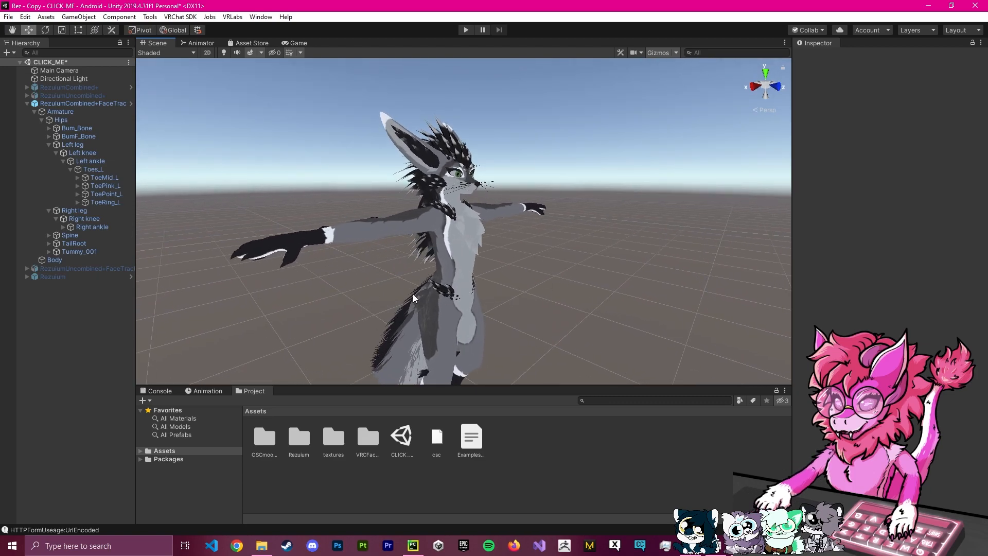
# Browse Assets > Rezuium > Textures and review the Muscle_normals texture's import settings.
pyautogui.click(82, 103)
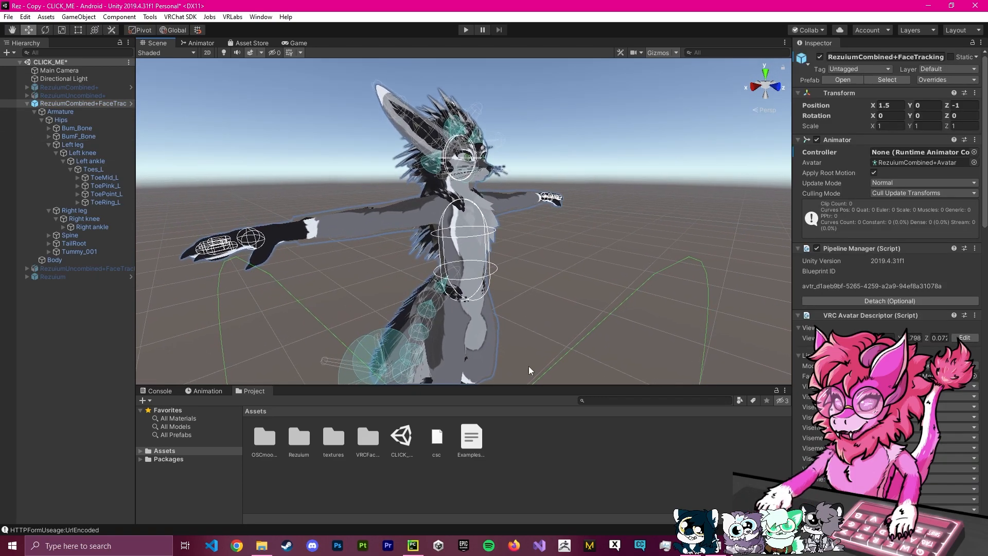
pyautogui.click(299, 439)
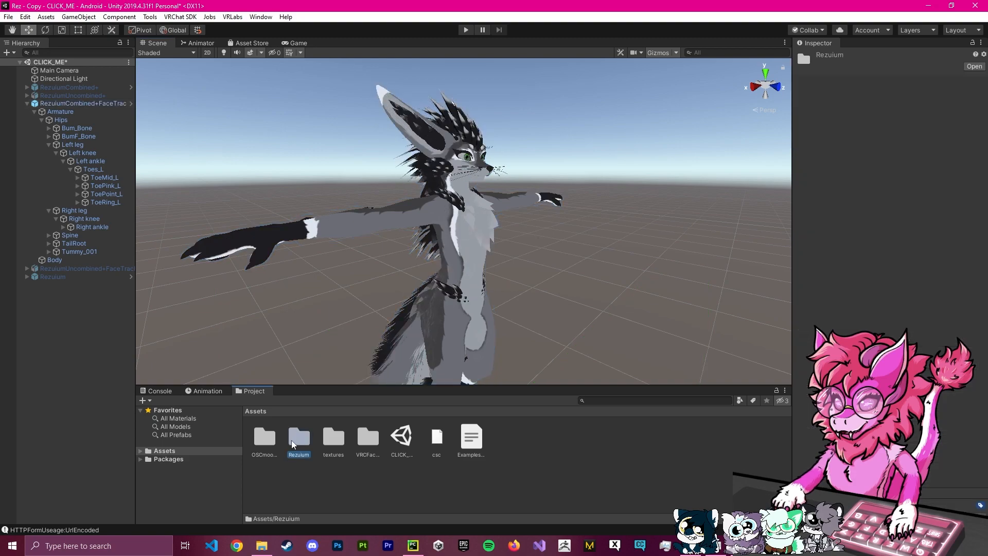
pyautogui.doubleClick(298, 438)
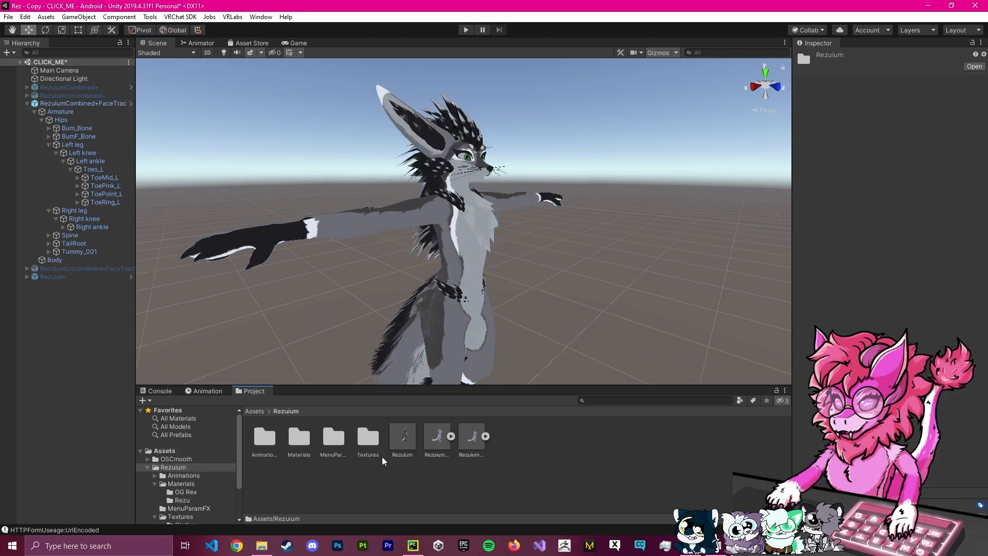
pyautogui.doubleClick(369, 438)
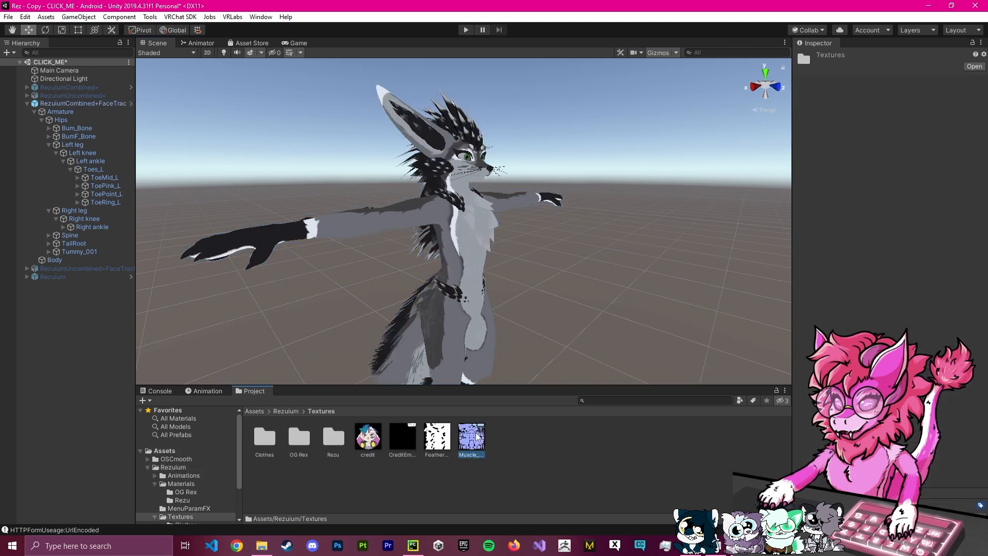
pyautogui.click(470, 436)
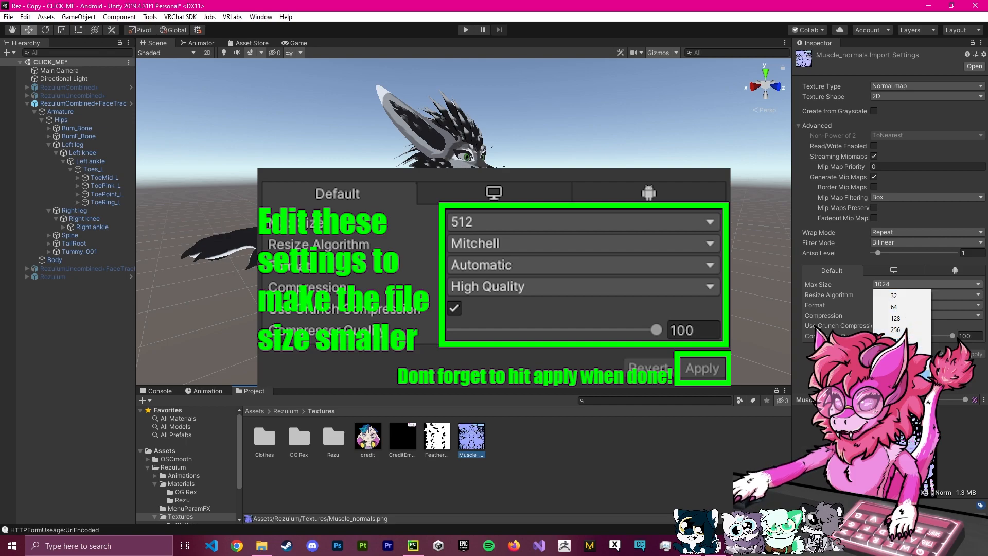
# In the Rezu folder review the Floof base colour texture's Max Size and compression.
pyautogui.click(333, 436)
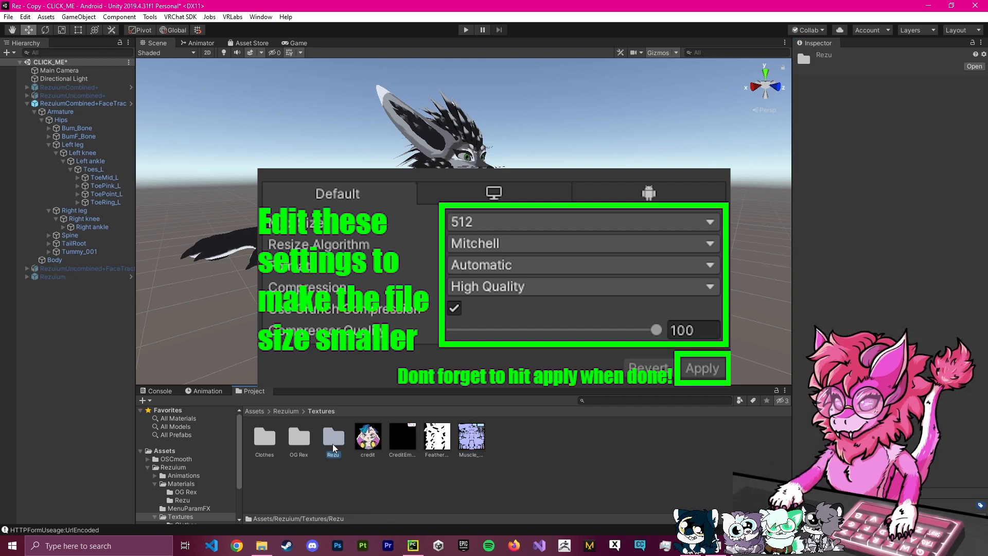
pyautogui.doubleClick(333, 436)
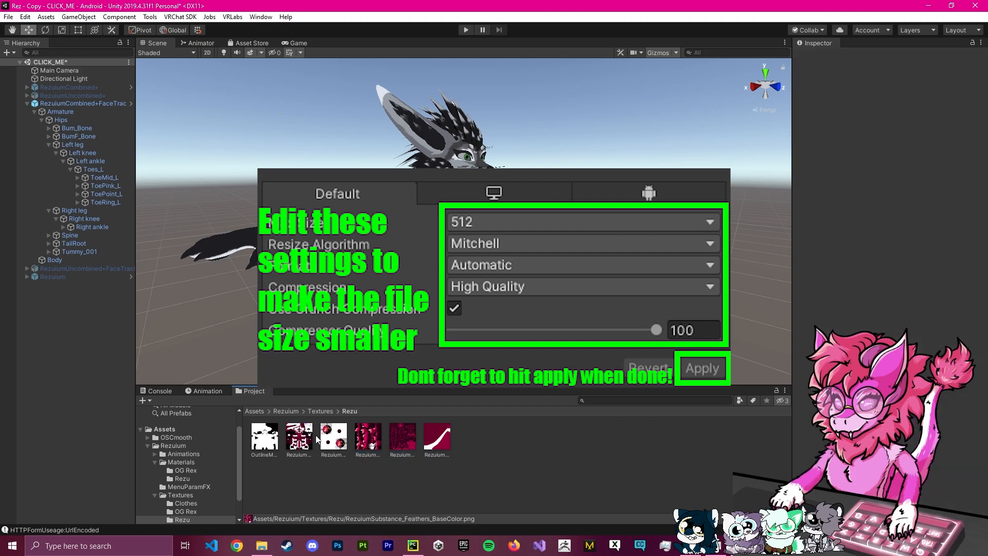
pyautogui.click(403, 437)
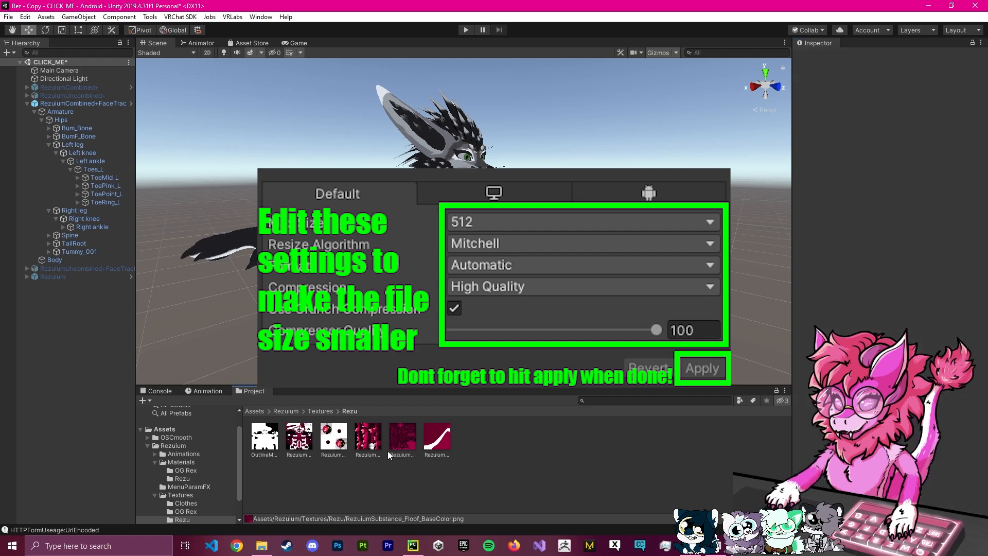
pyautogui.click(402, 437)
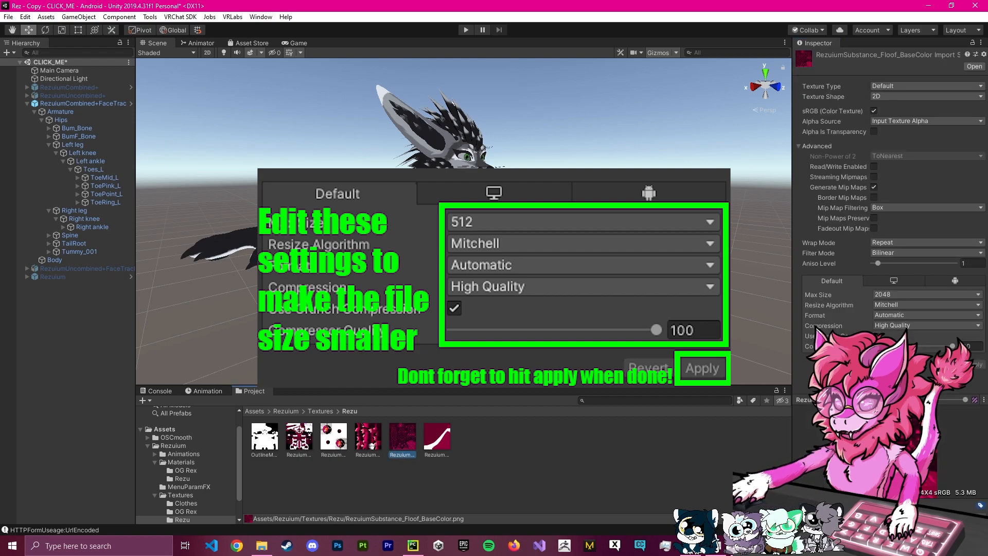
pyautogui.click(701, 368)
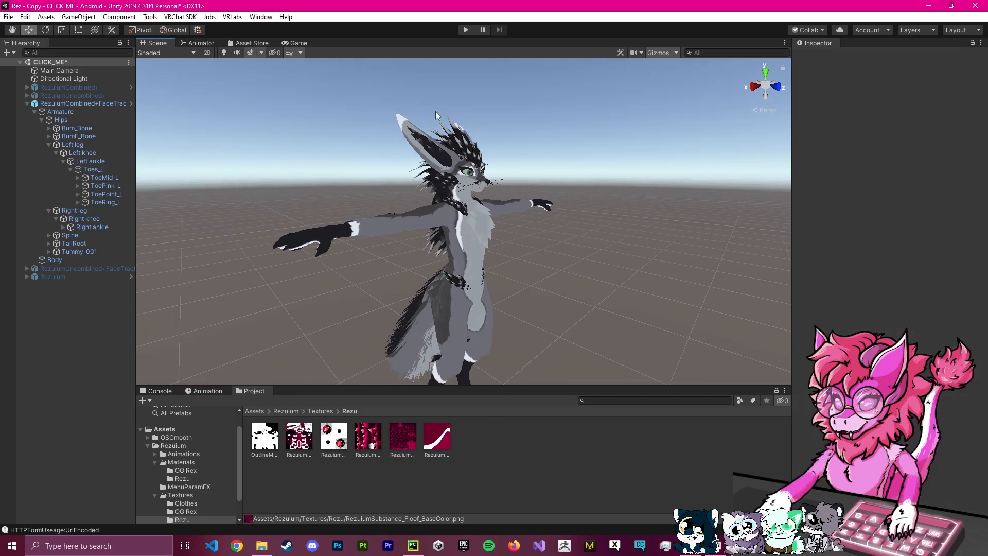
pyautogui.click(200, 44)
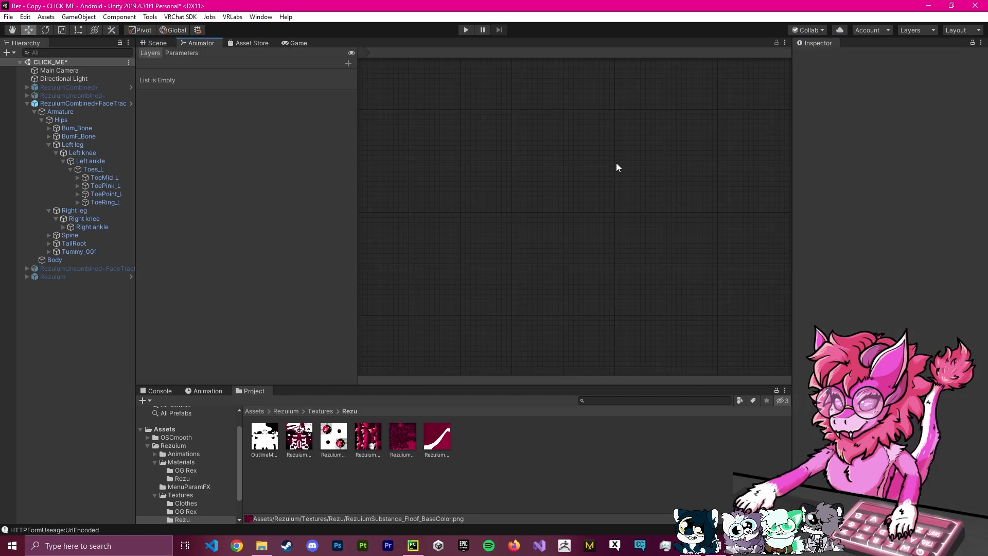
pyautogui.click(157, 43)
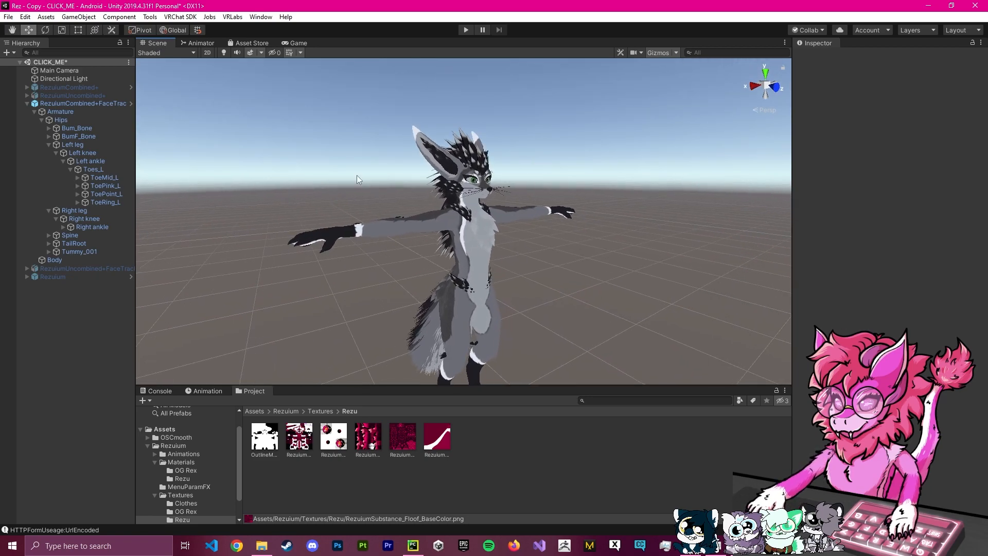
pyautogui.click(83, 103)
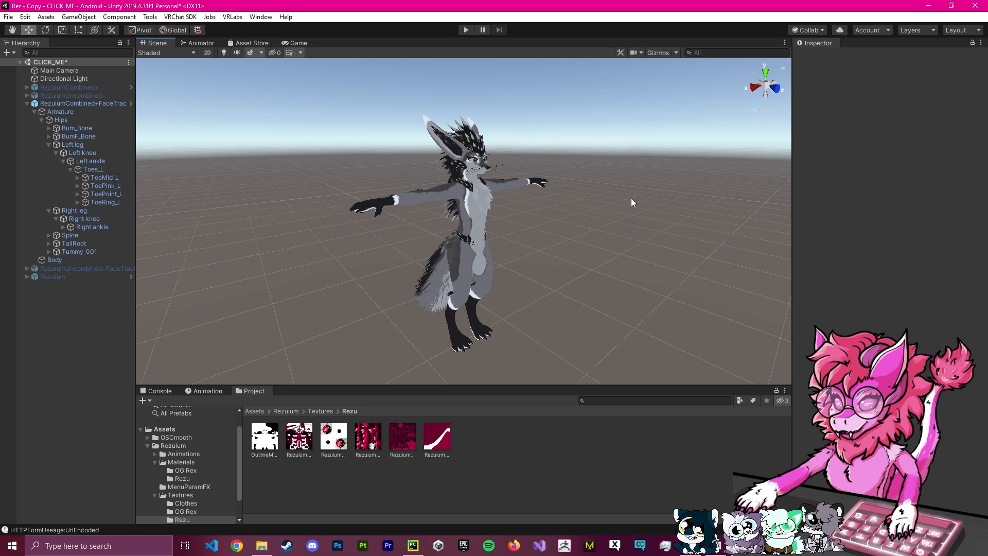
pyautogui.moveTo(721, 299)
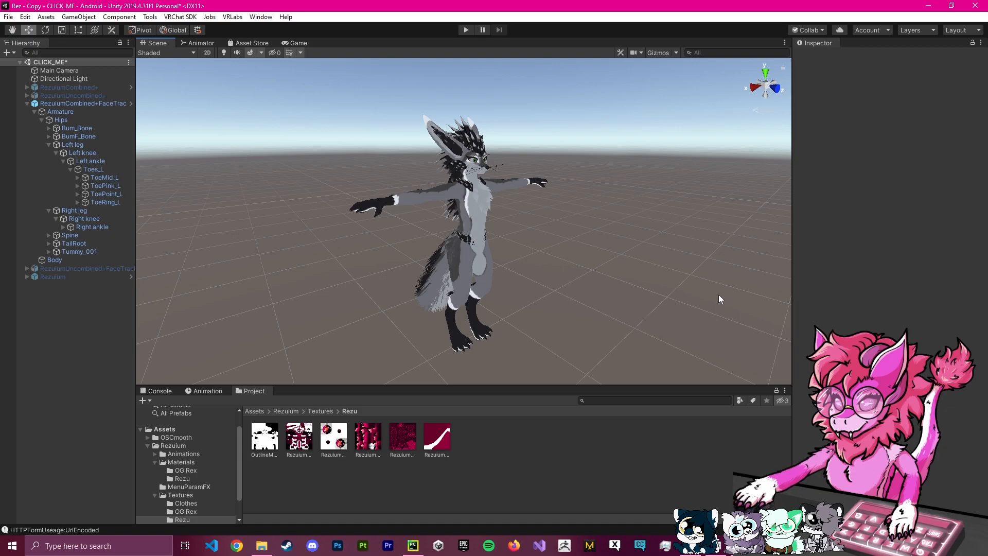